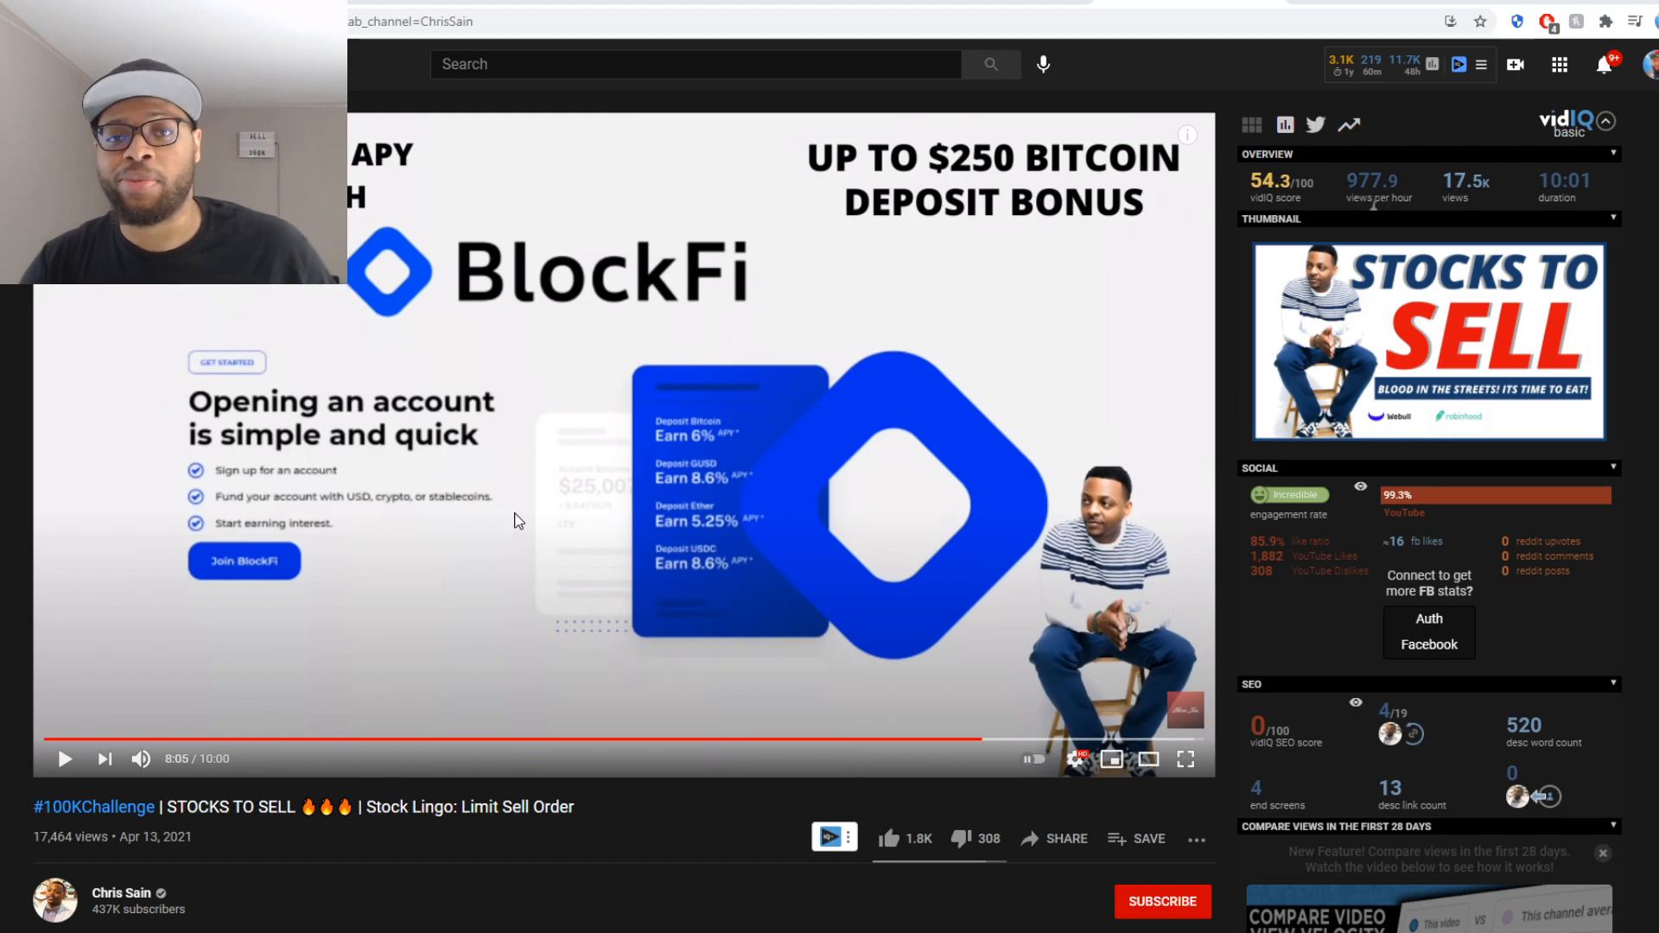
pyautogui.moveTo(490, 539)
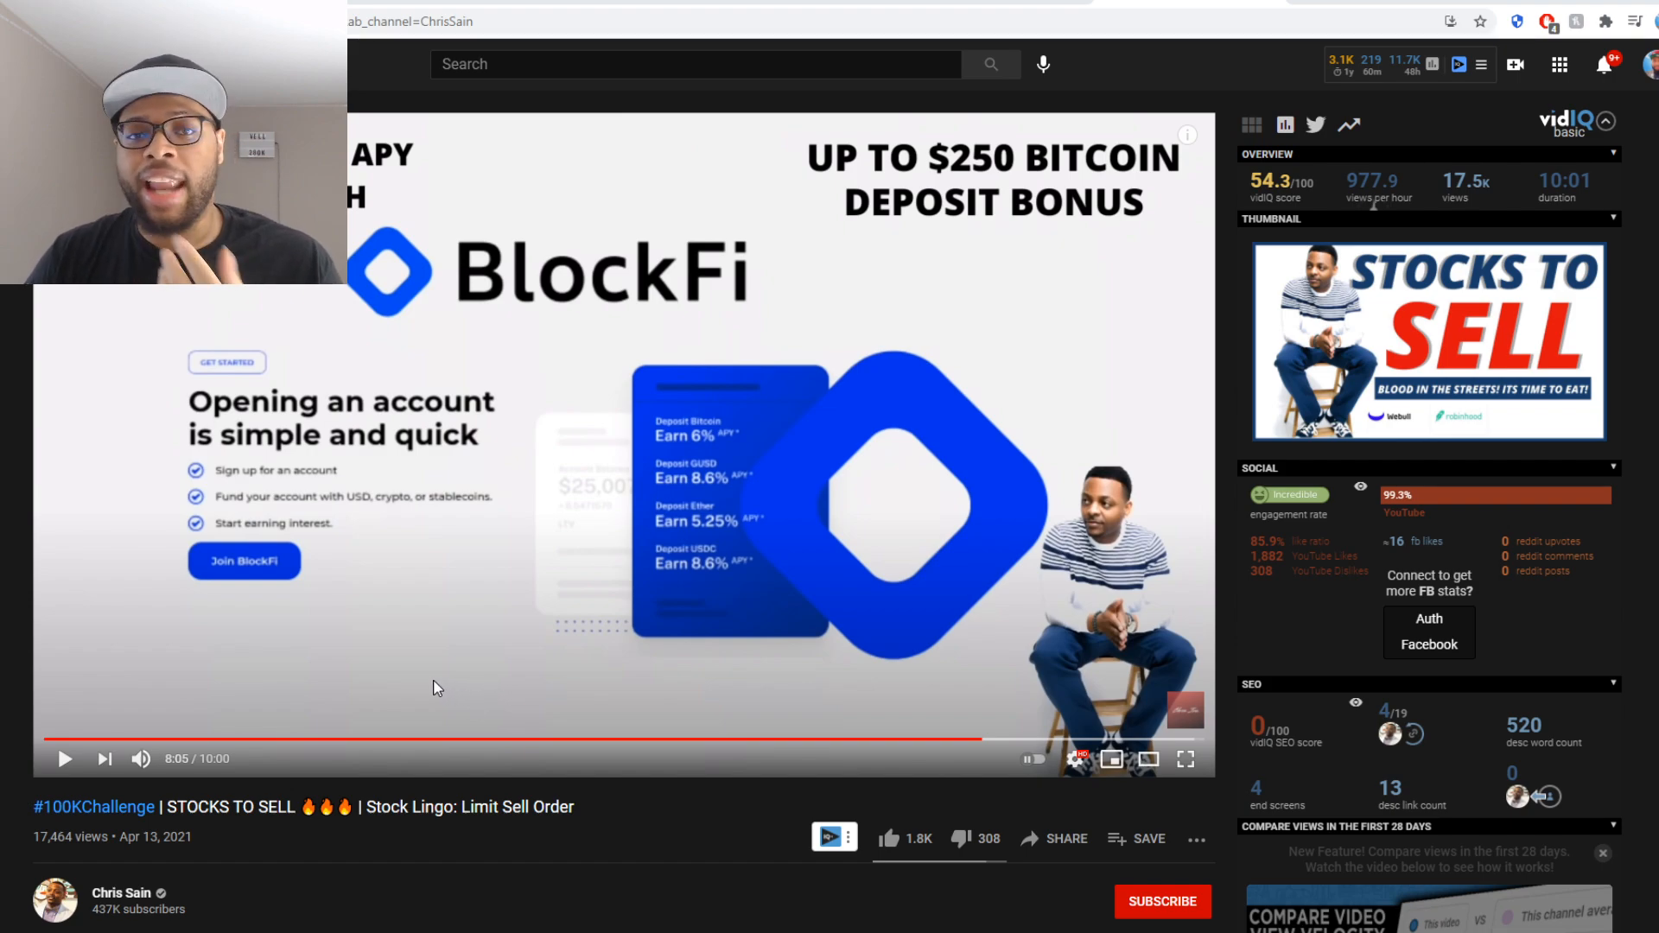
pyautogui.moveTo(498, 768)
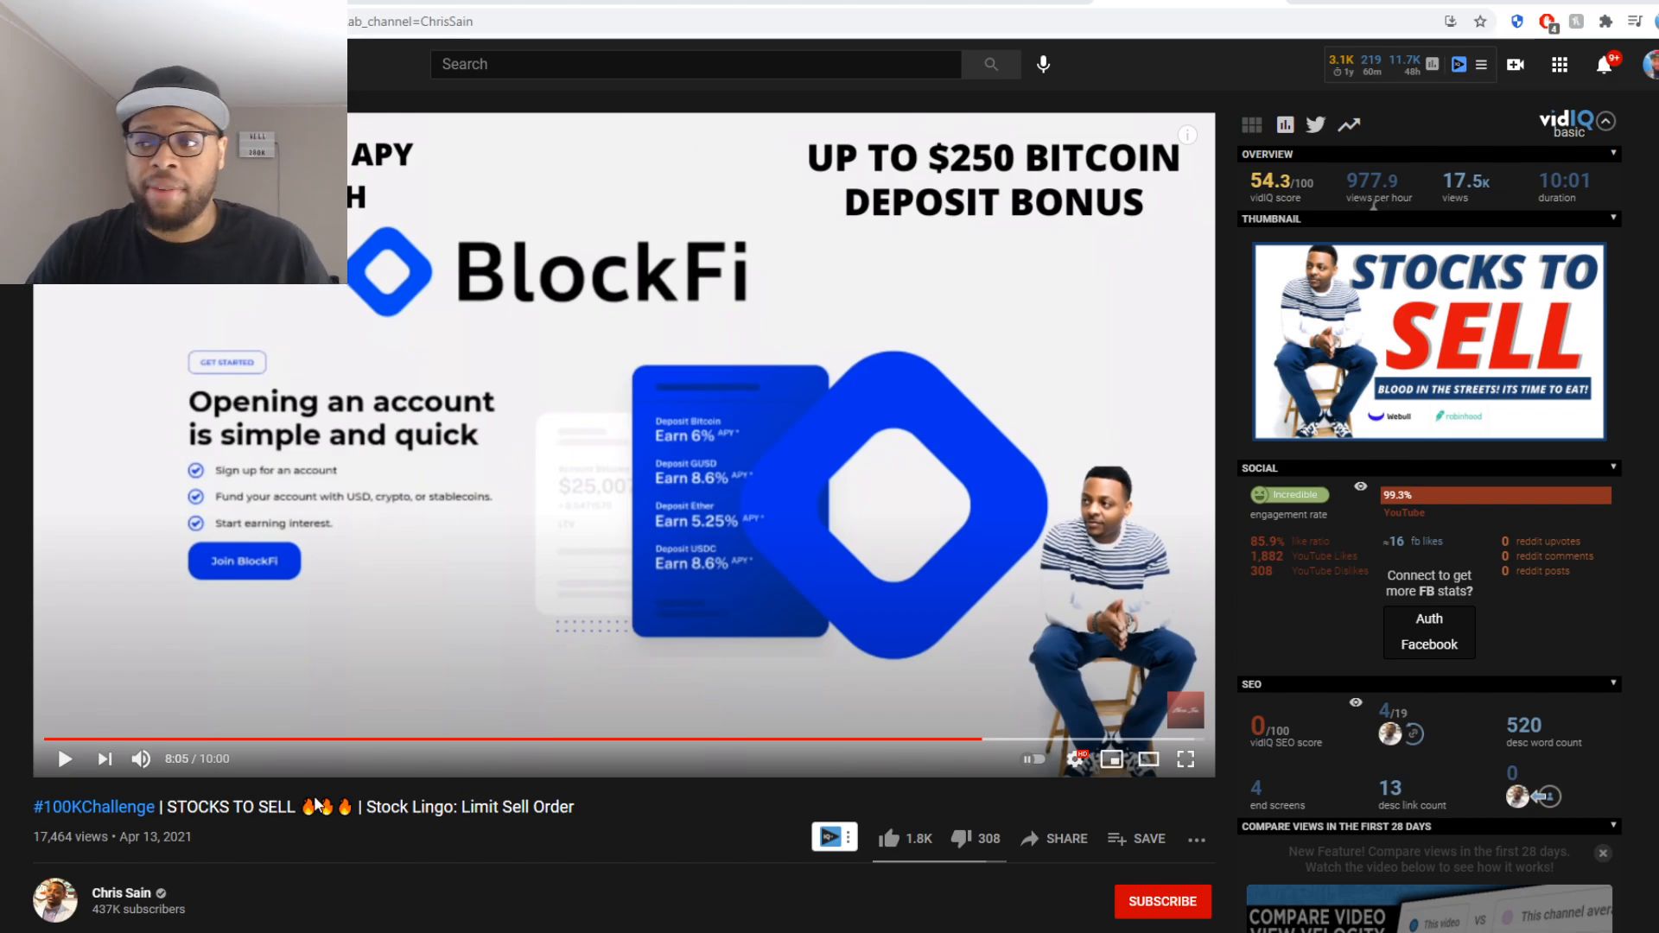
# Scroll the FTFT scam search results and open the r/investing '[DD] FTFT, a $400 million Chinese scam' post
pyautogui.scroll(-3)
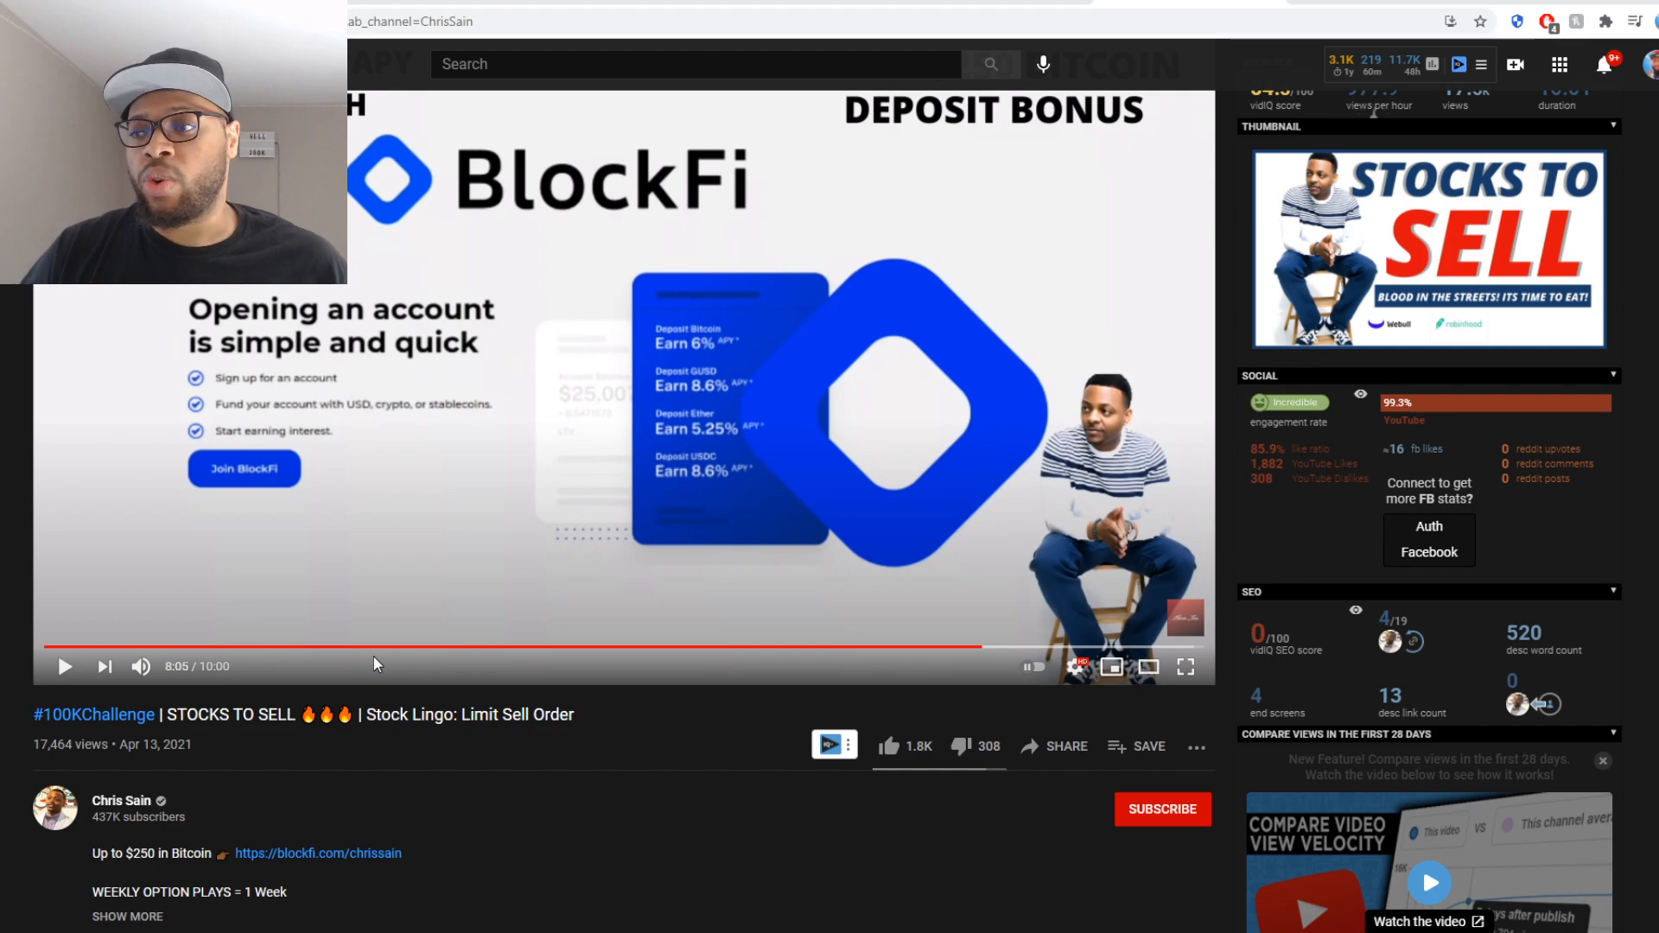
pyautogui.moveTo(369, 662)
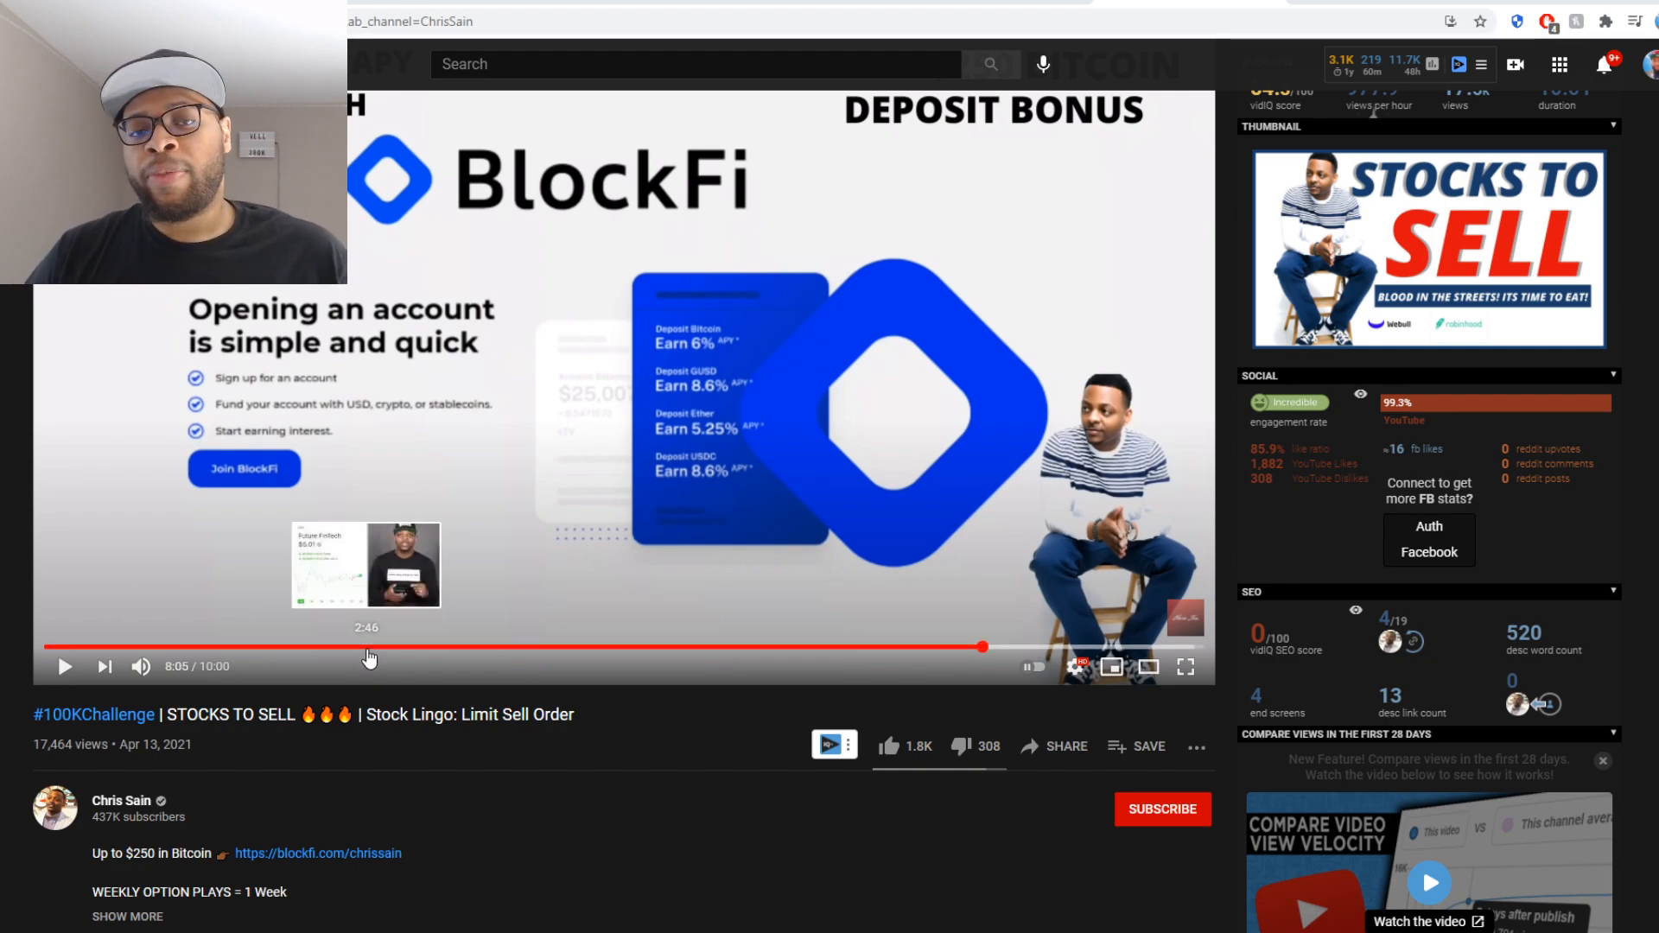
pyautogui.moveTo(371, 662)
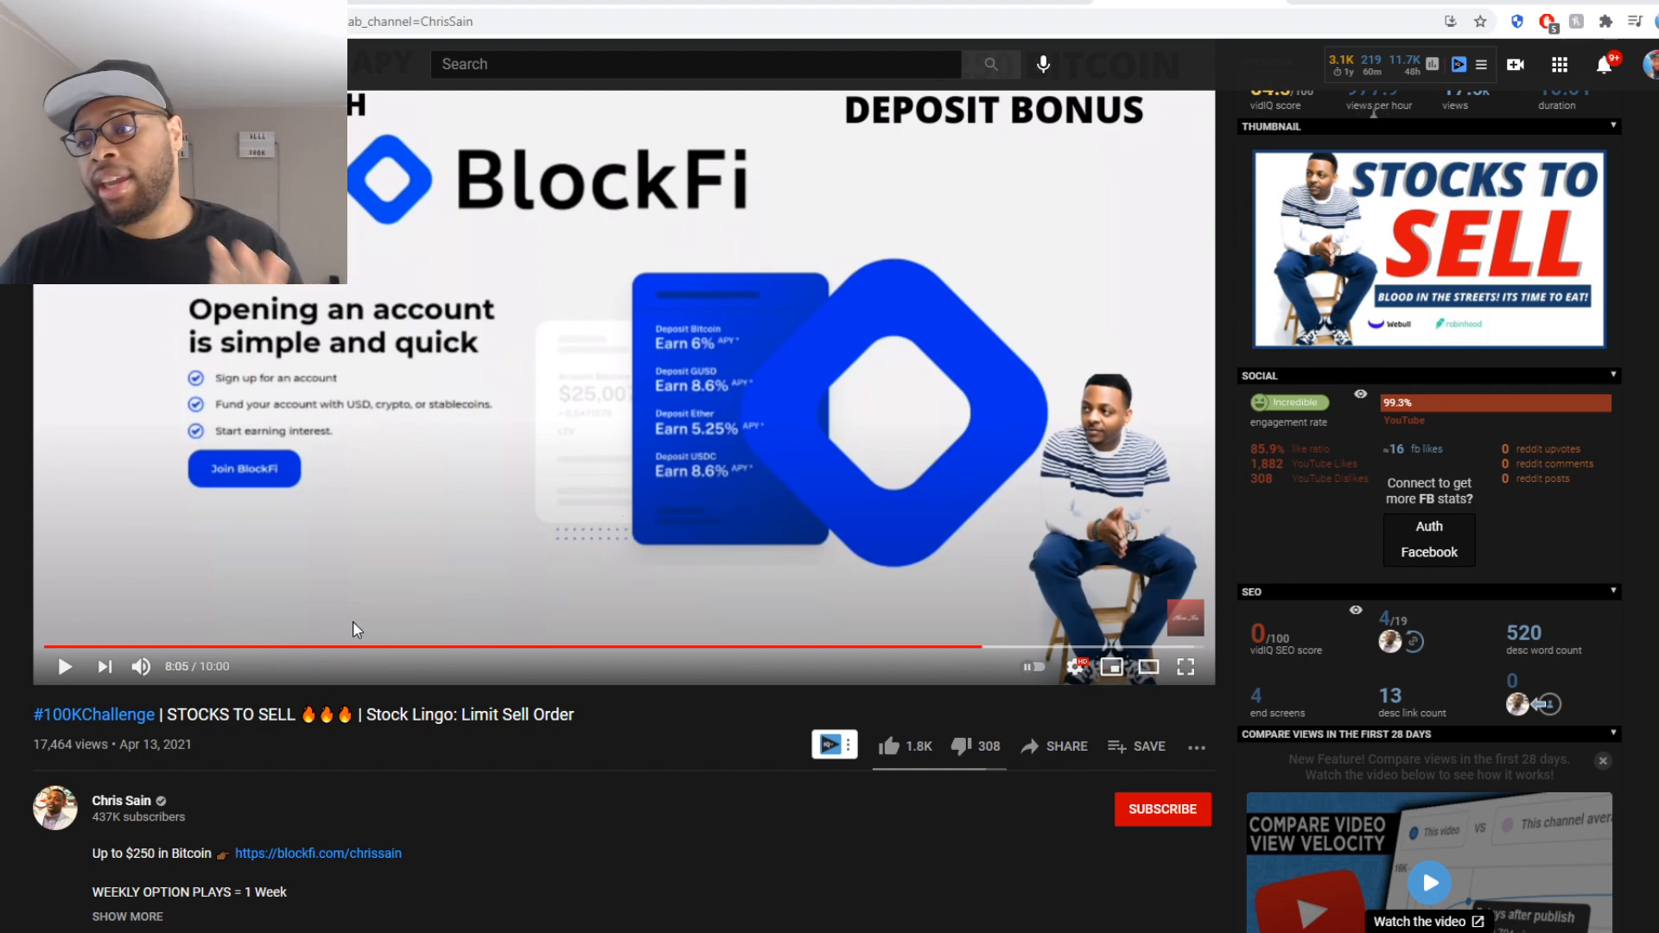
pyautogui.scroll(-3)
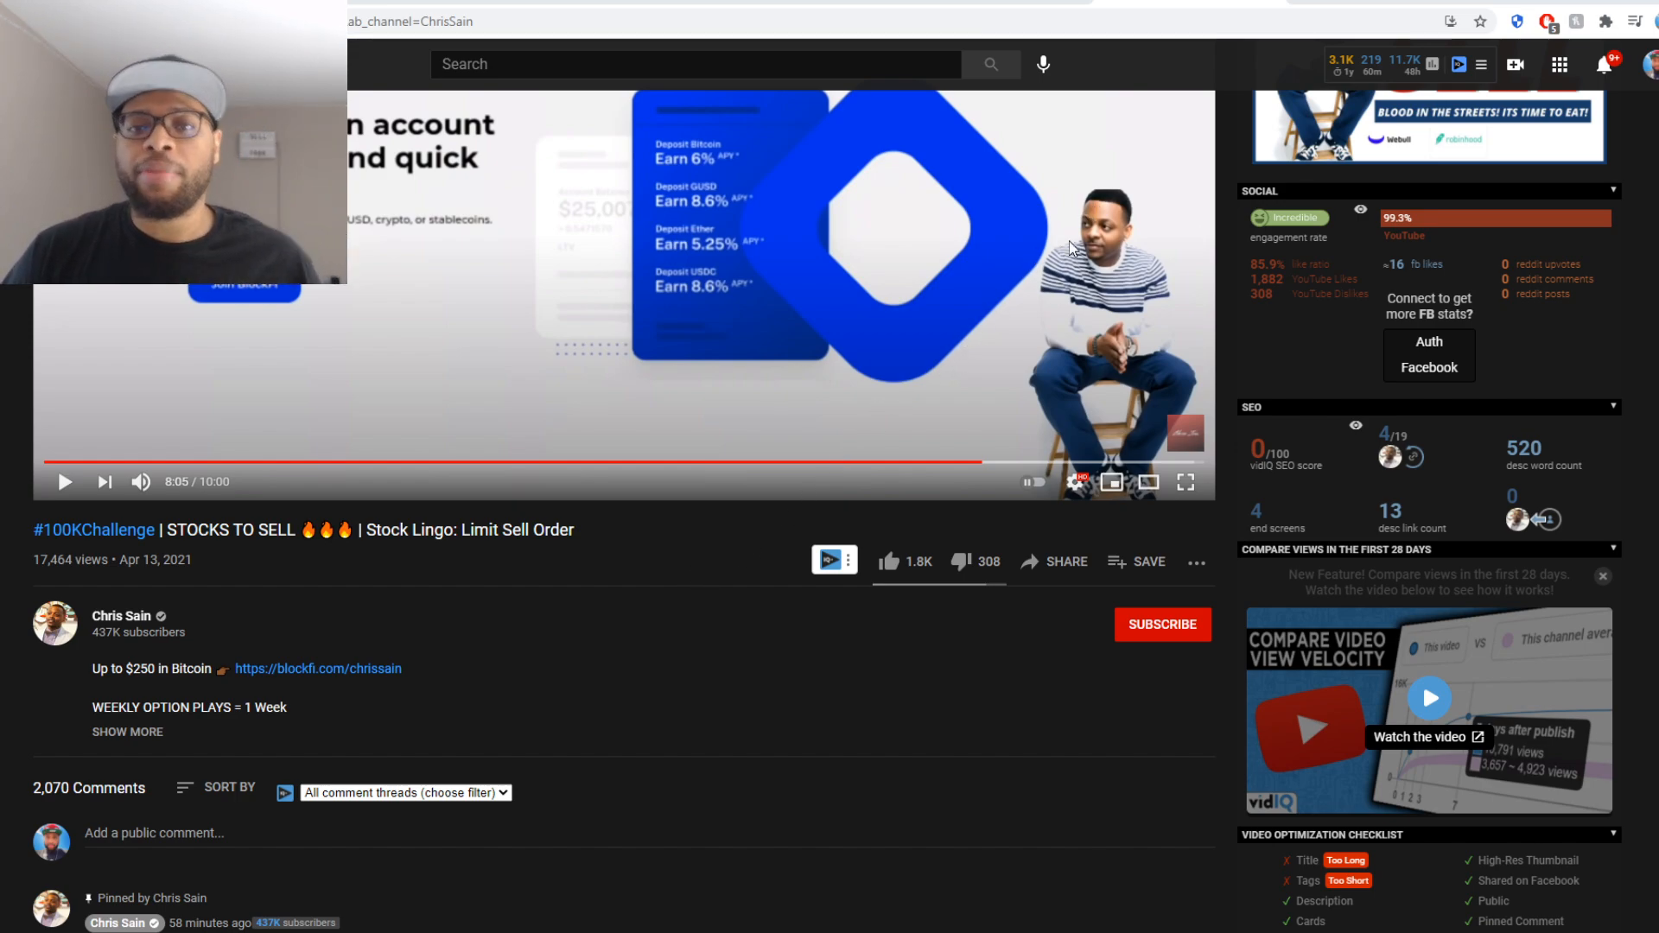
pyautogui.moveTo(611, 457)
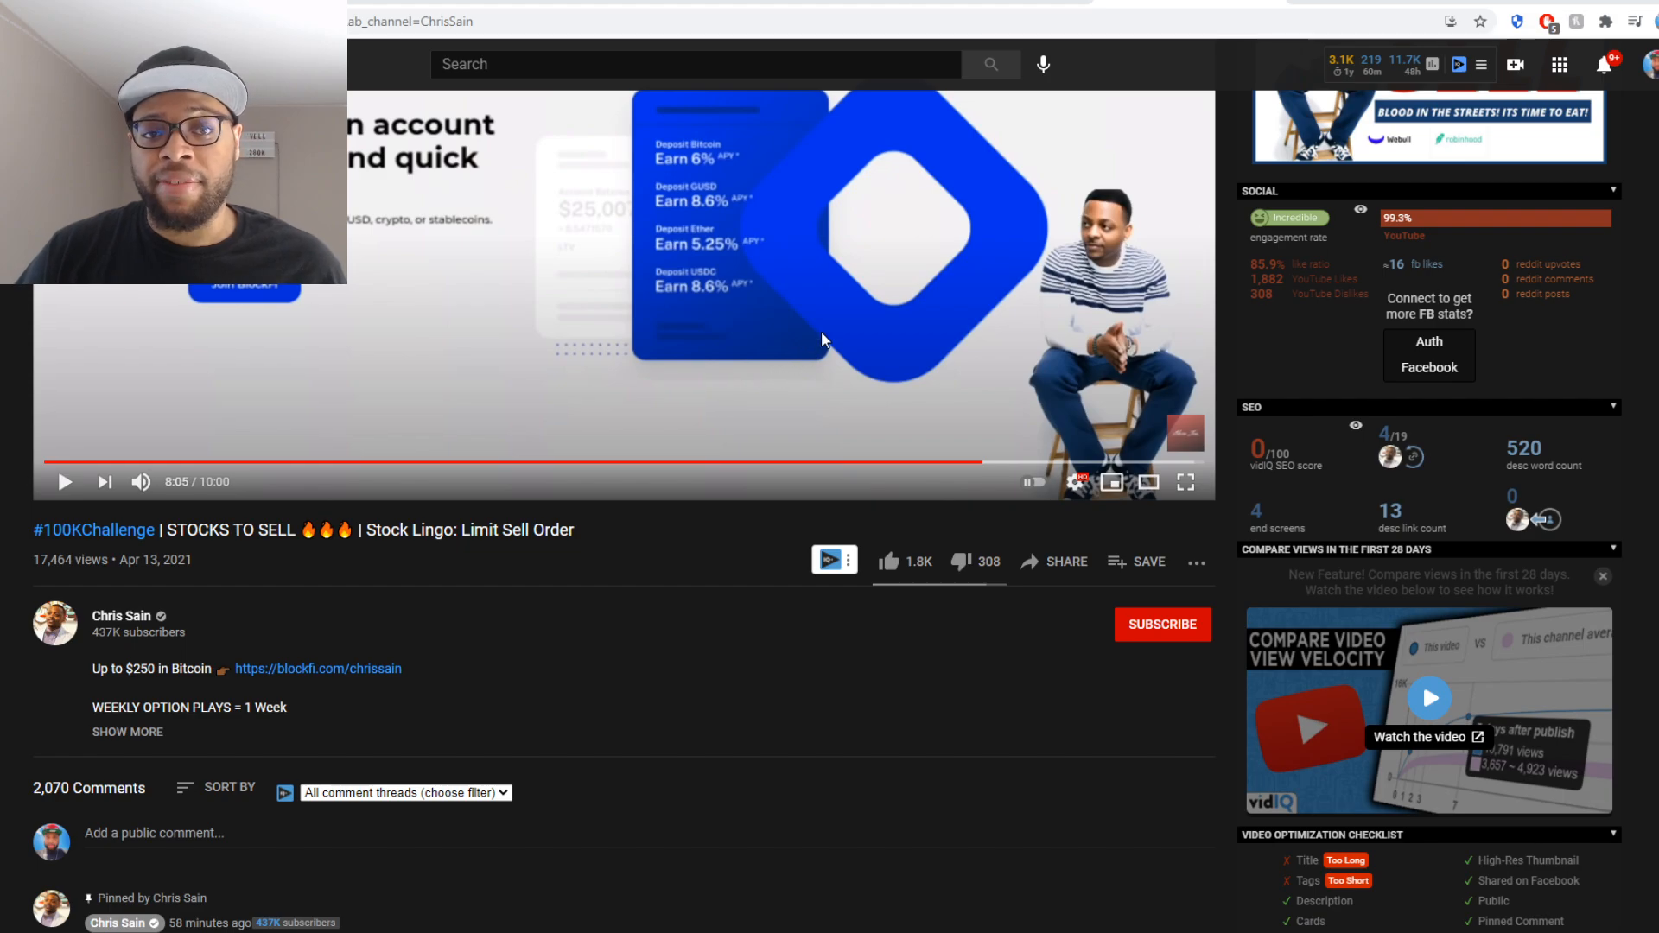
pyautogui.moveTo(844, 335)
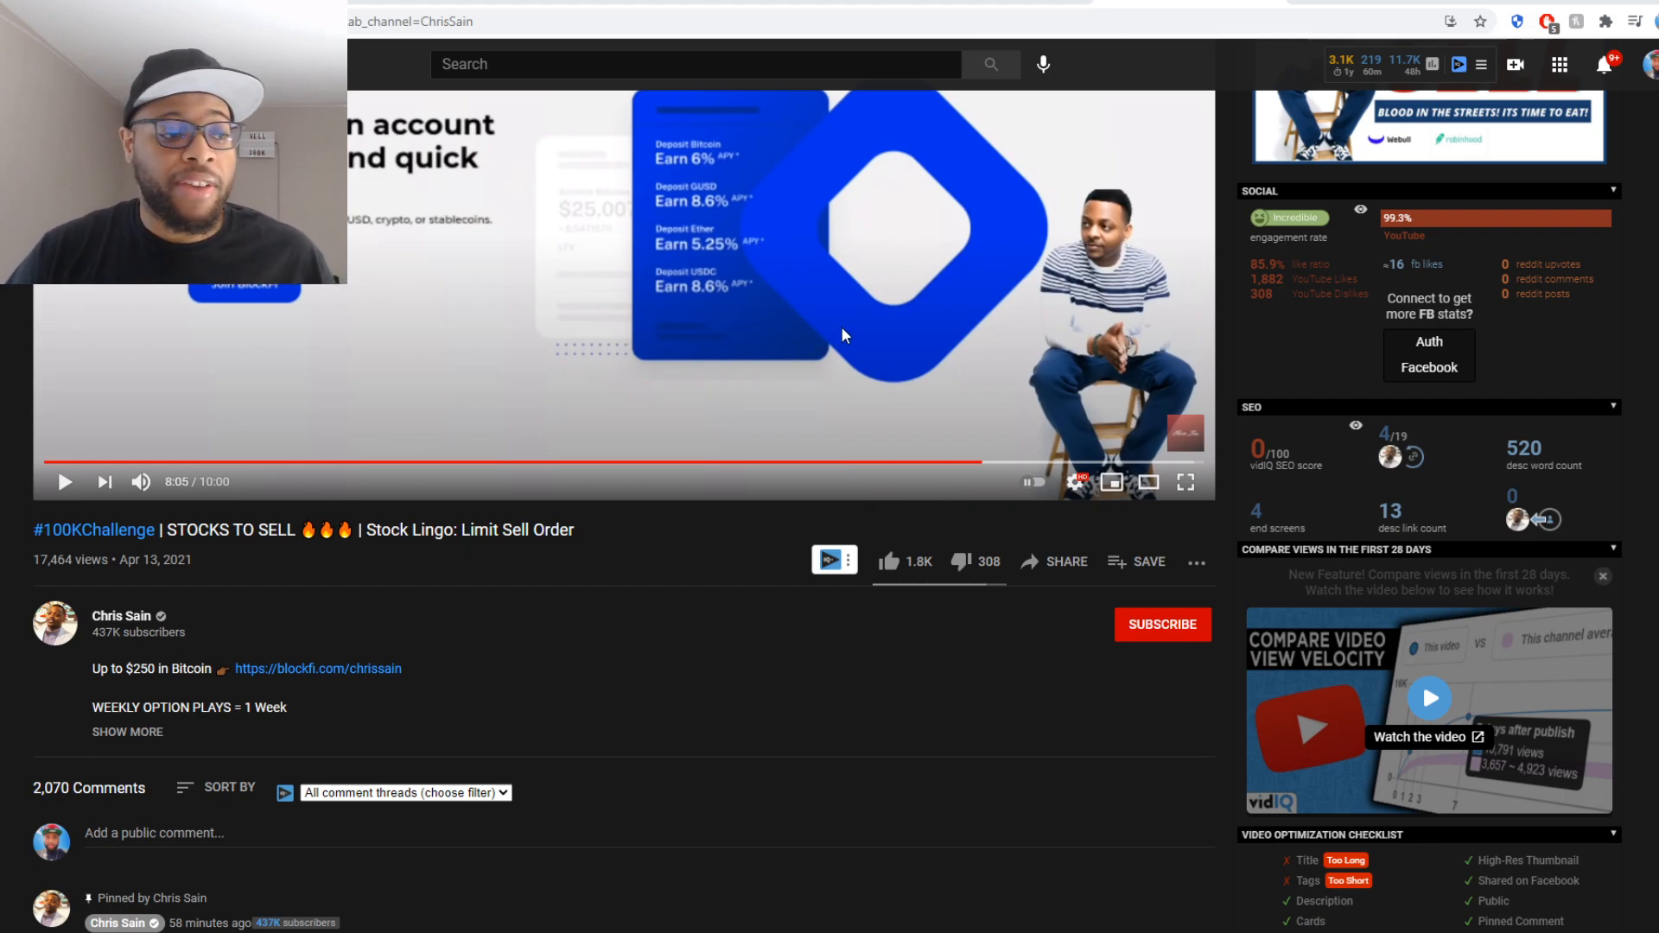
pyautogui.scroll(-3)
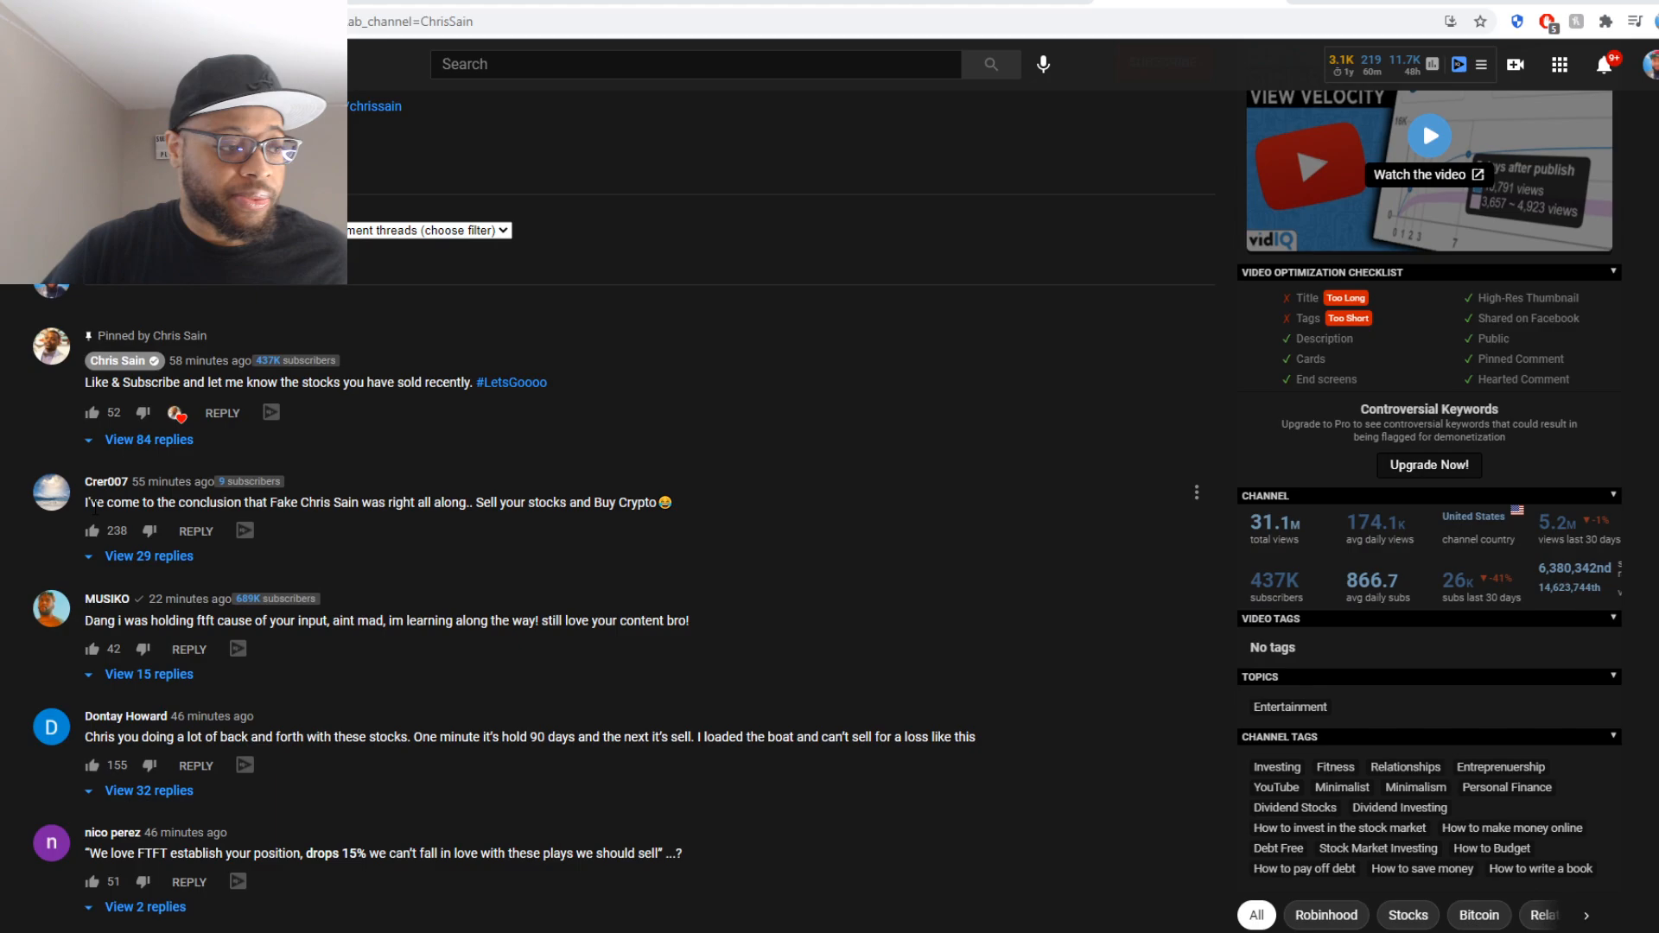
pyautogui.scroll(-3)
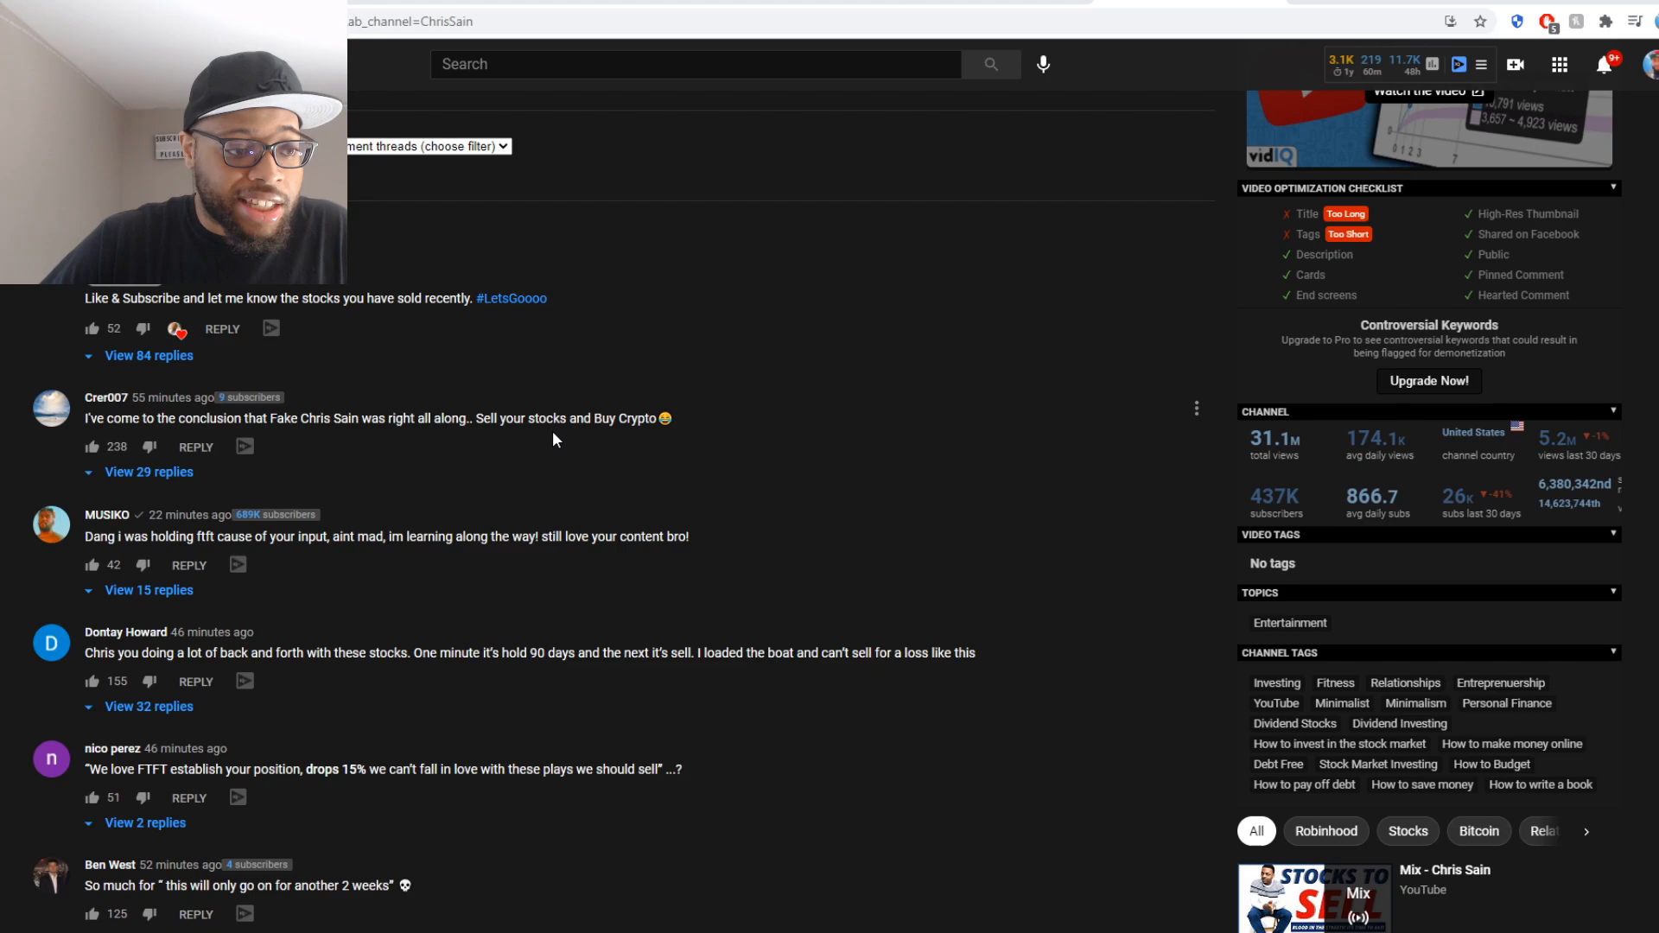
pyautogui.moveTo(294, 486)
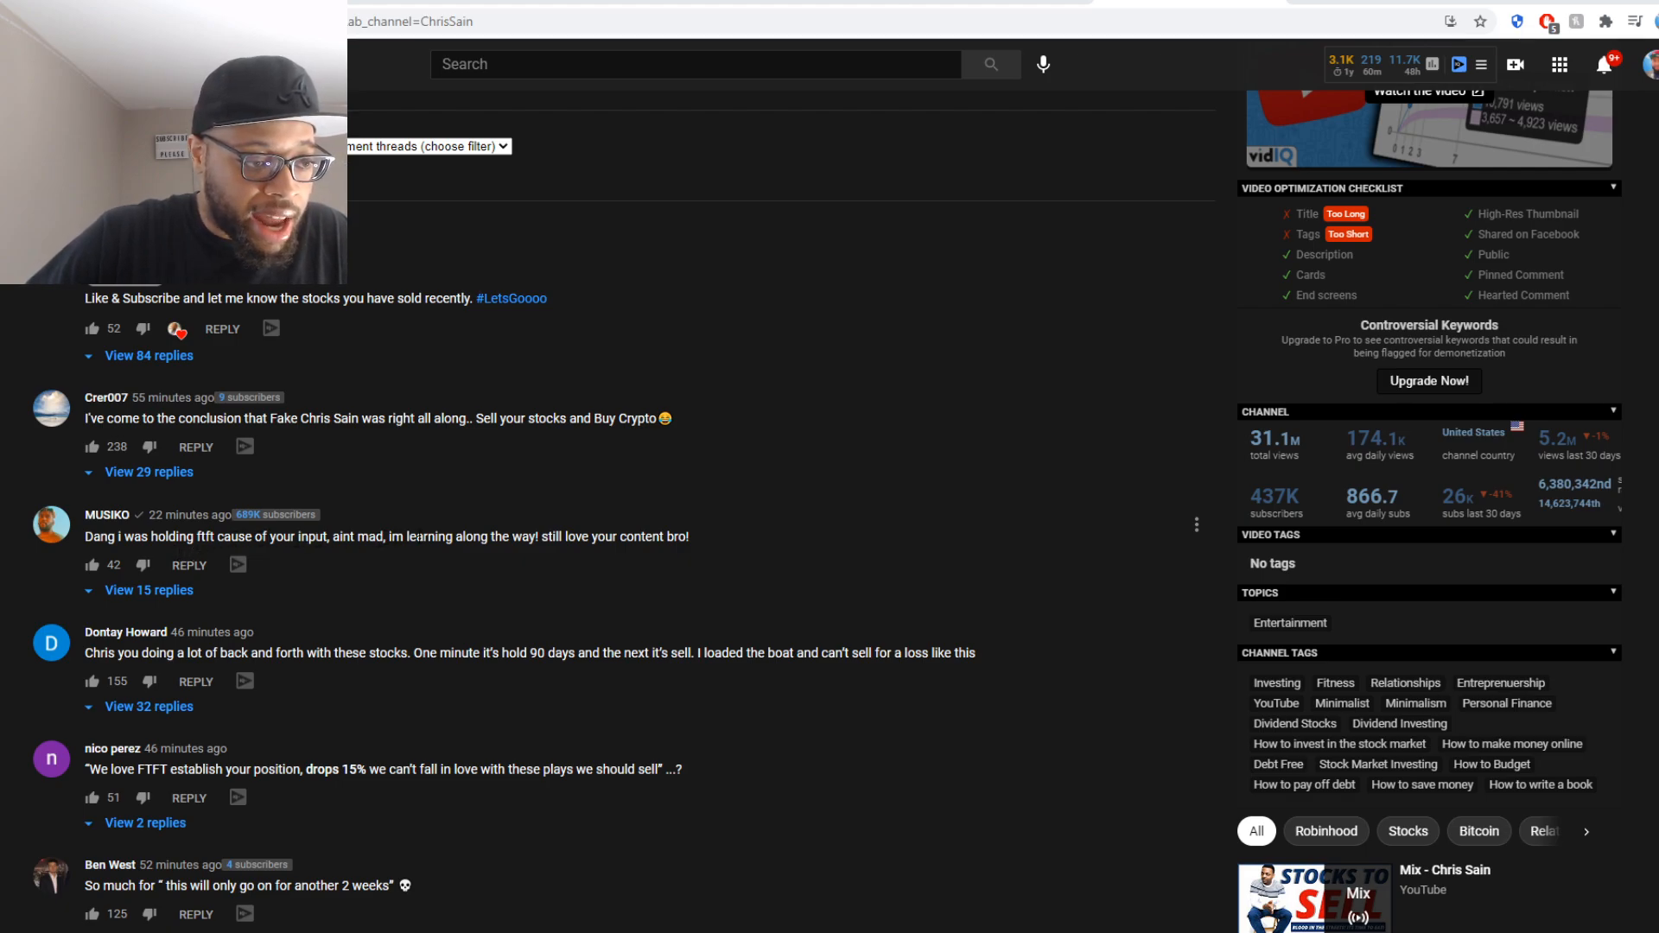
pyautogui.moveTo(107, 519)
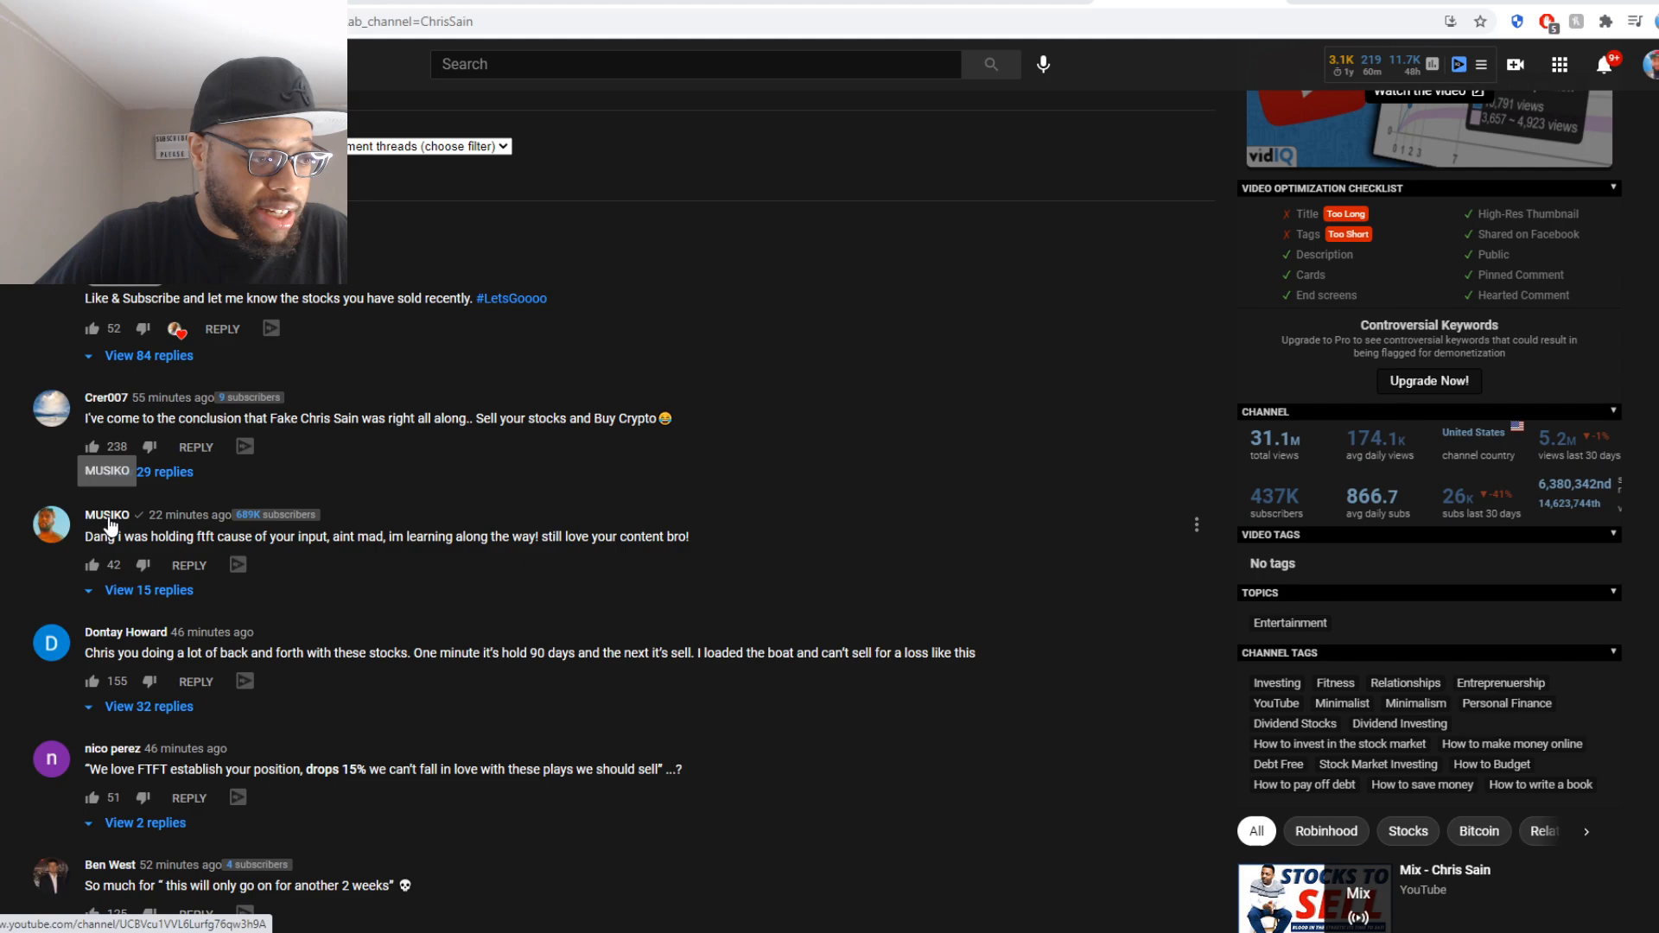
pyautogui.moveTo(216, 517)
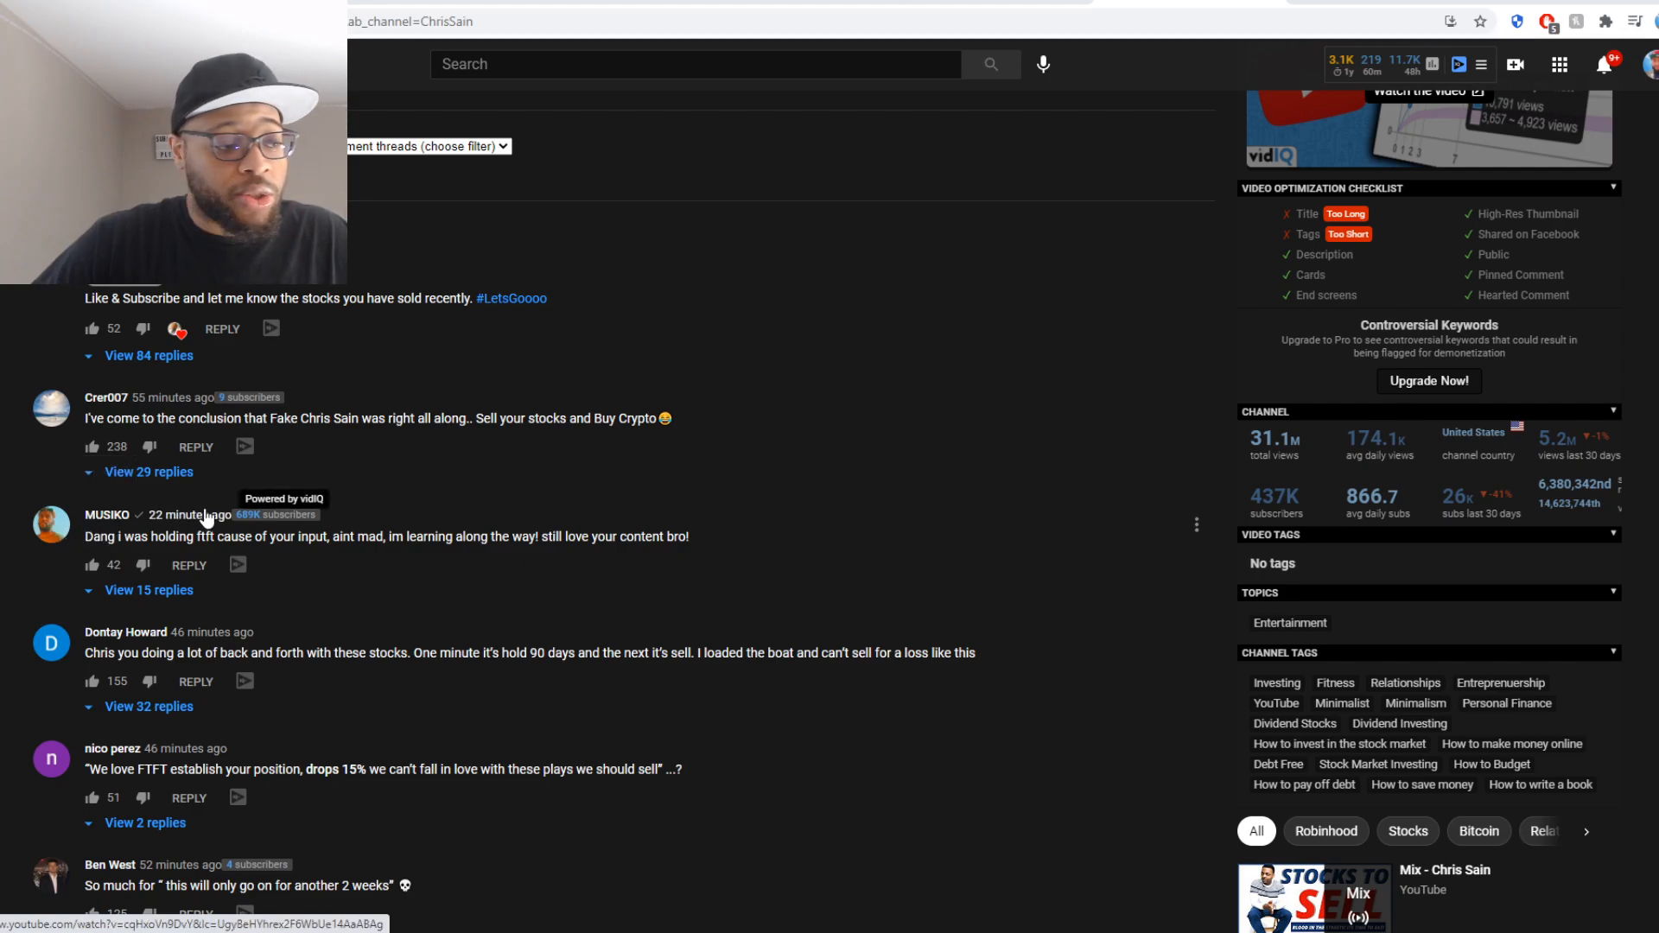
pyautogui.scroll(-3)
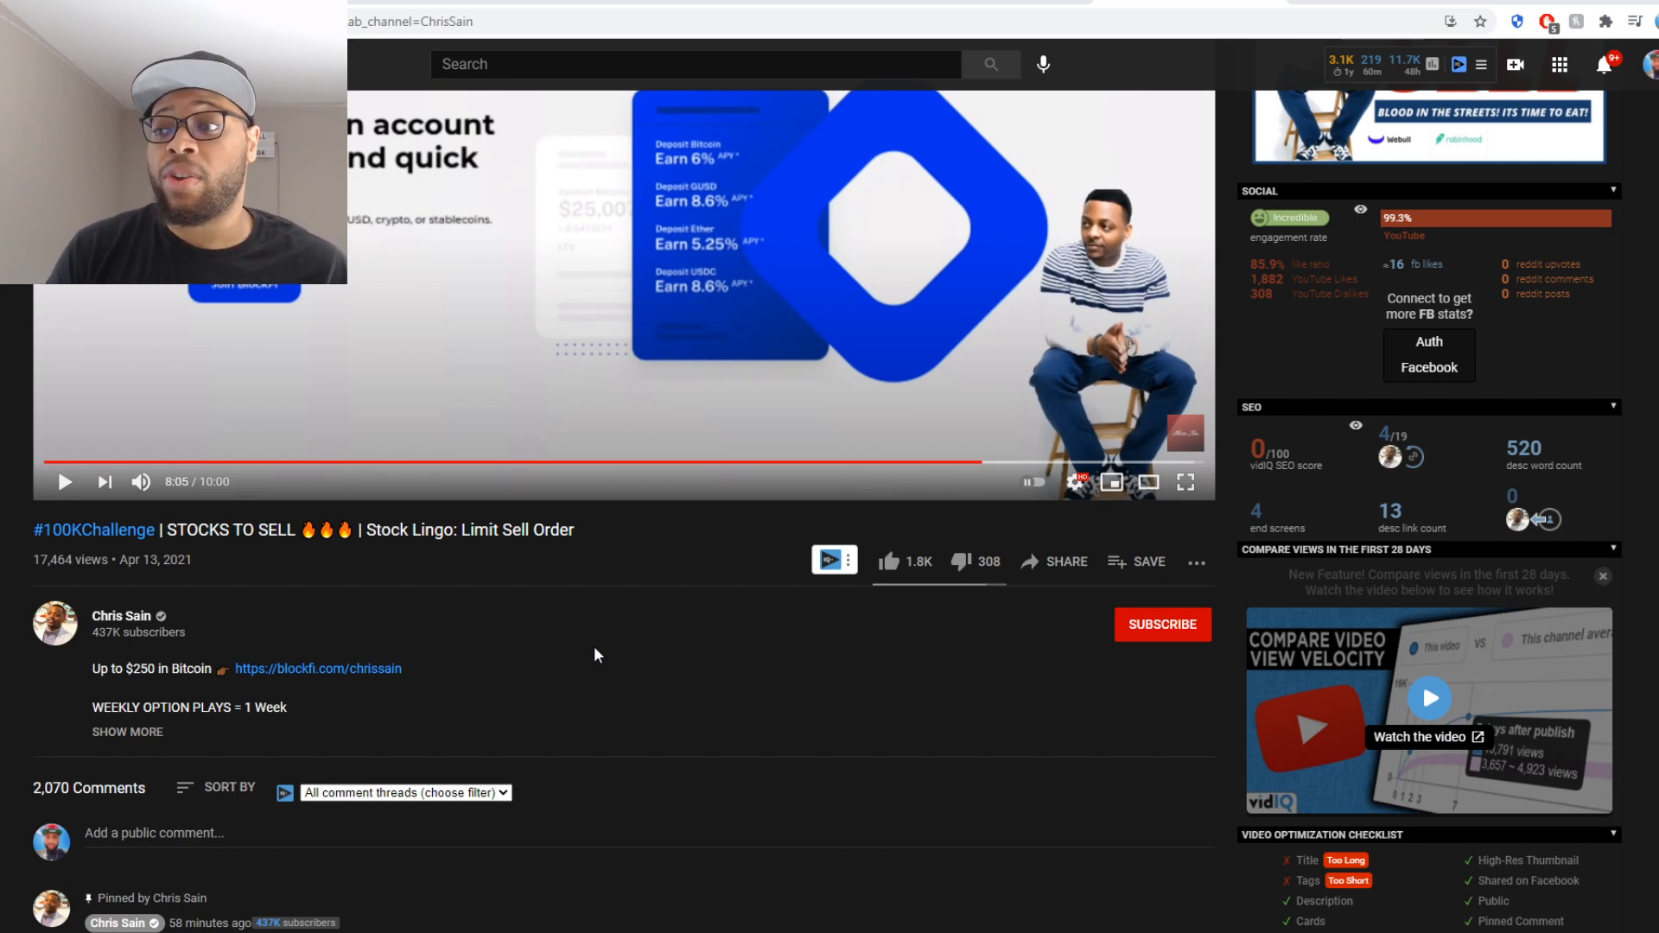
pyautogui.moveTo(827, 199)
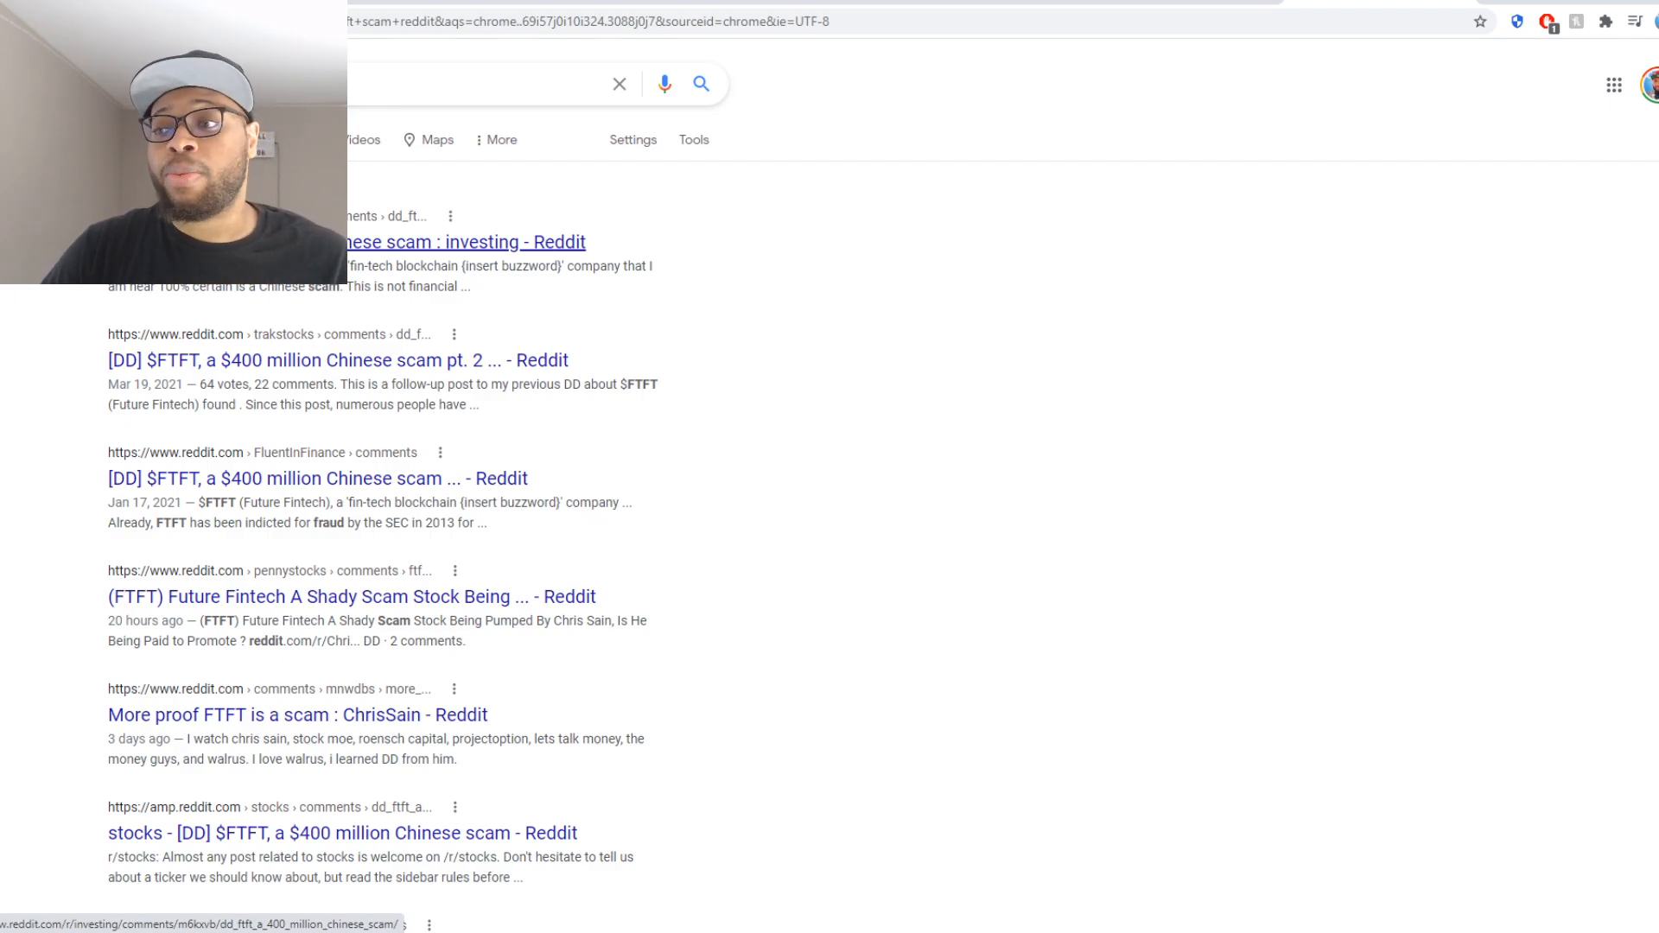
pyautogui.click(476, 242)
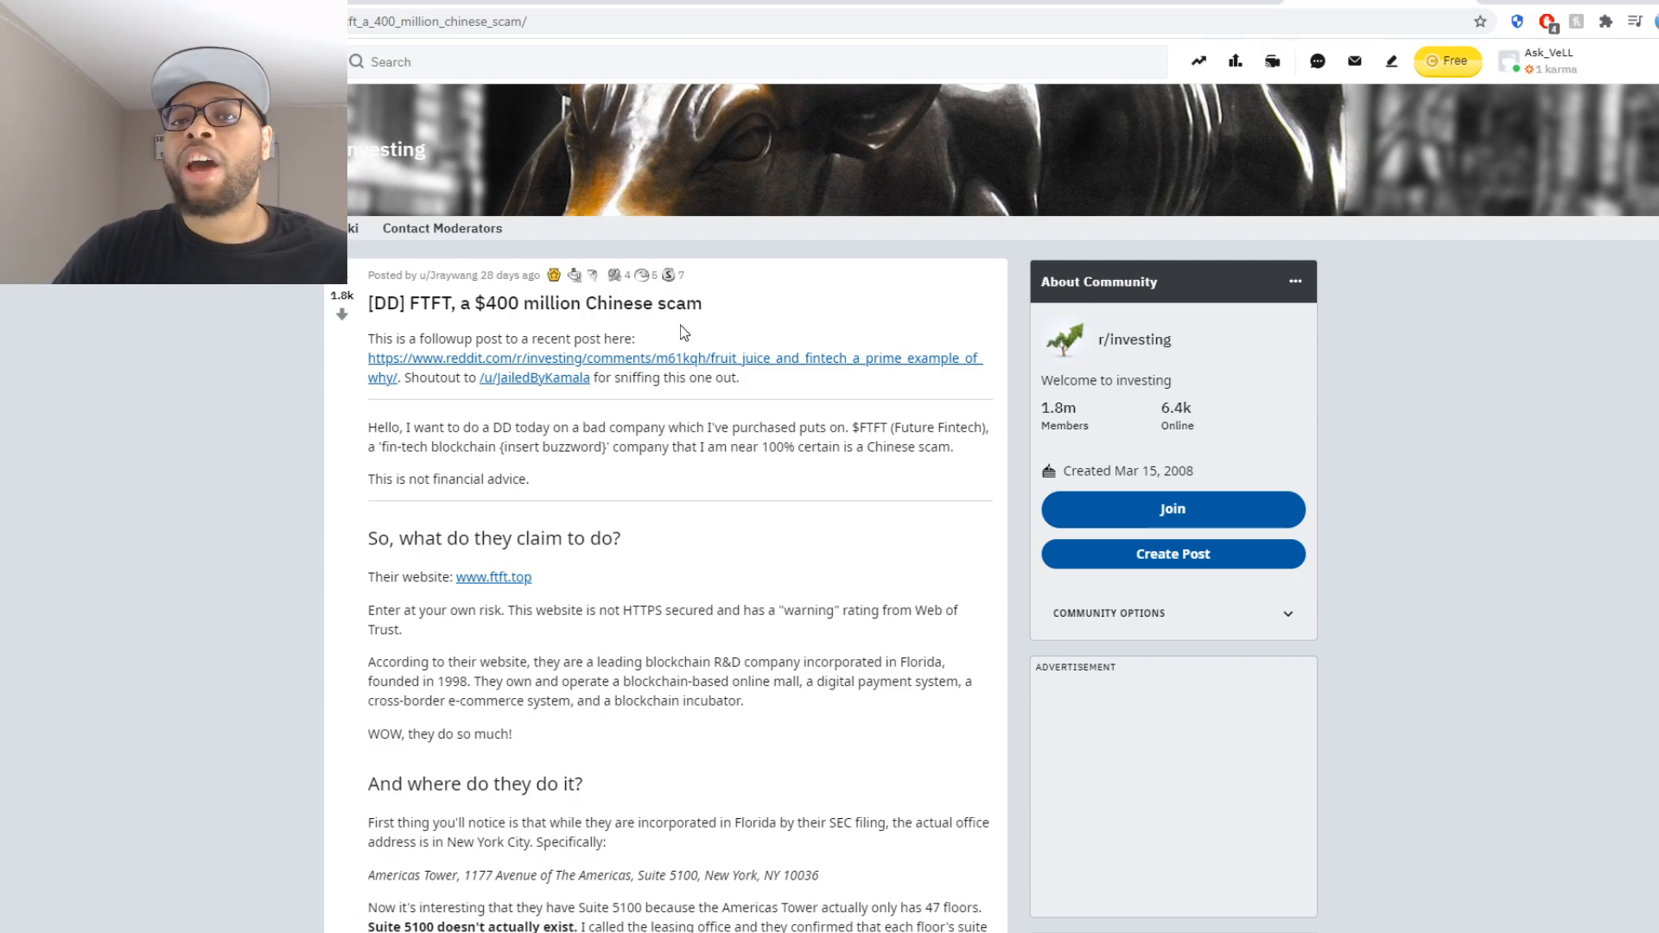
pyautogui.moveTo(808, 286)
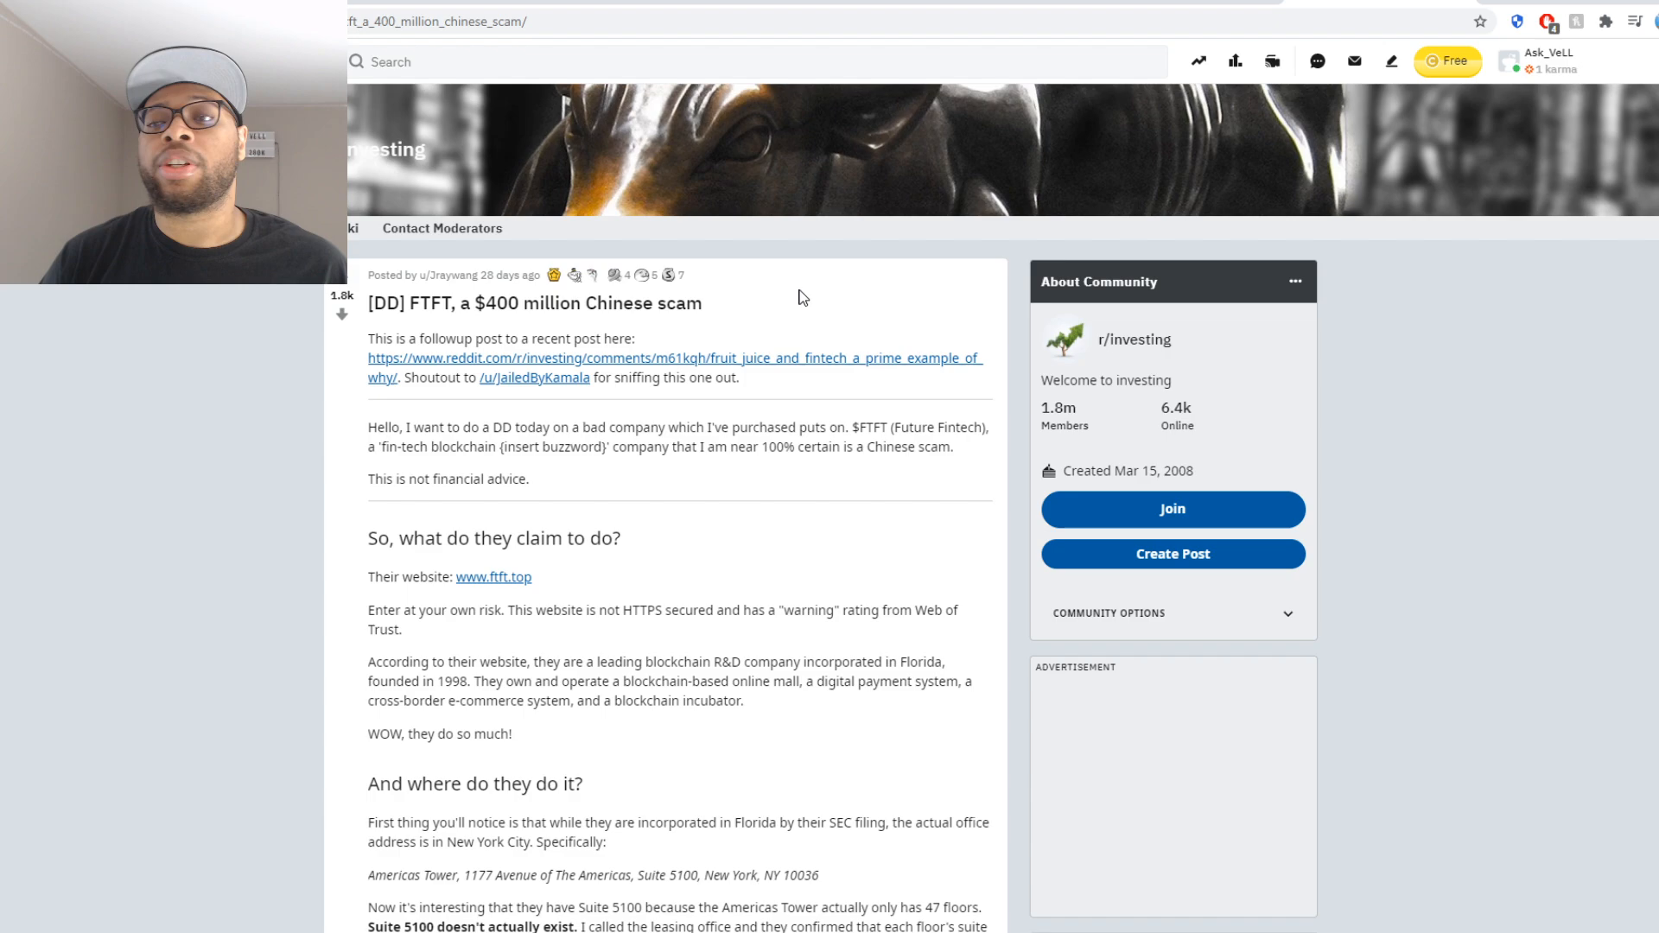
pyautogui.moveTo(792, 239)
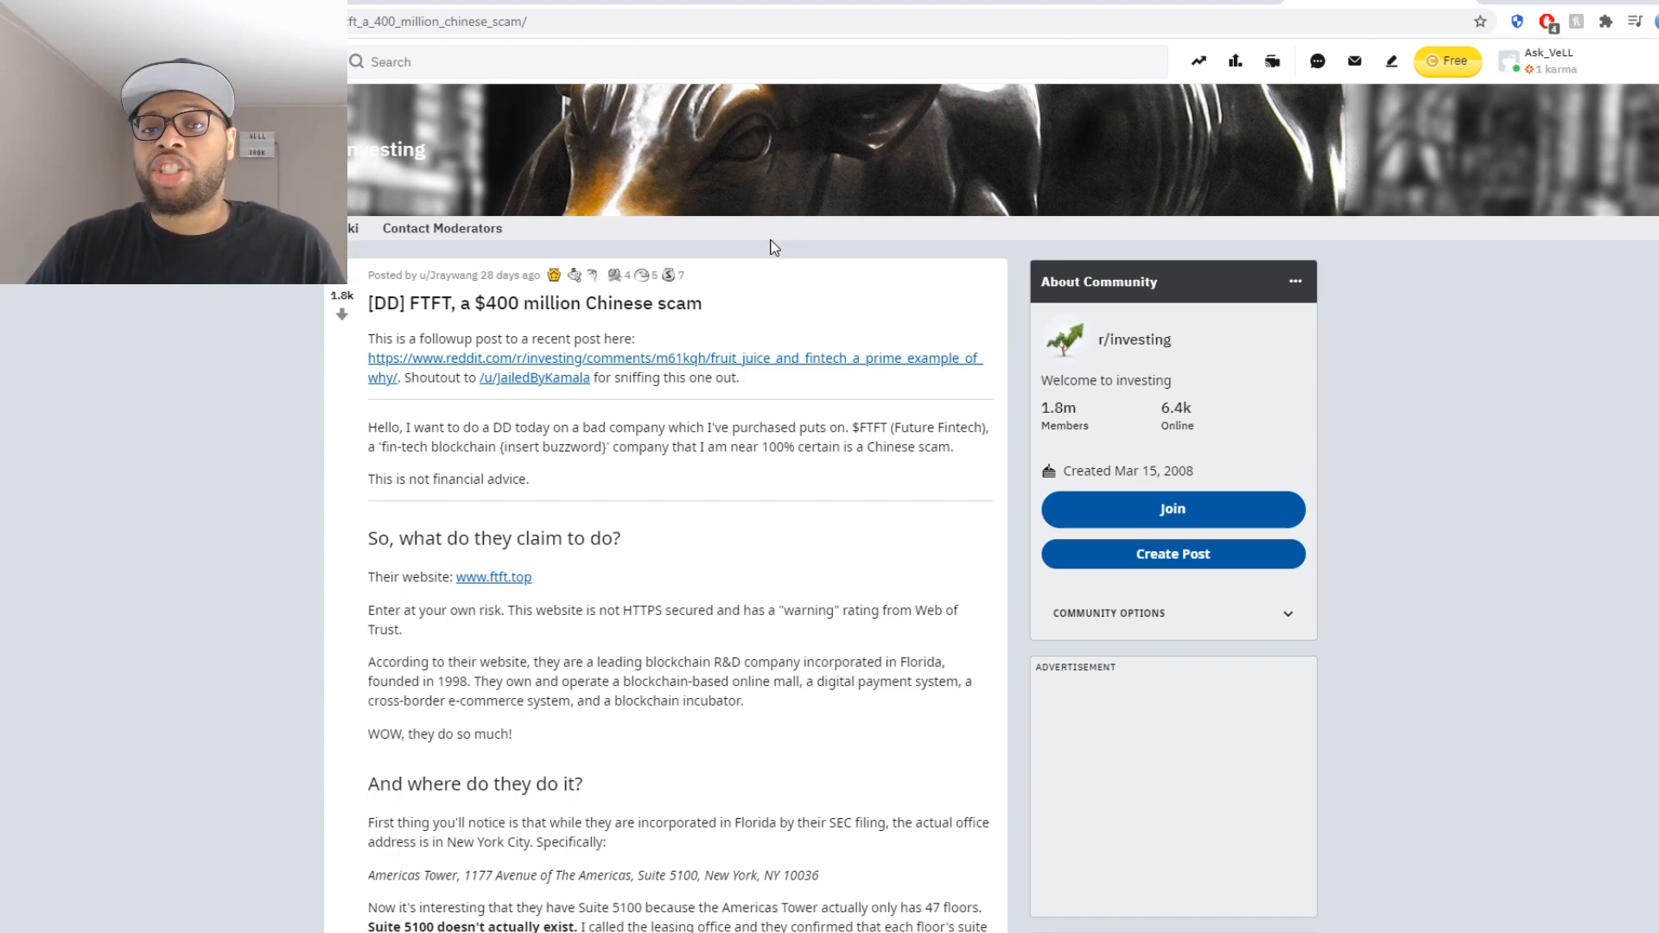
pyautogui.moveTo(729, 302)
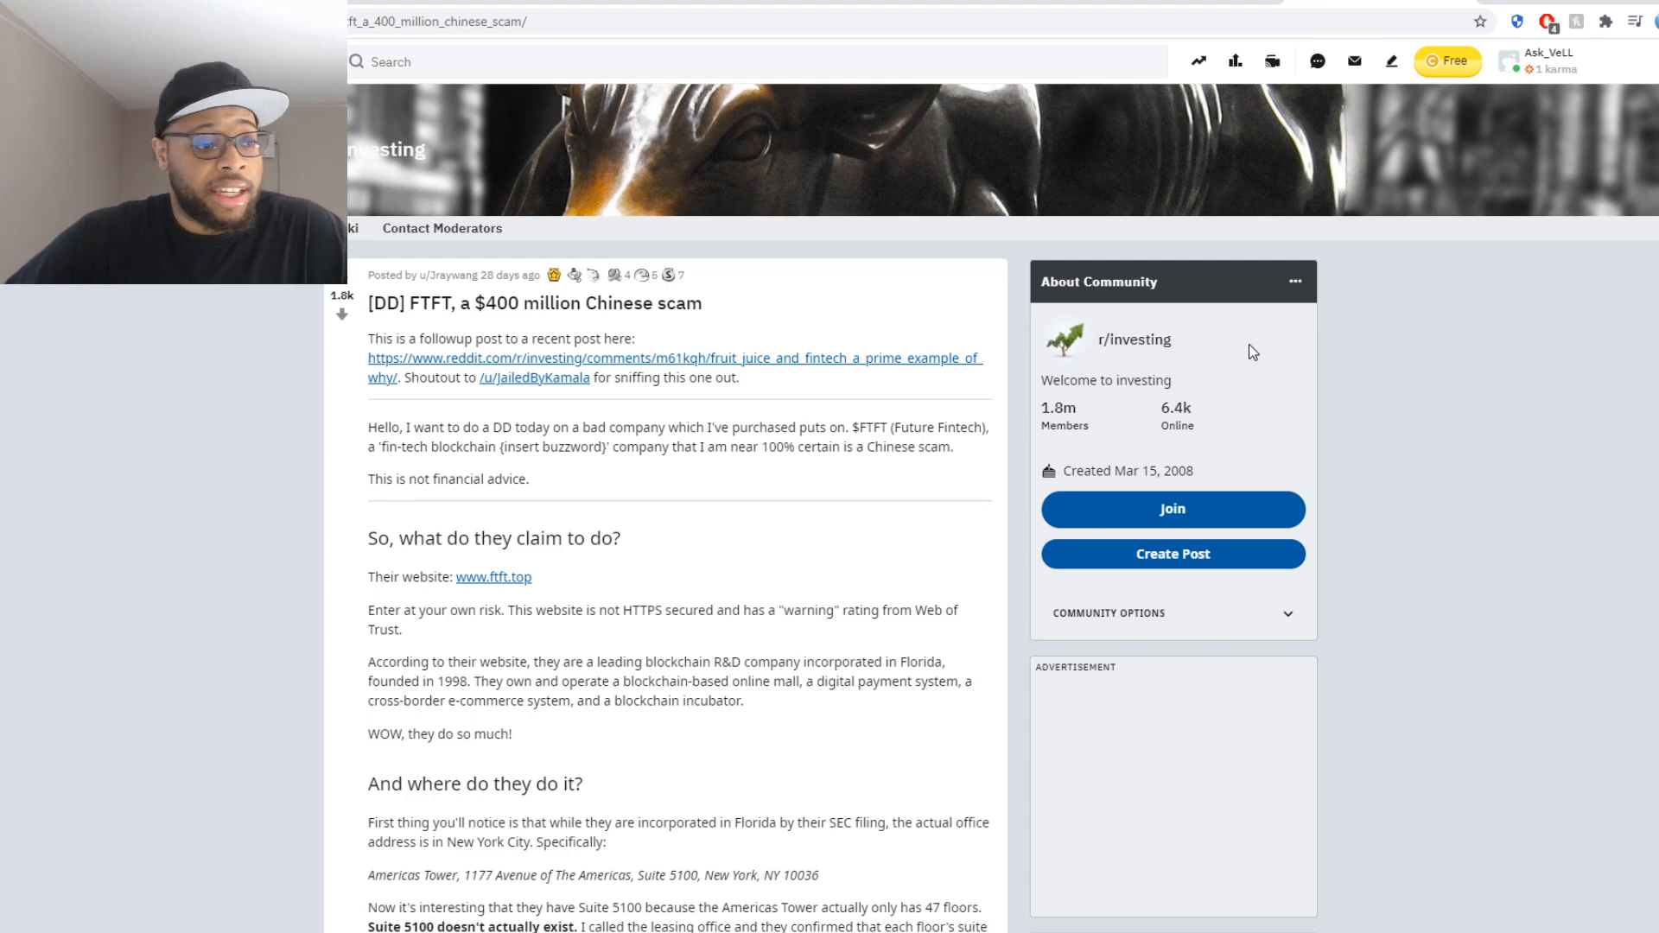
pyautogui.scroll(-3)
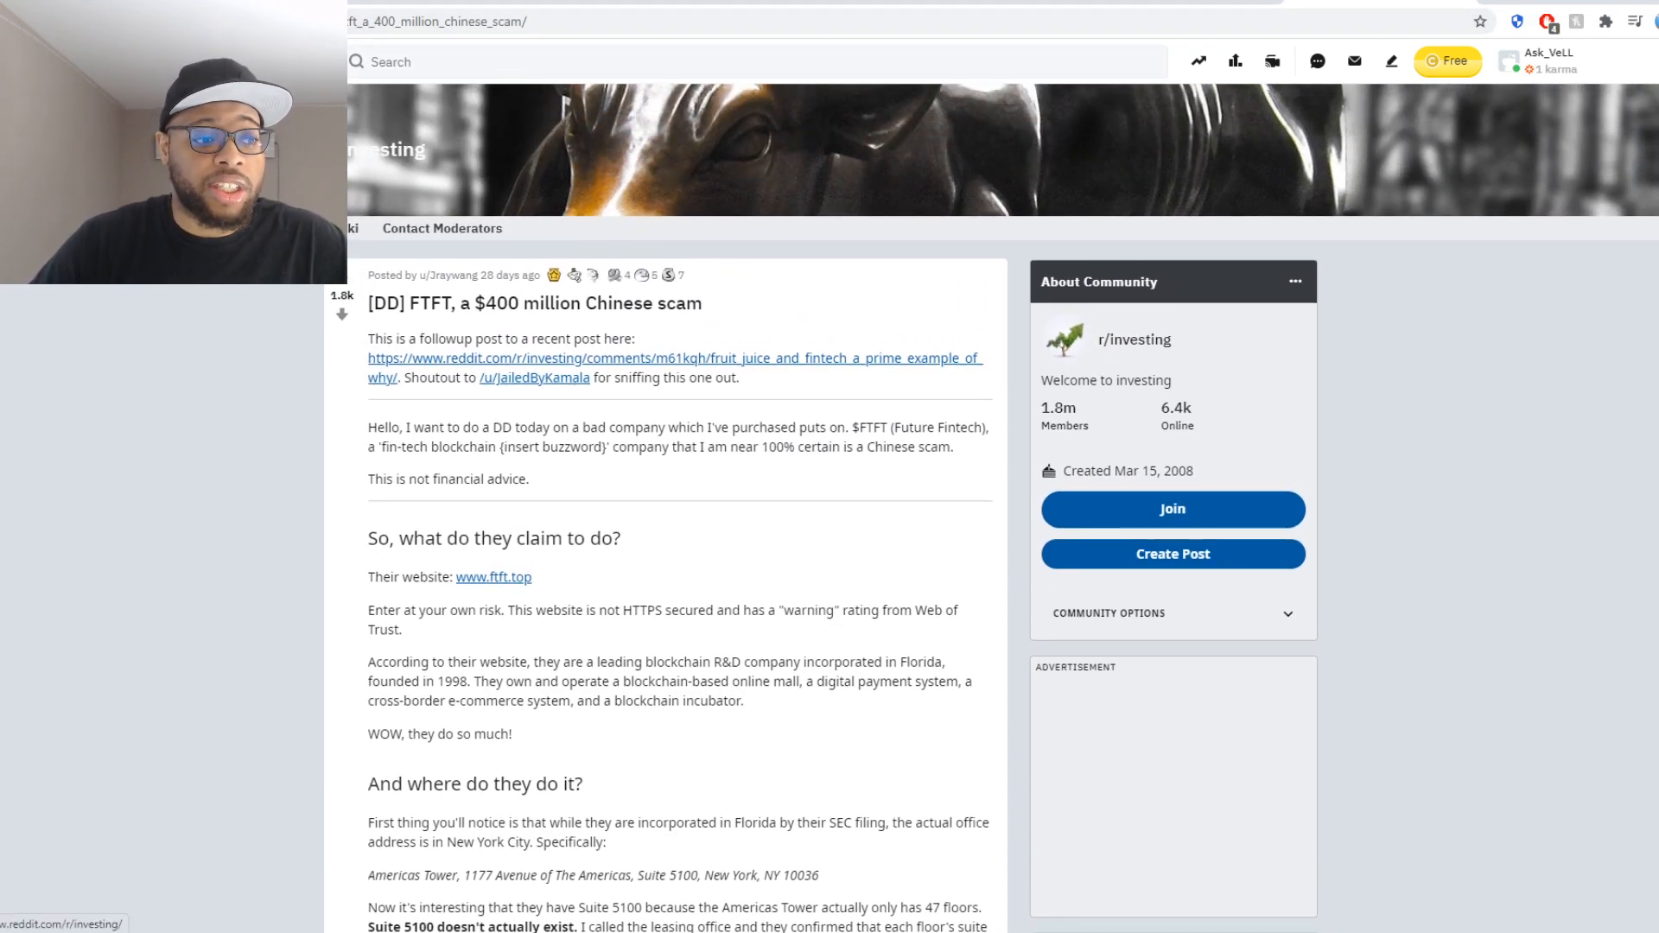
pyautogui.scroll(-3)
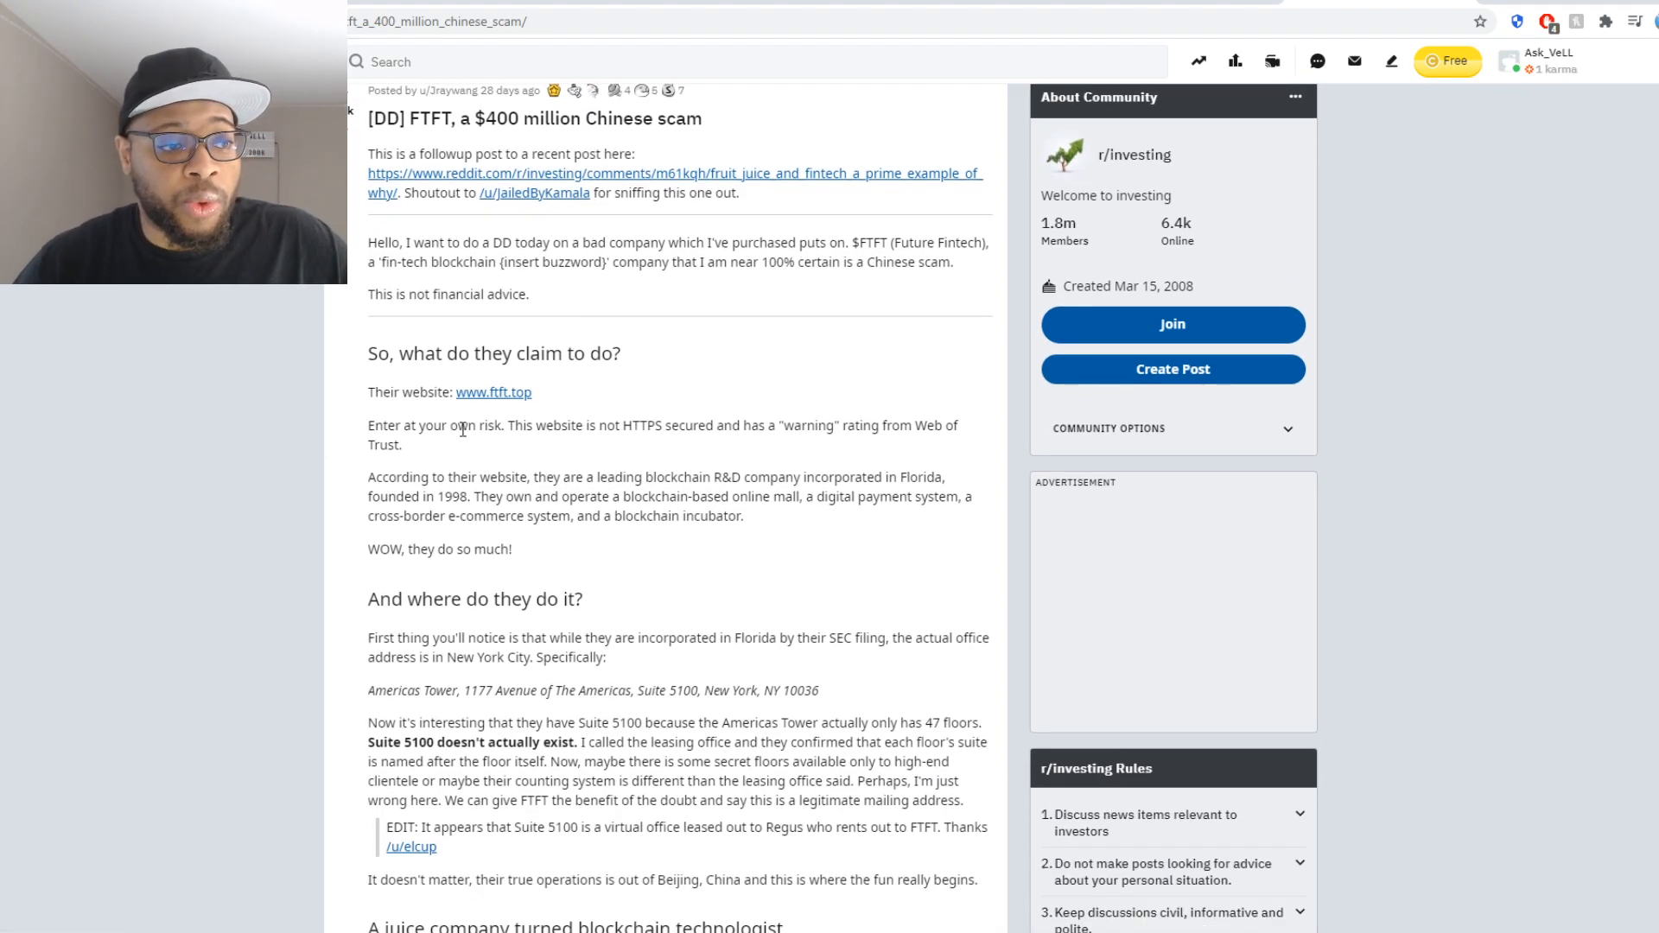
pyautogui.scroll(-3)
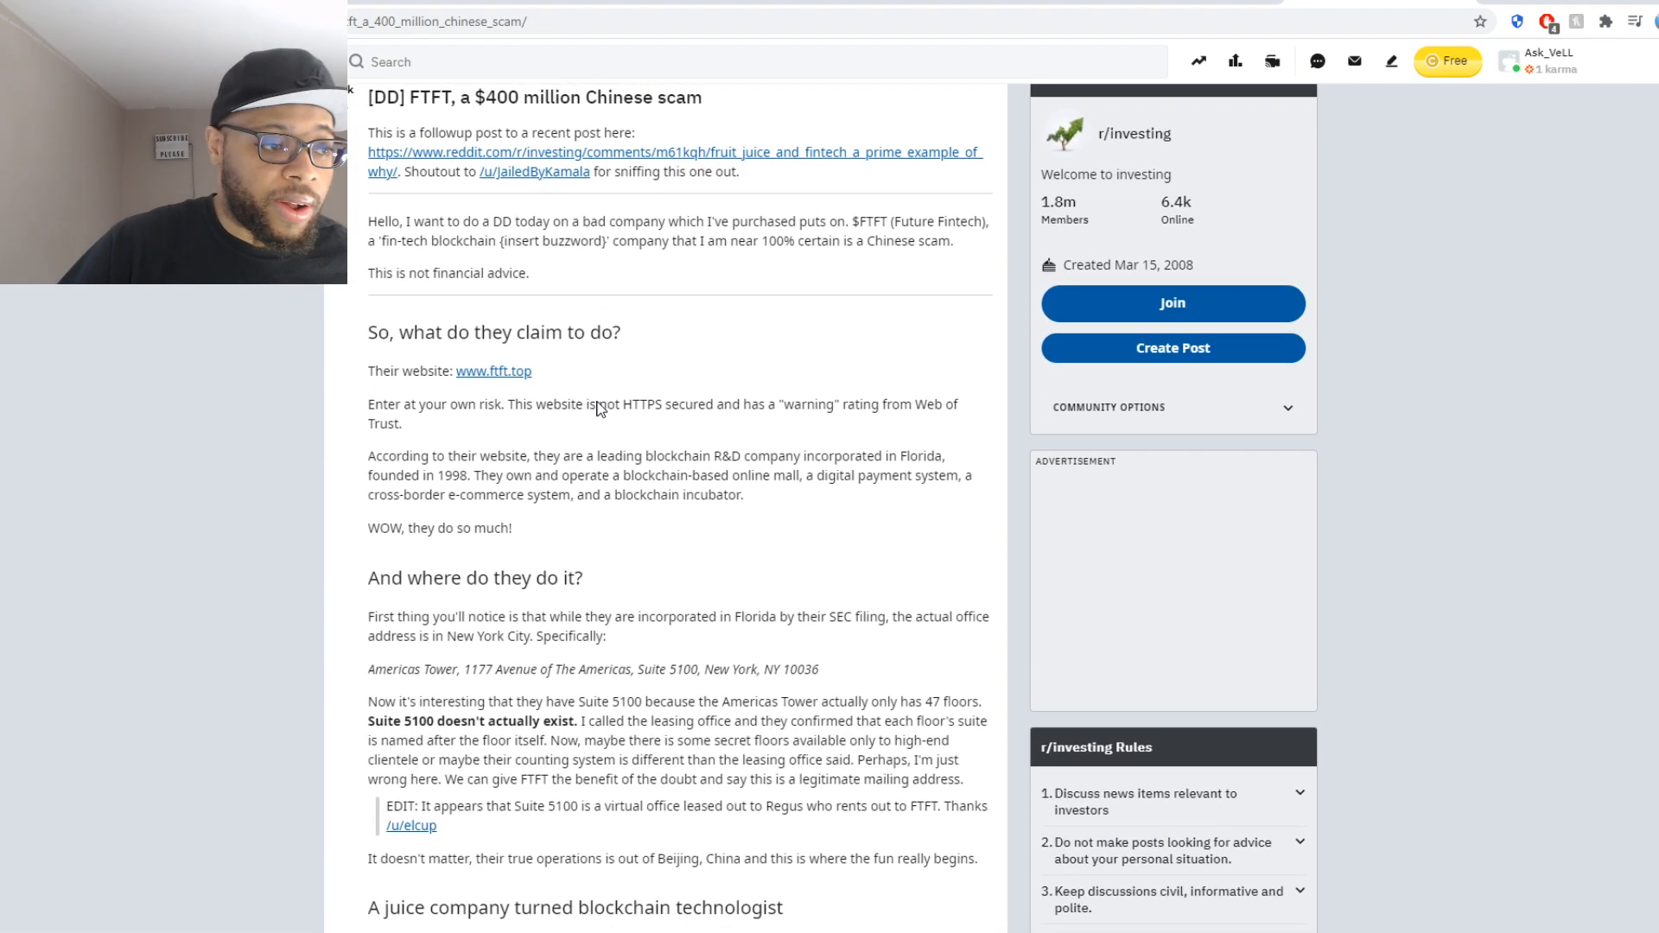
pyautogui.scroll(-3)
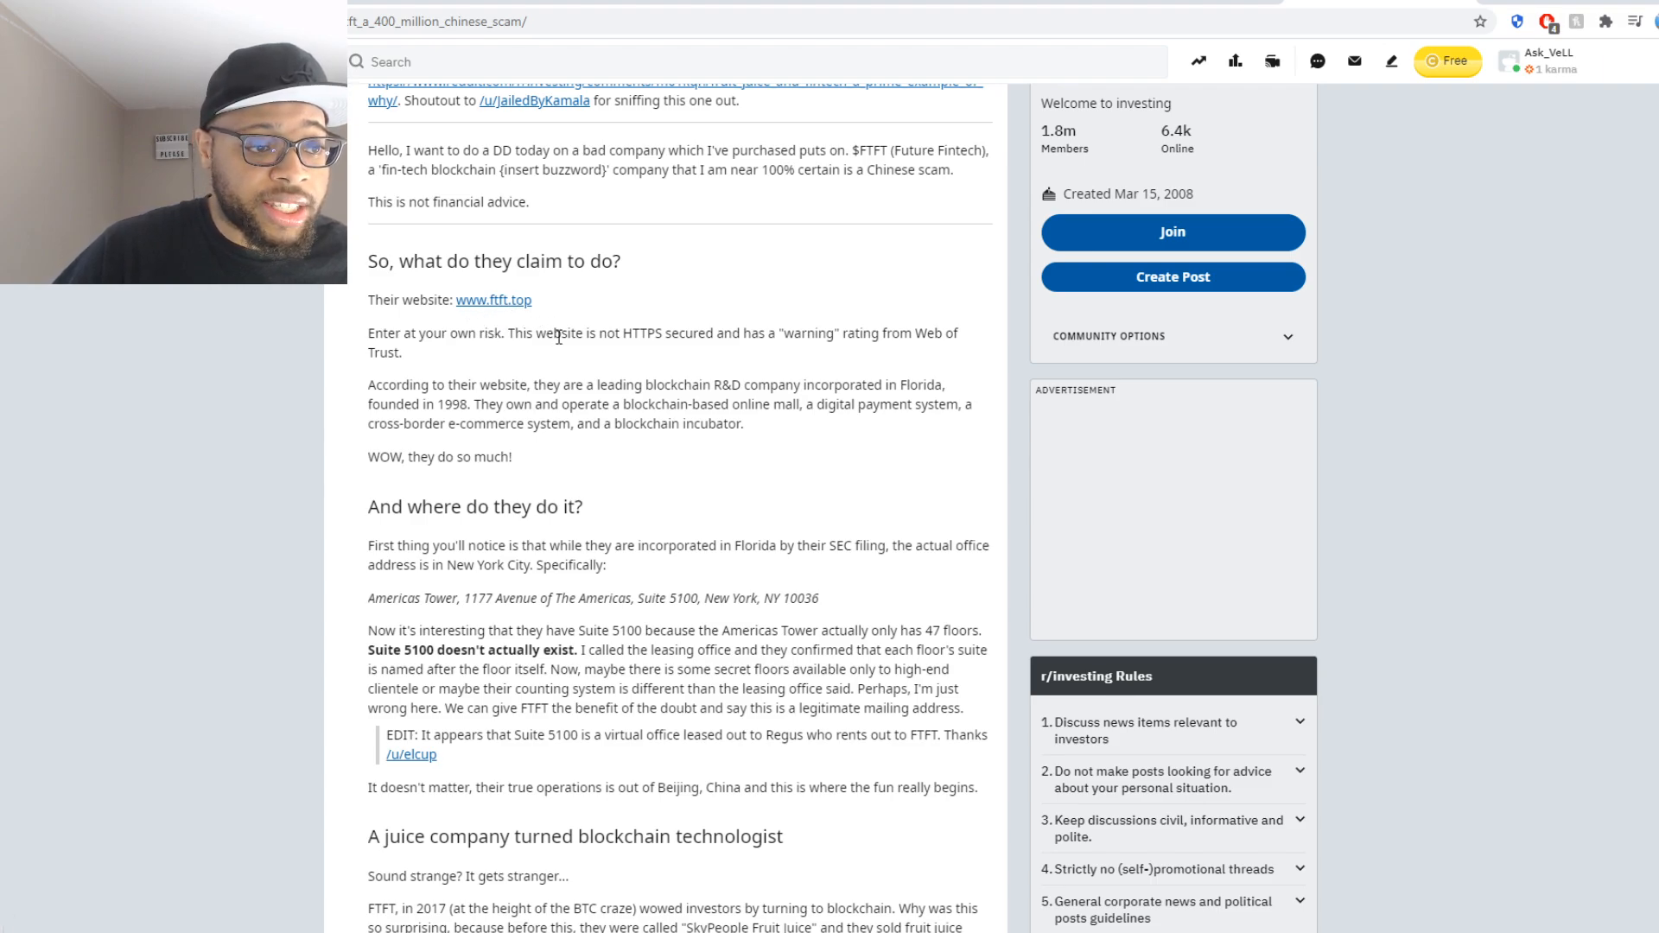
pyautogui.moveTo(731, 352)
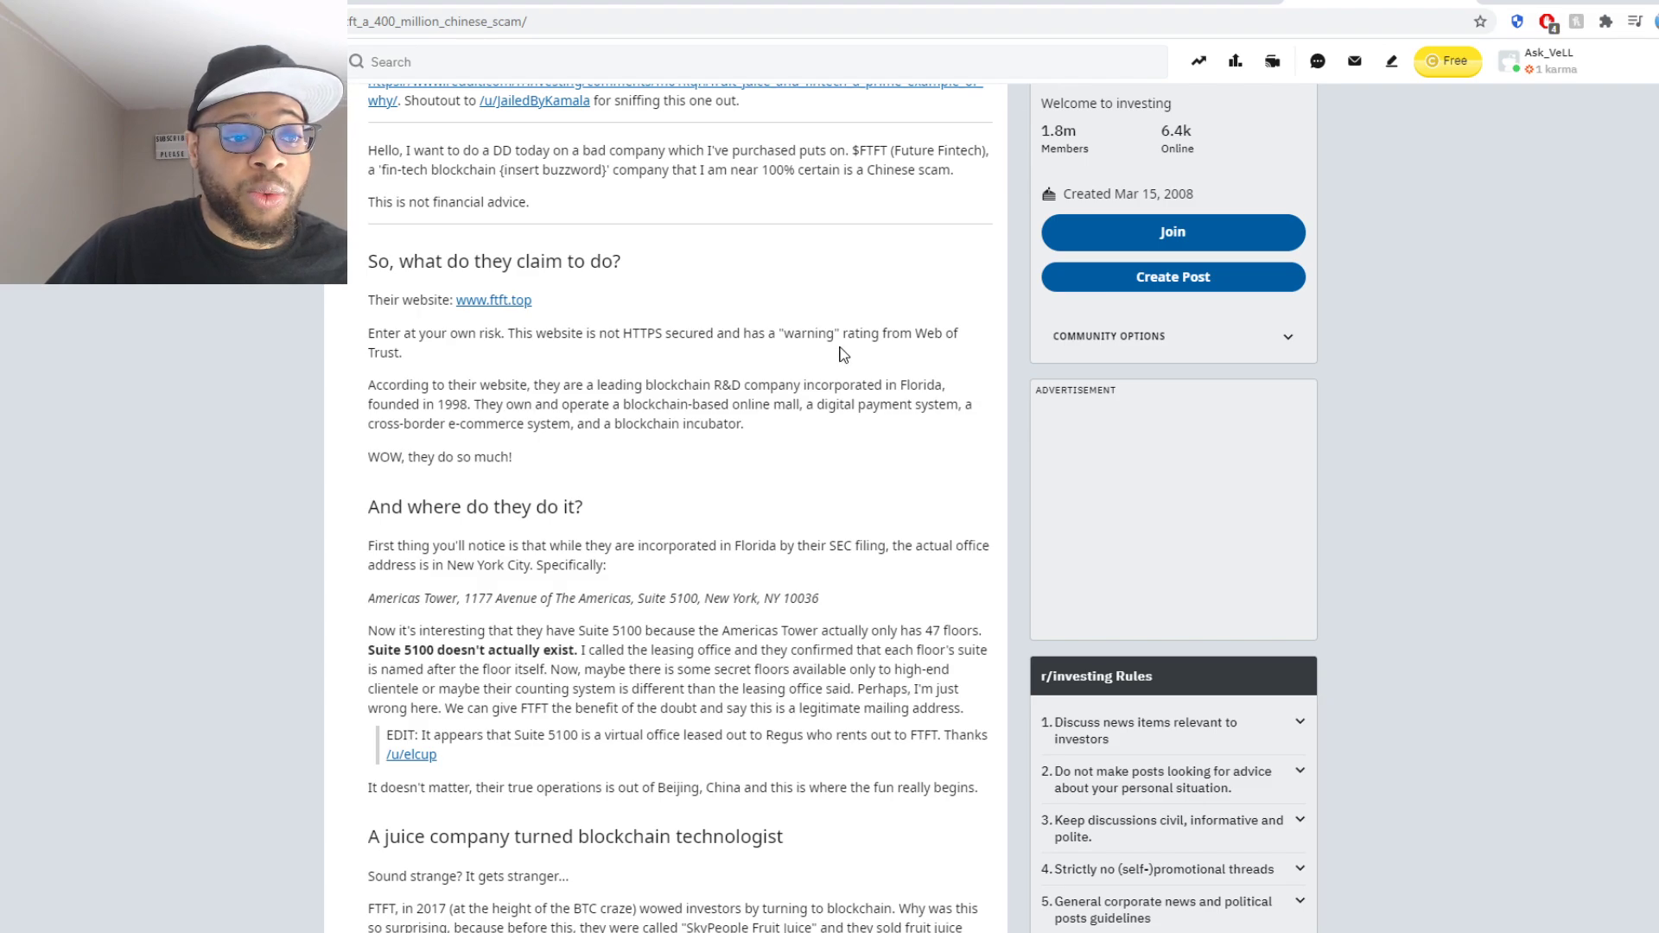
pyautogui.scroll(-3)
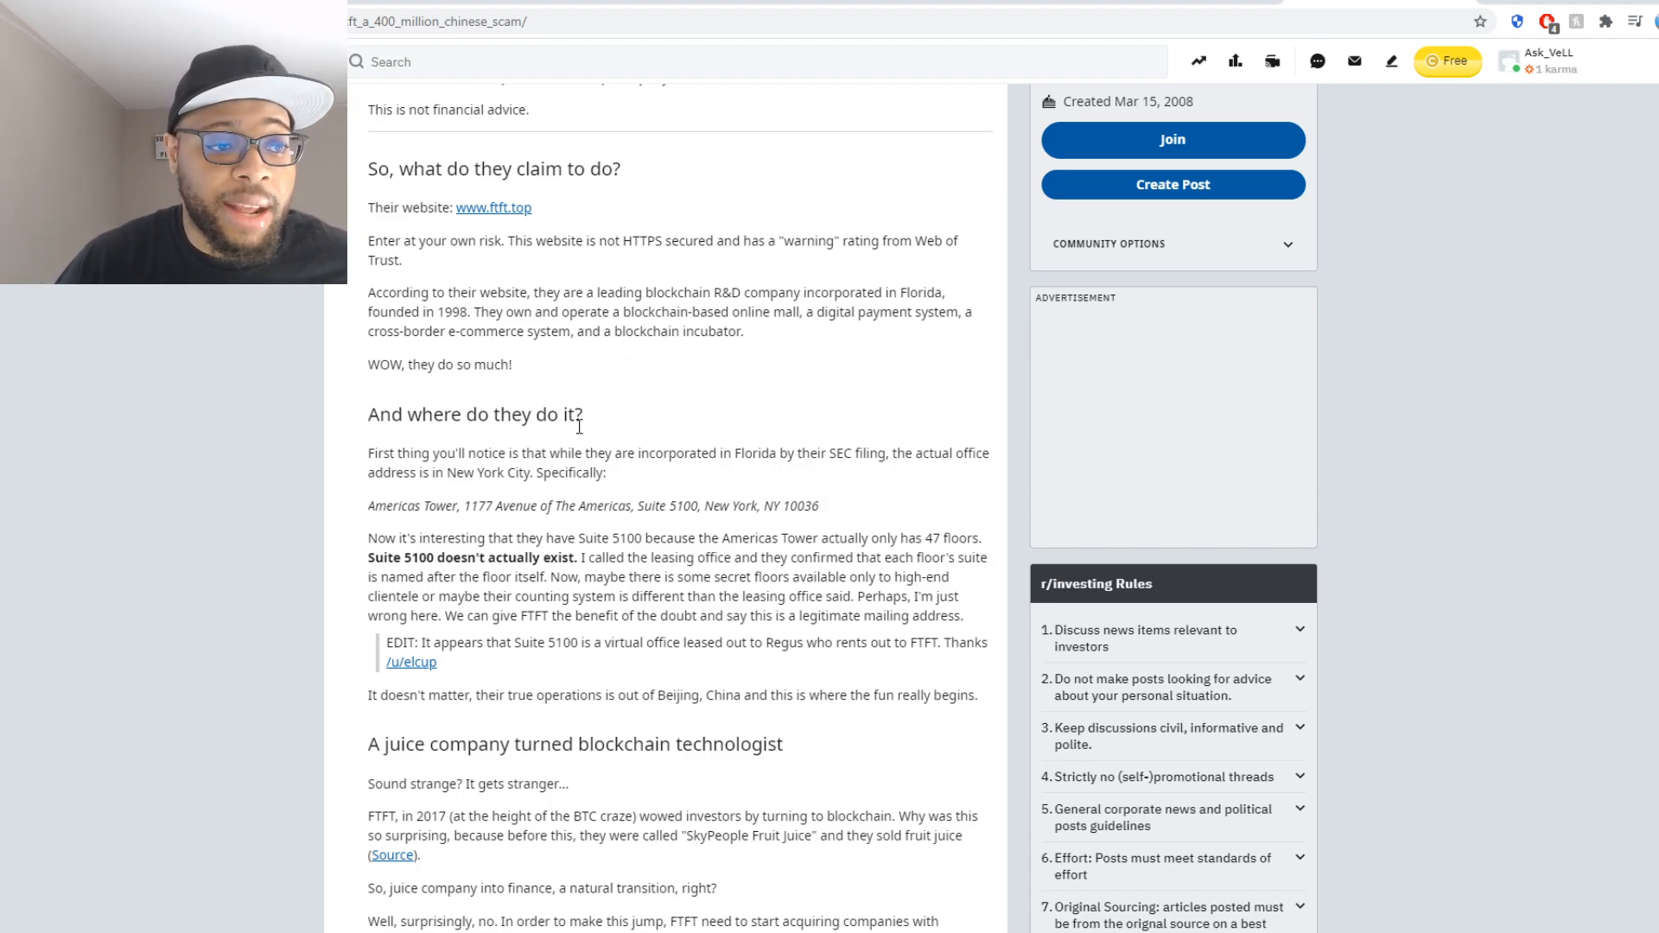
pyautogui.moveTo(579, 399)
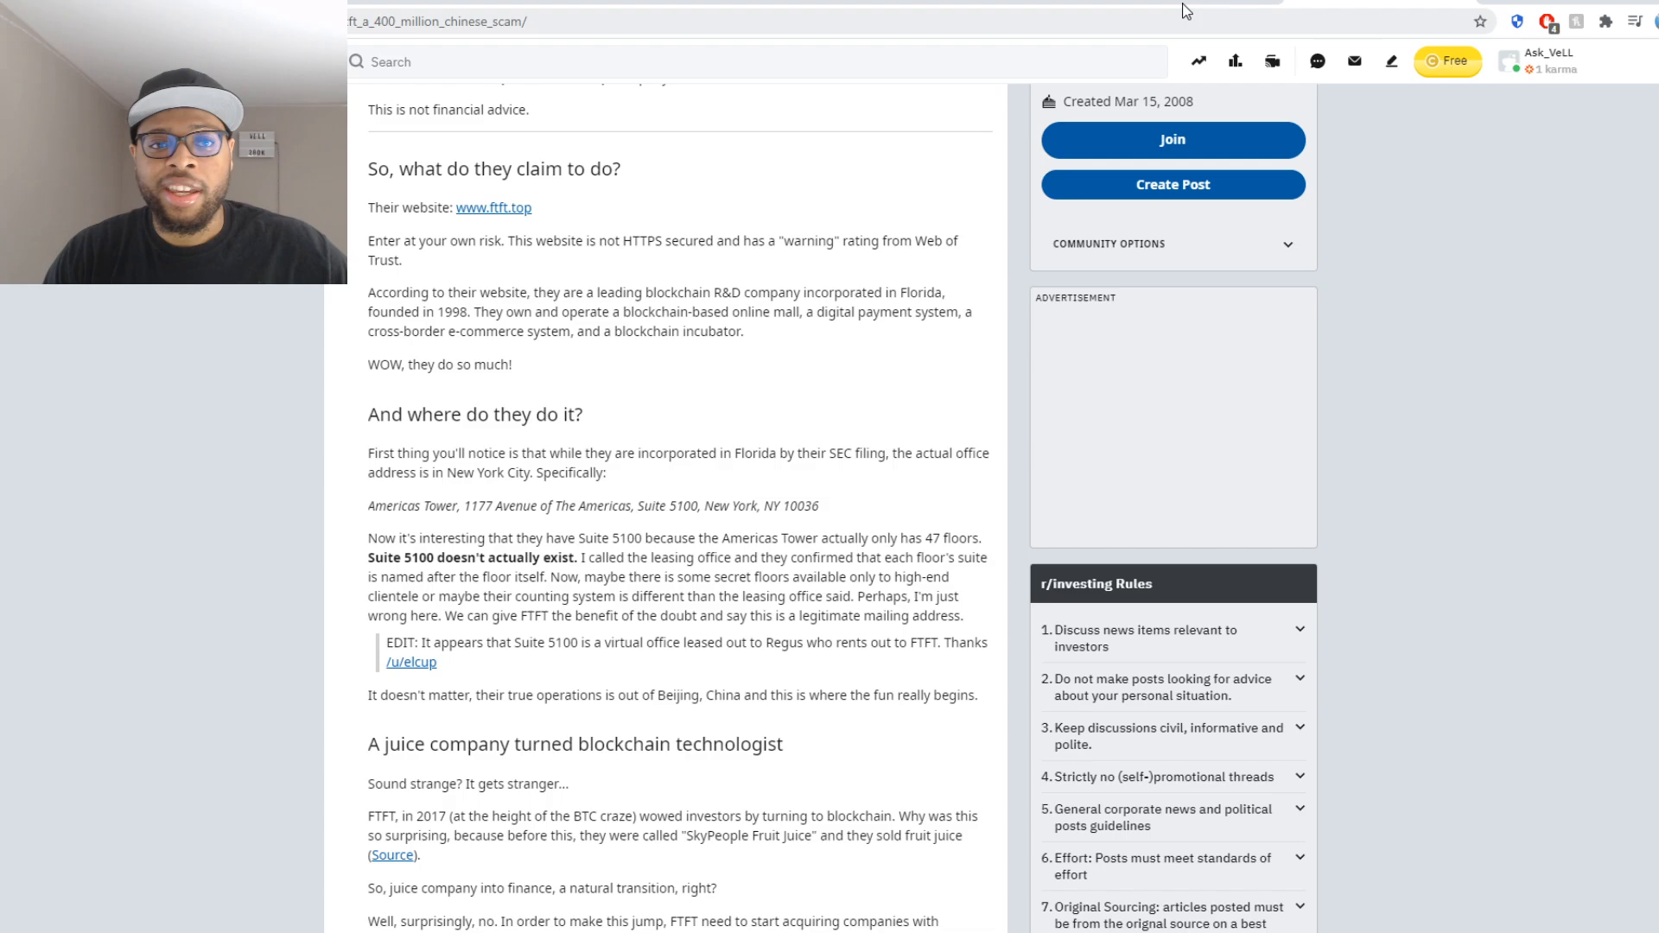
pyautogui.moveTo(1394, 394)
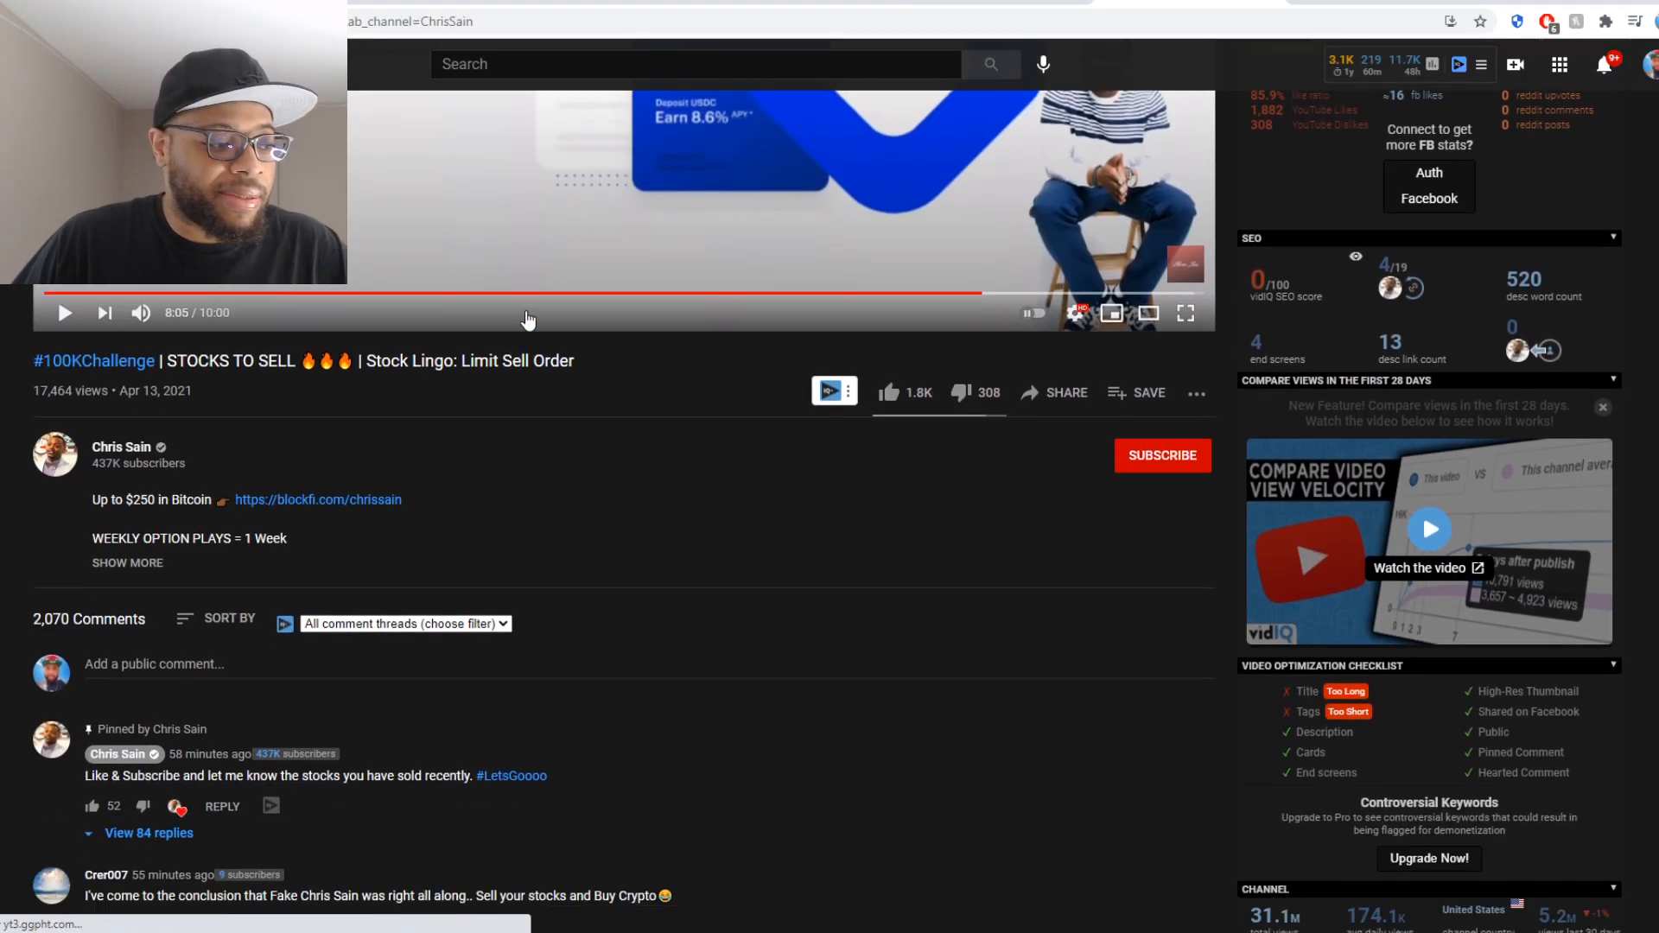
# Scroll below the limit sell order video to the viewer comments about FTFT losses
pyautogui.scroll(-3)
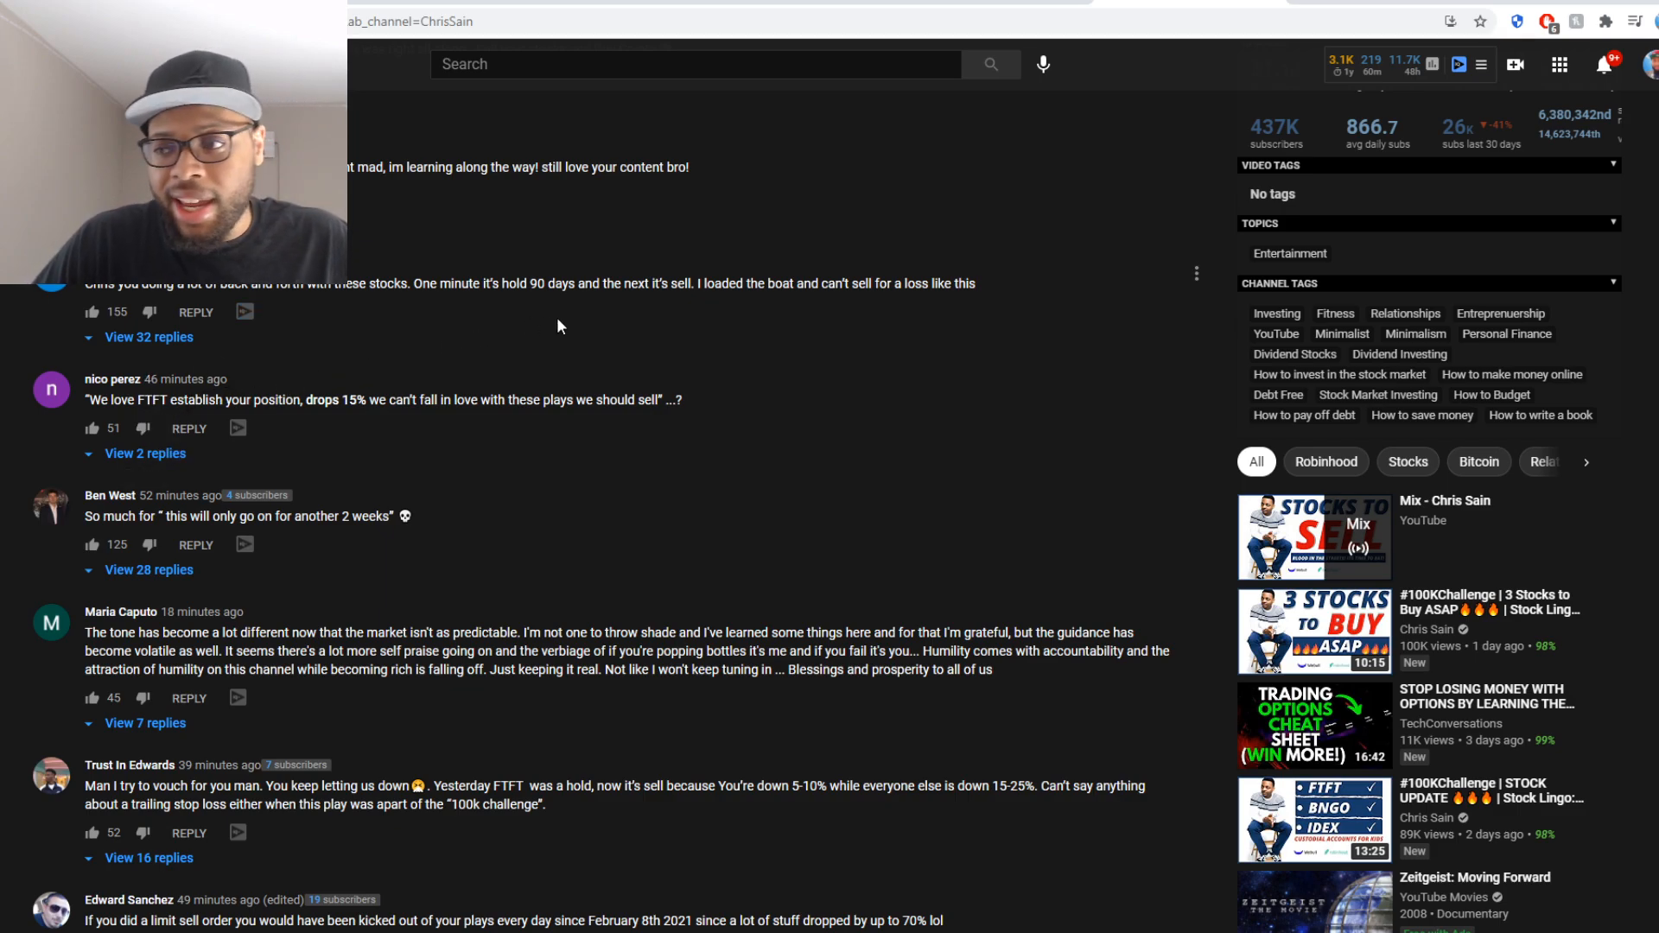
pyautogui.moveTo(922, 192)
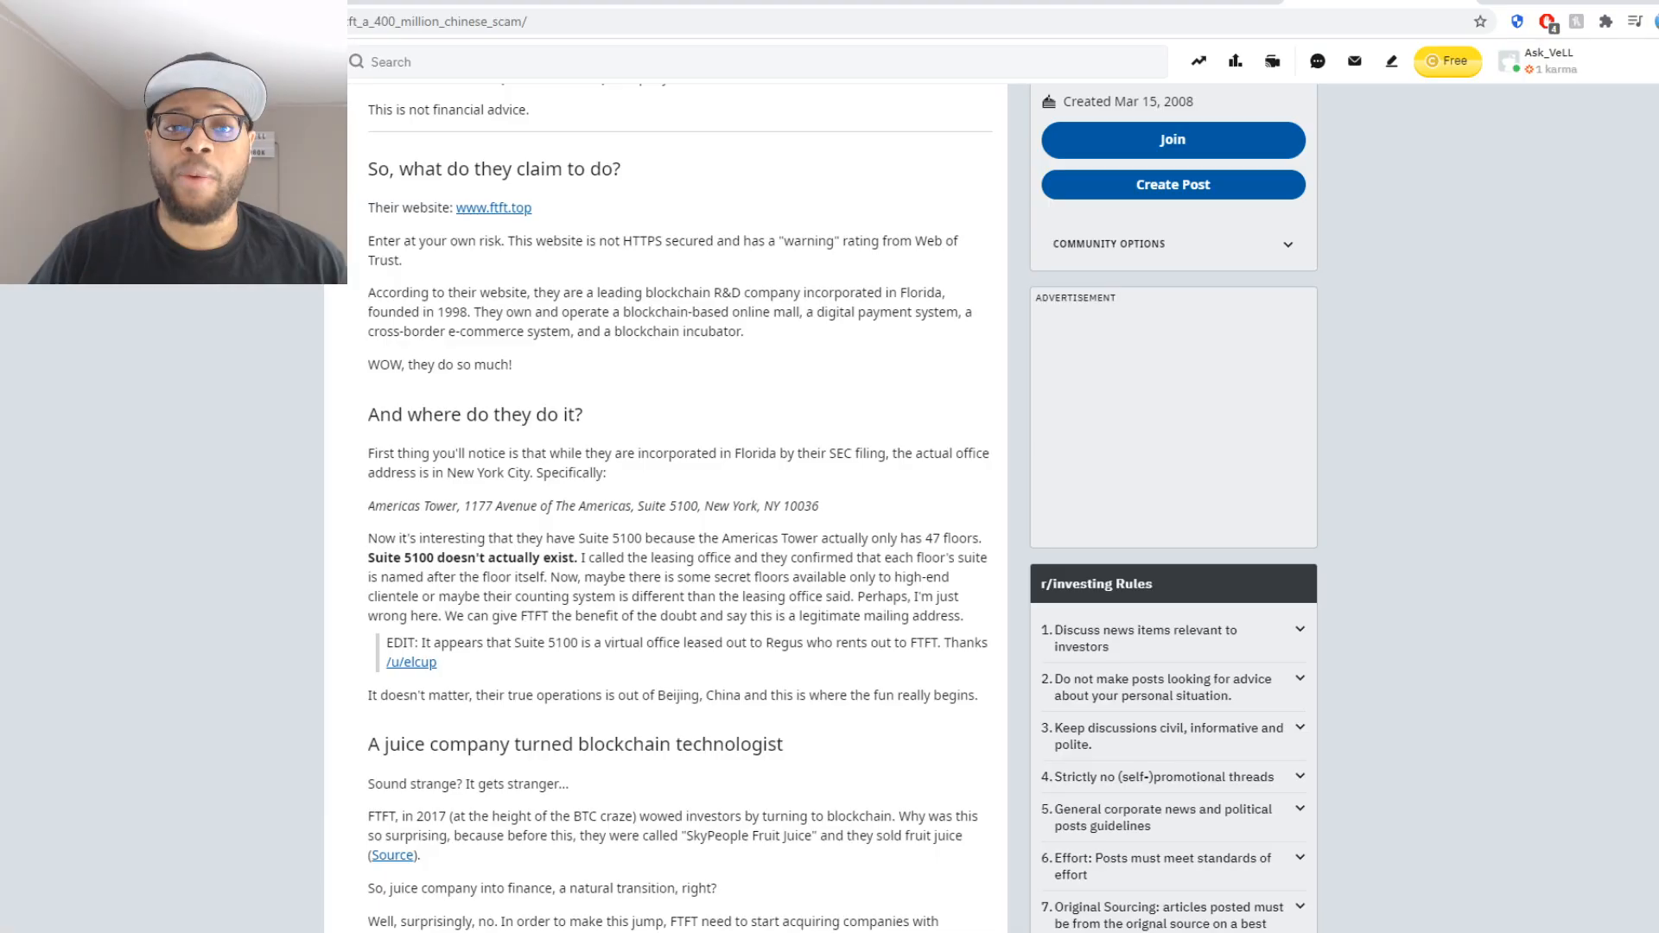
pyautogui.moveTo(492, 407)
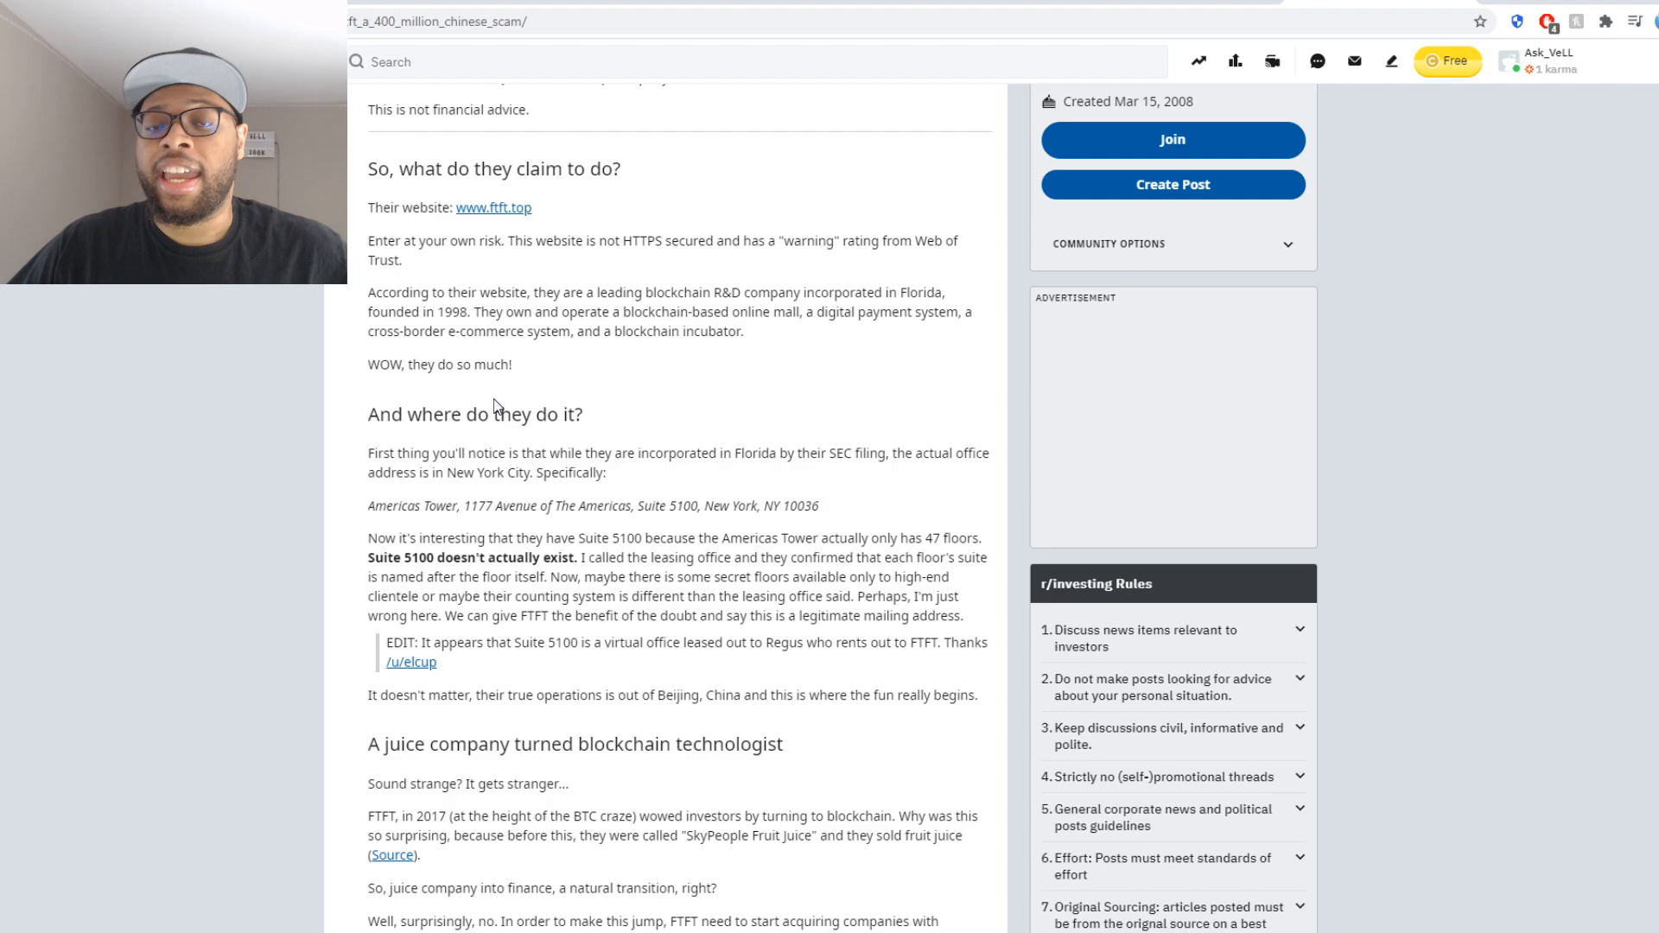
# Scroll through the first r/investing FTFT scam post
pyautogui.scroll(-3)
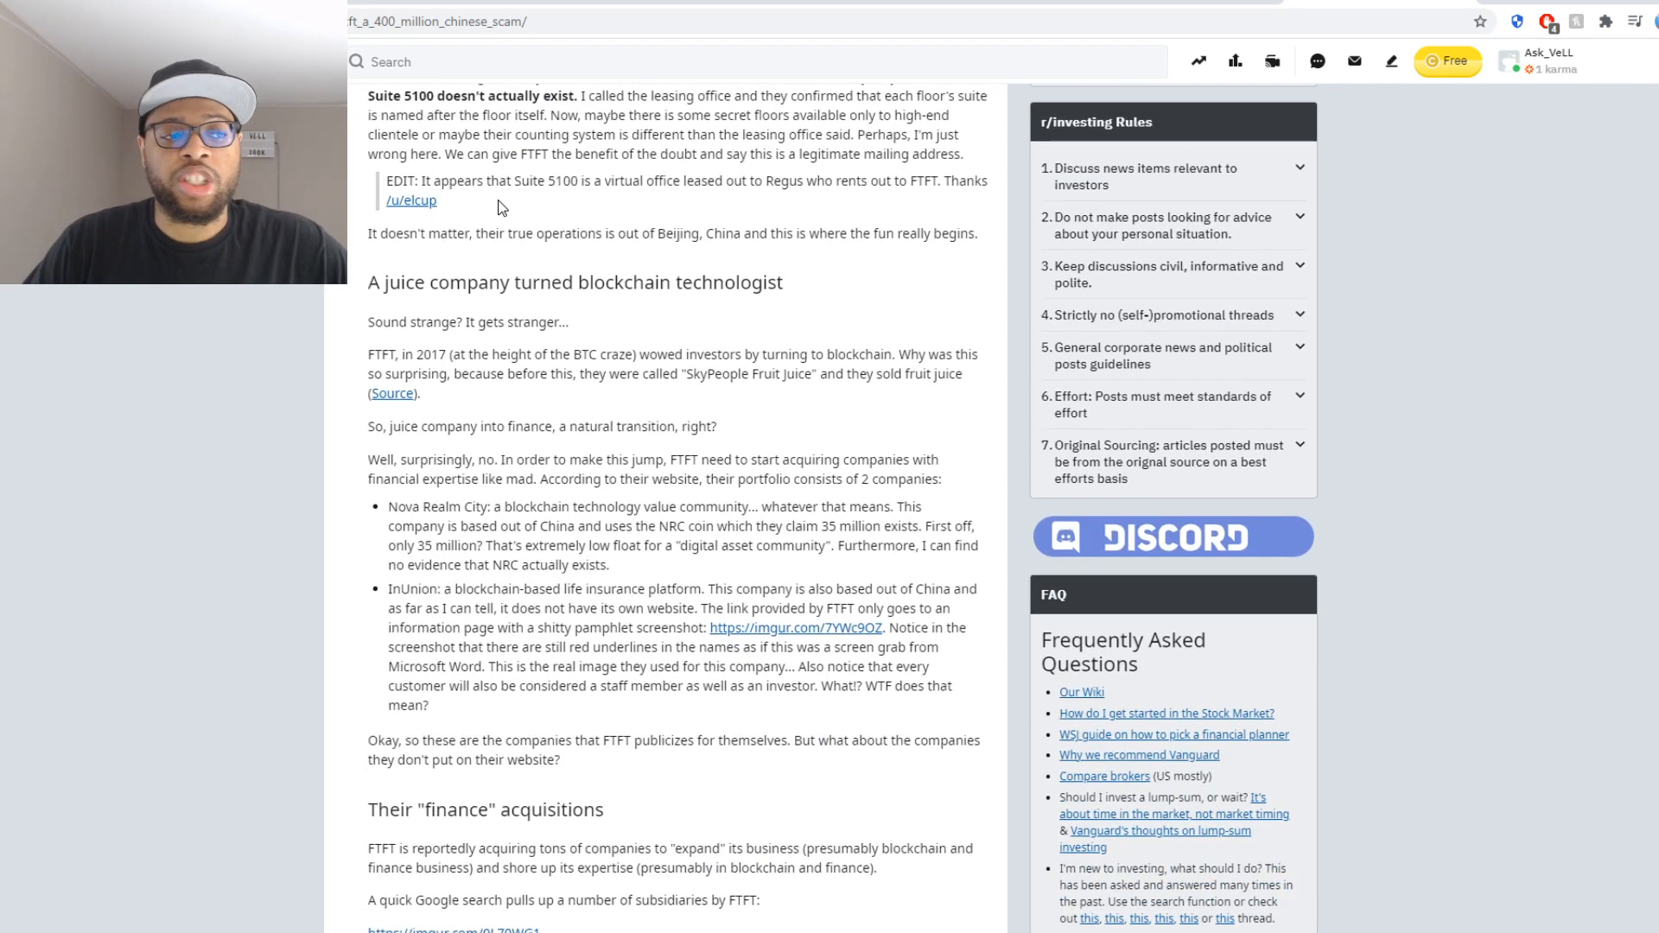
pyautogui.scroll(-3)
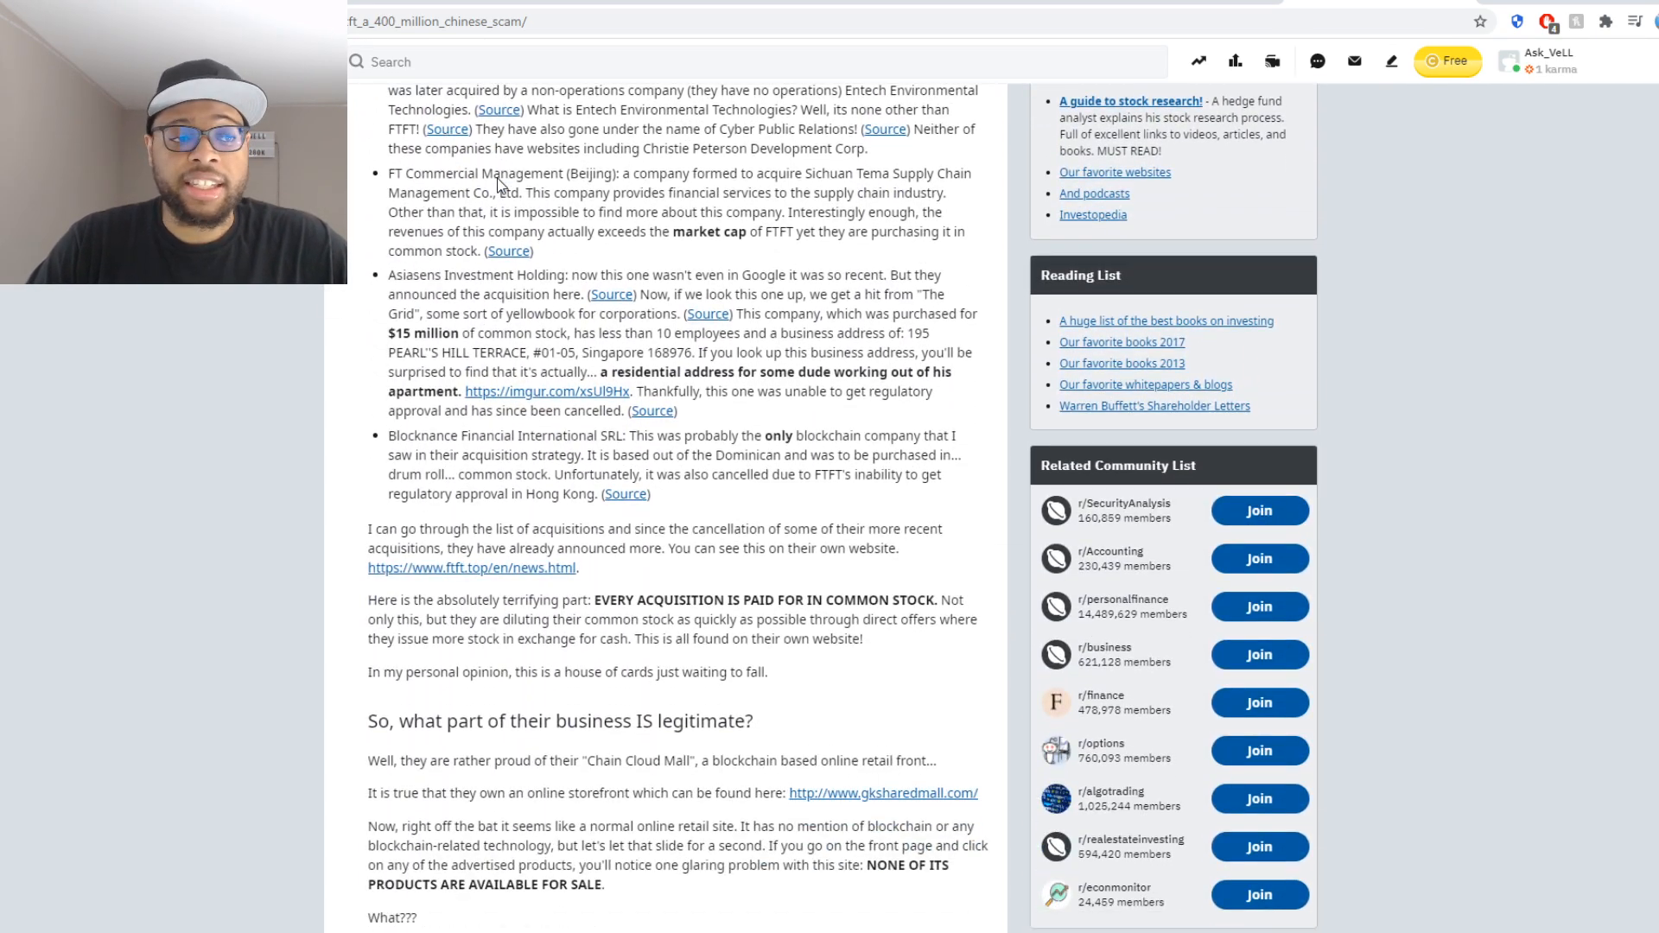
pyautogui.scroll(-3)
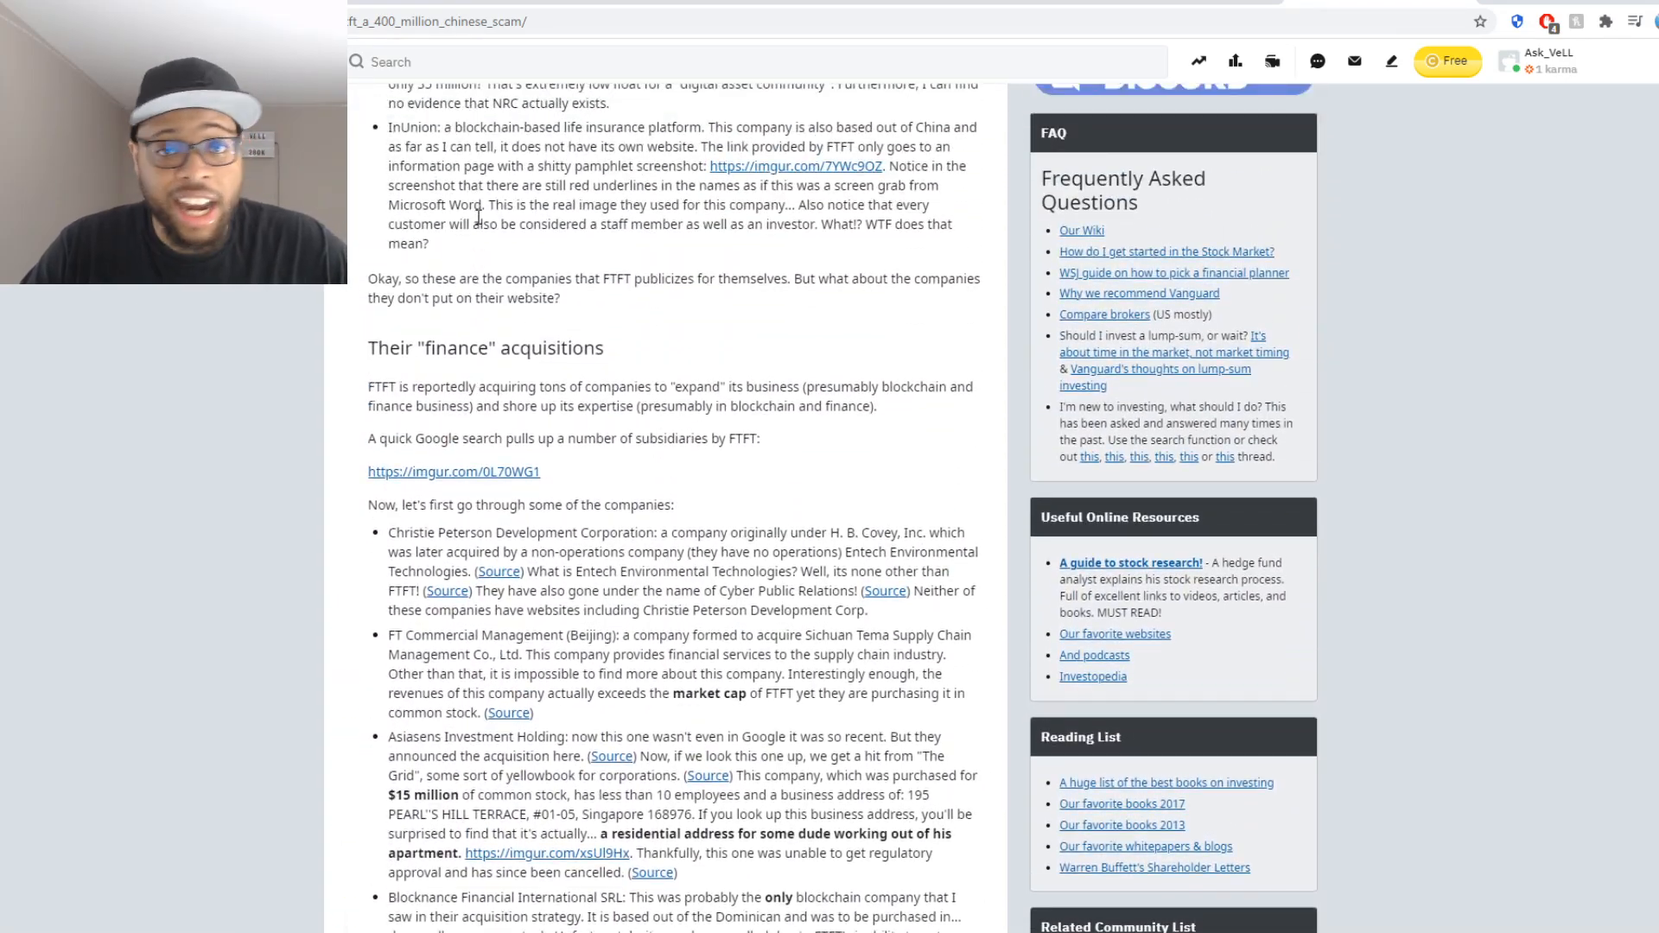
pyautogui.scroll(3)
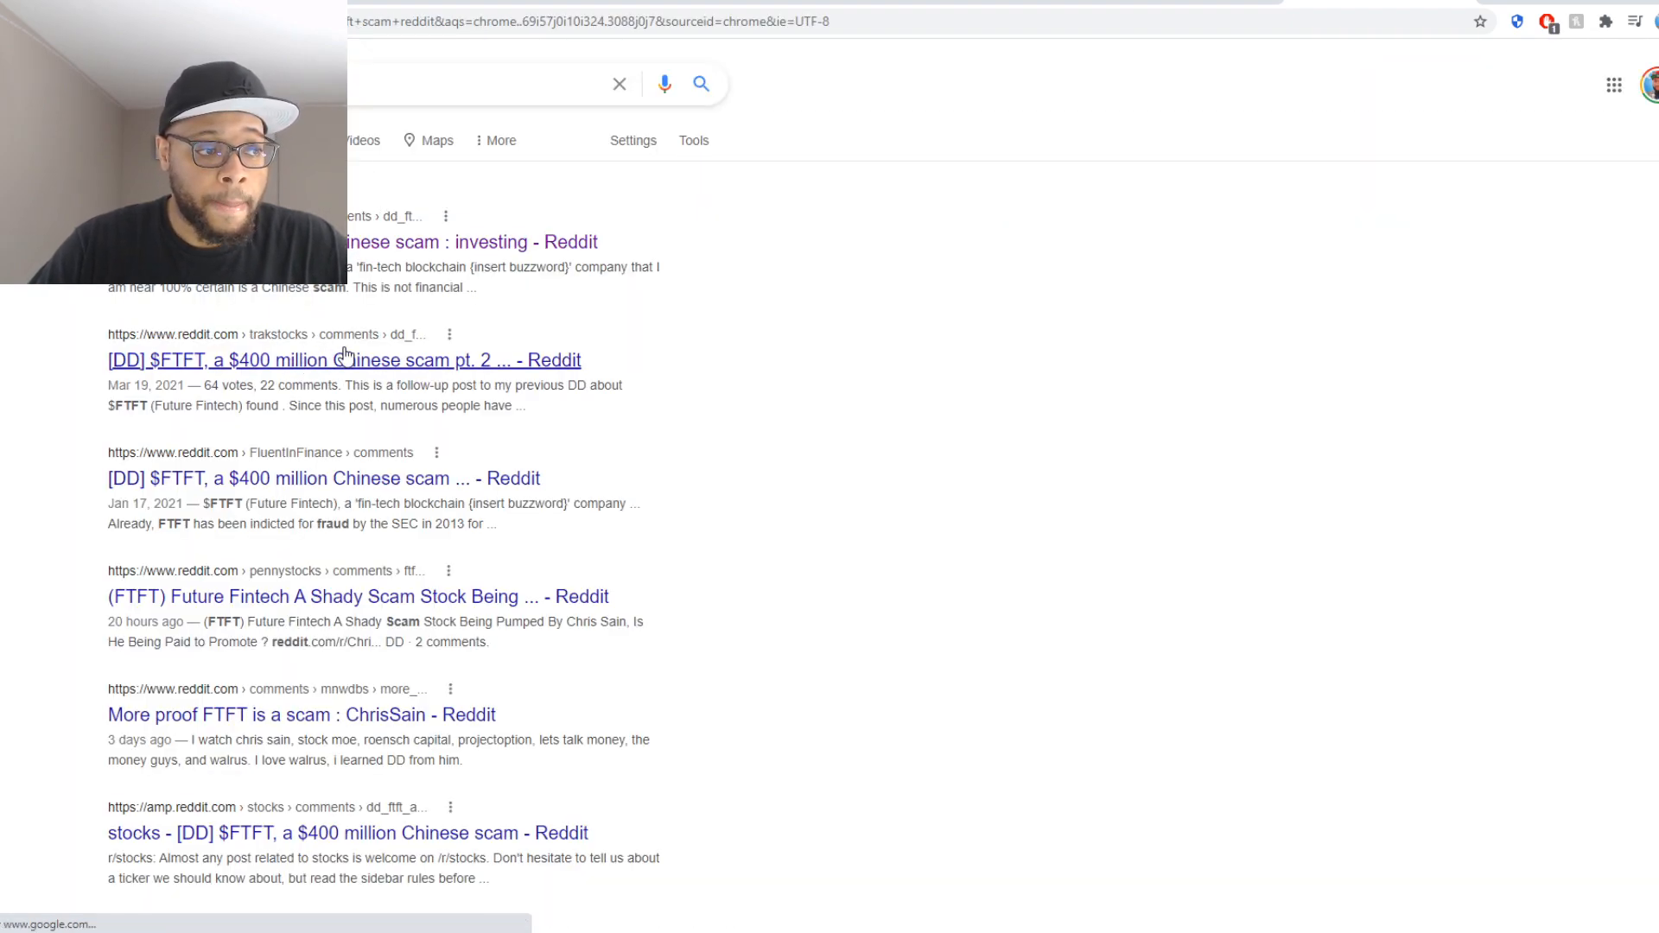
# Open the r/trakstocks '$FTFT scam pt. 2' post, skim it and return to its summary
pyautogui.click(343, 359)
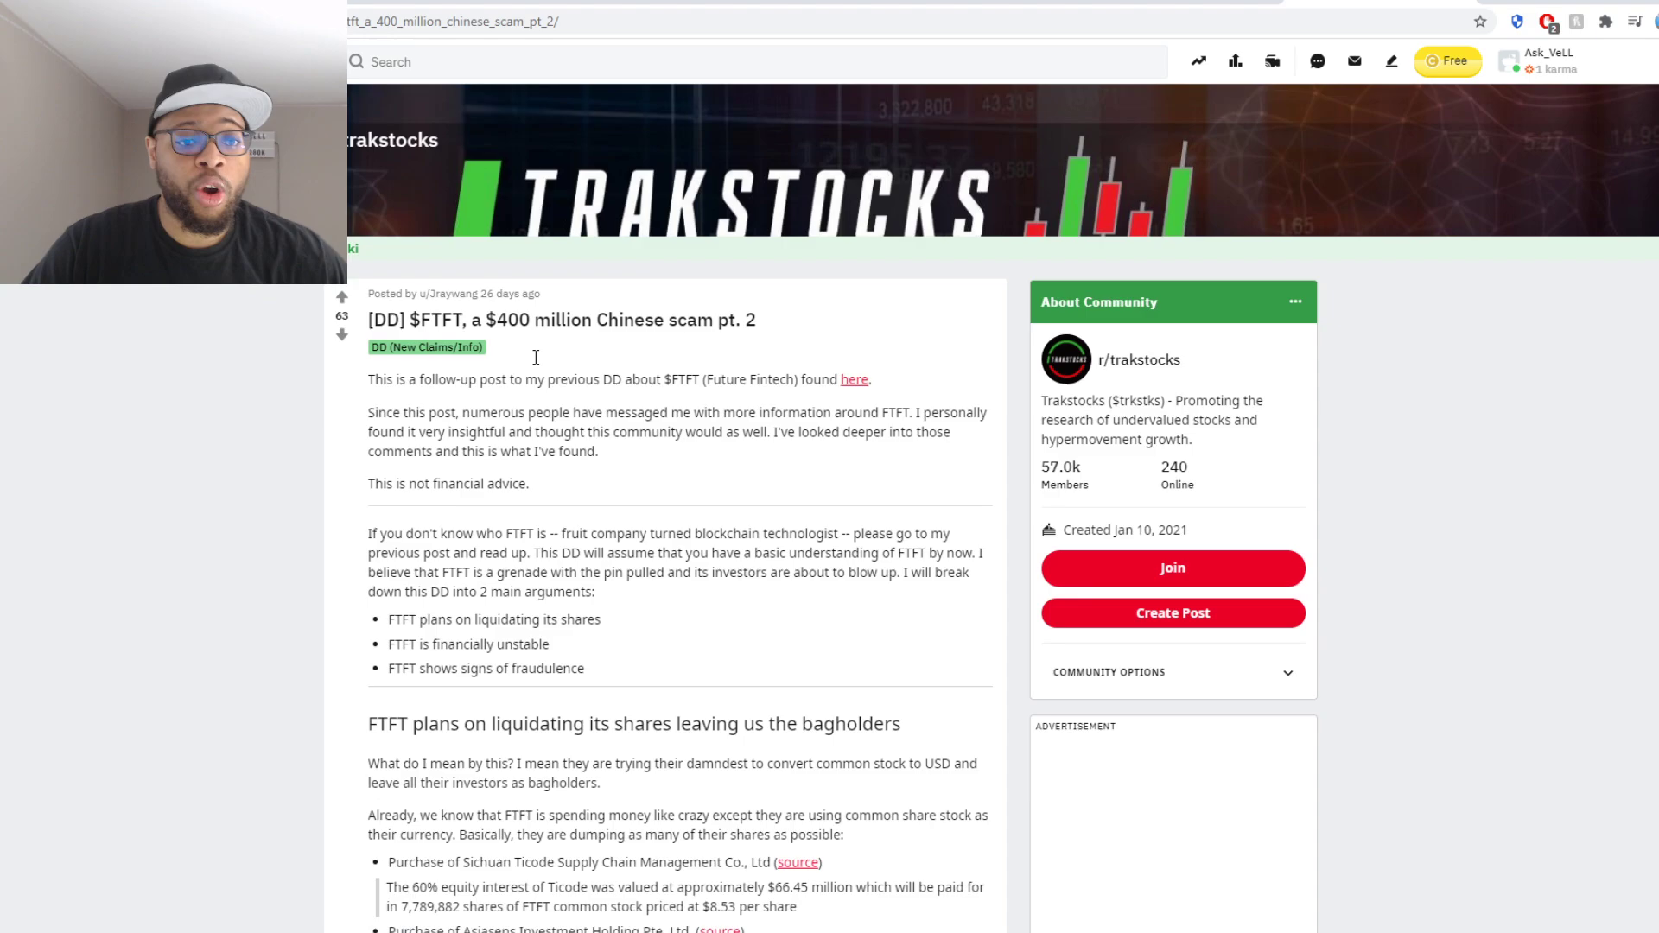
pyautogui.scroll(-3)
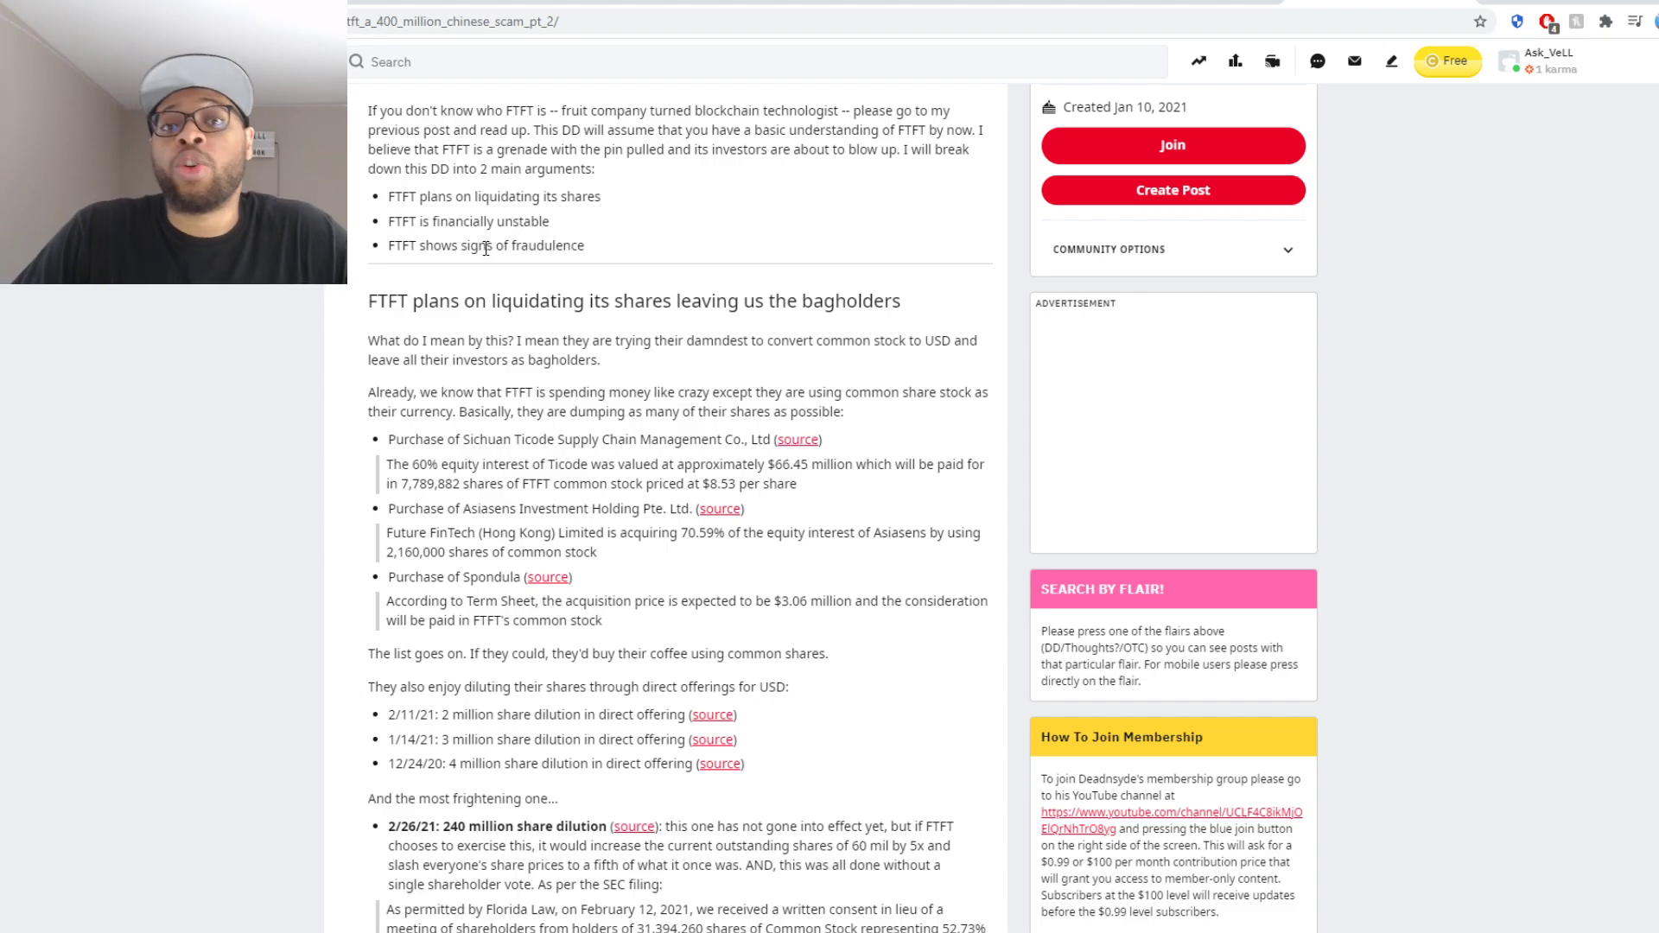
pyautogui.scroll(-3)
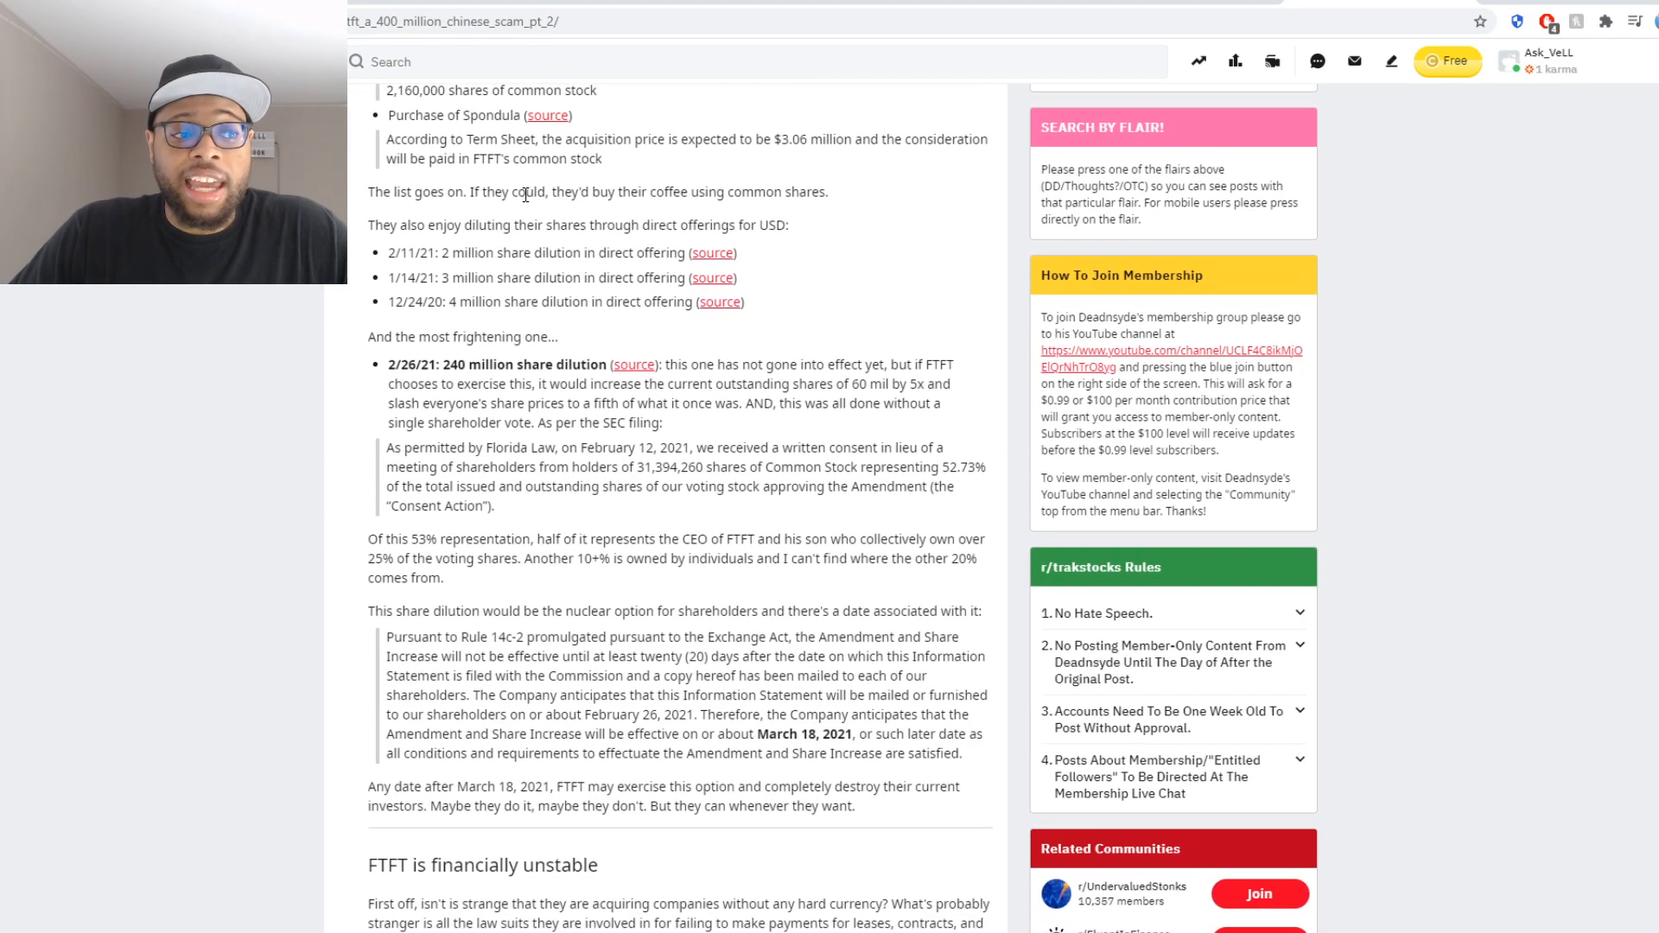
pyautogui.scroll(-3)
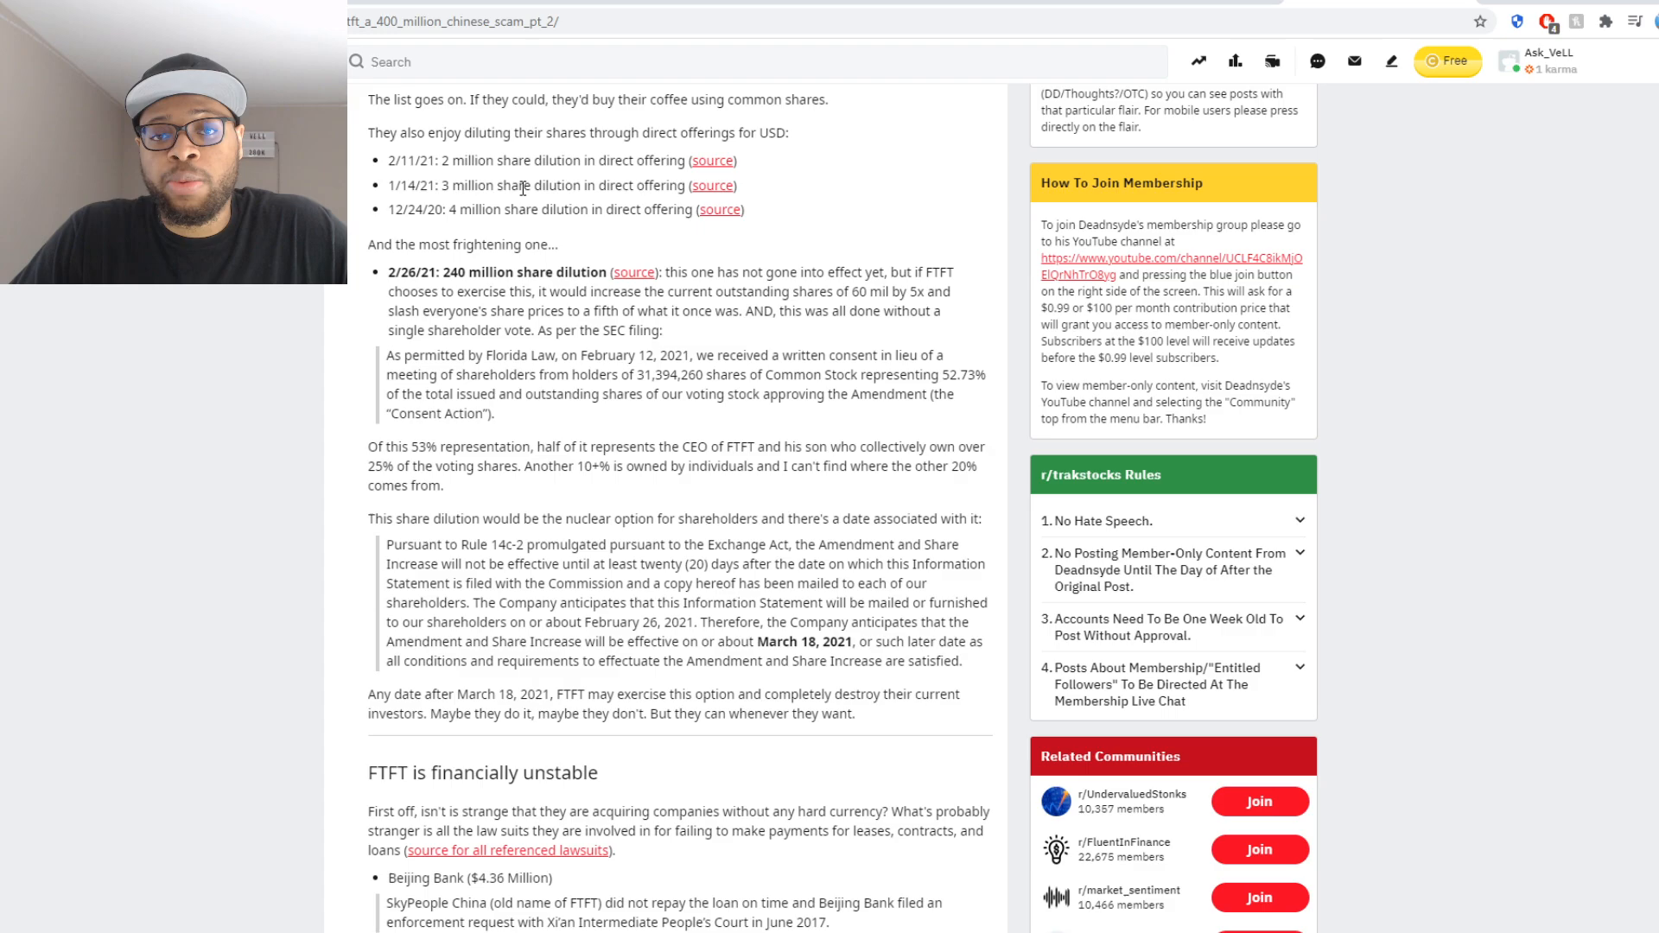
pyautogui.scroll(-3)
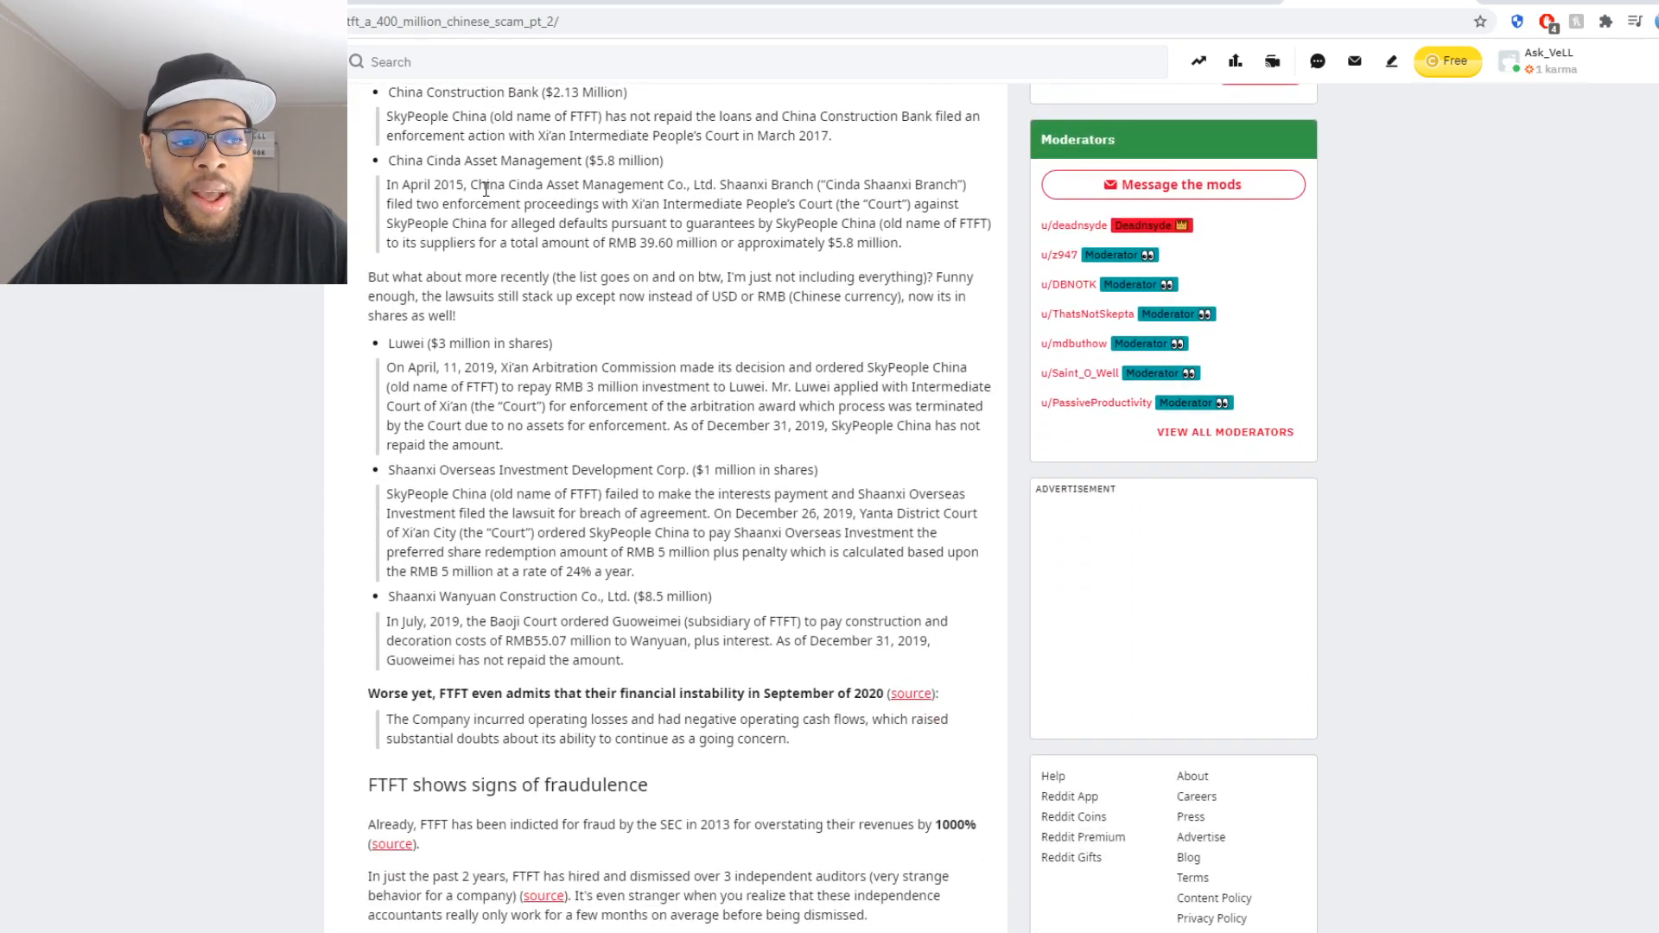
pyautogui.scroll(-3)
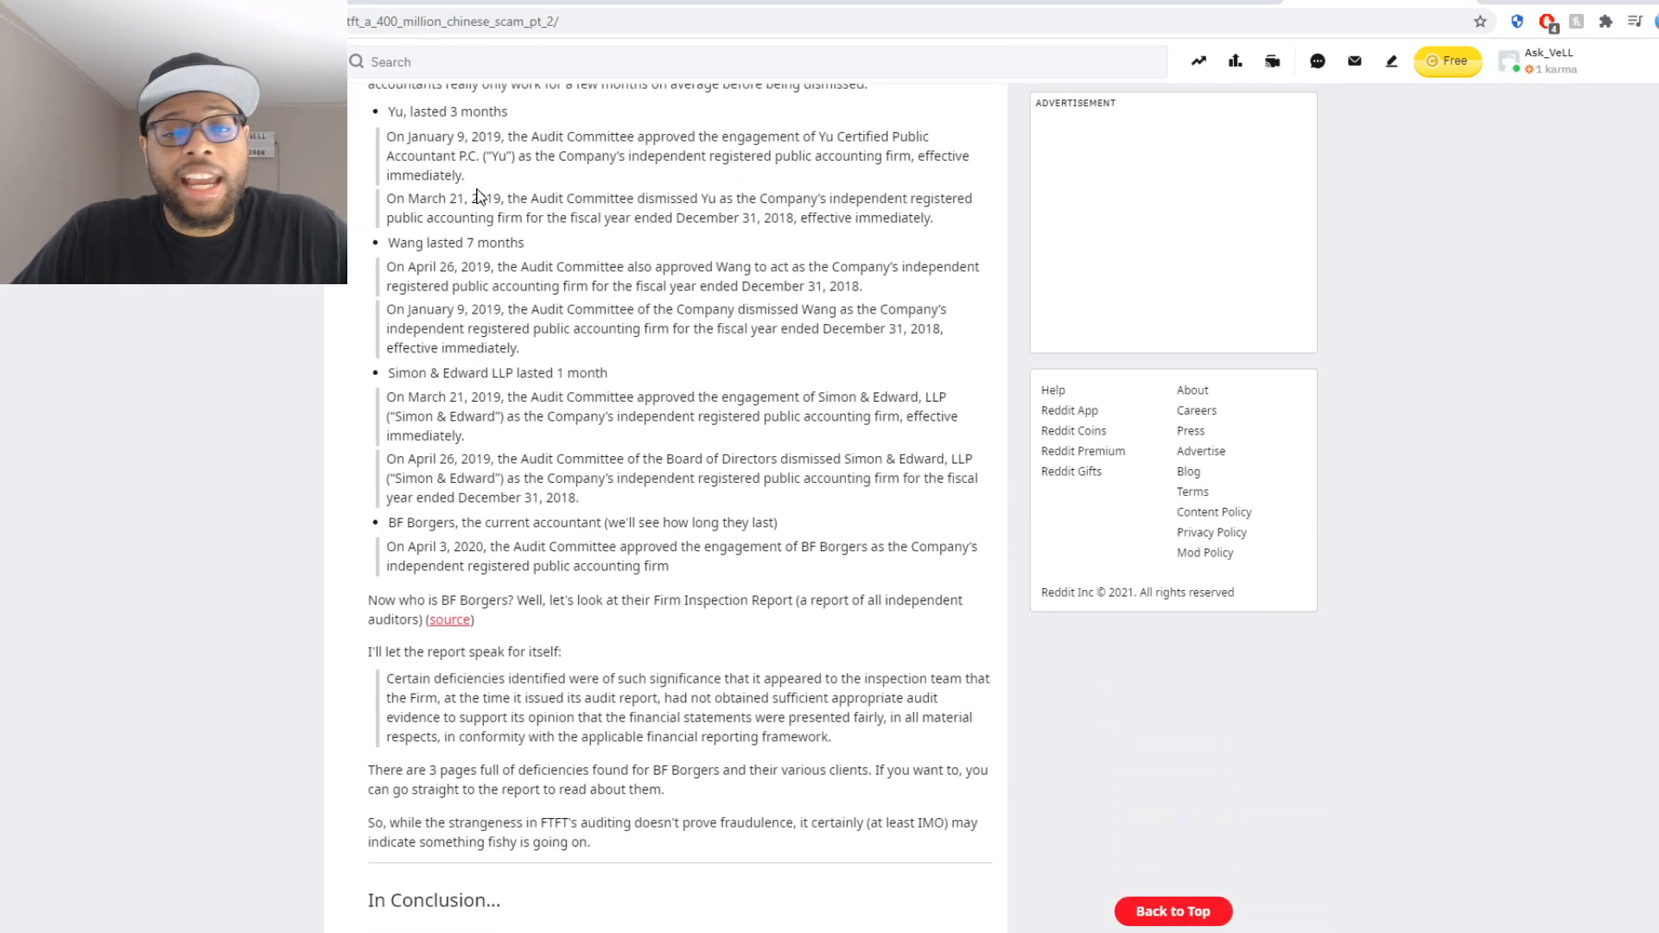
pyautogui.scroll(-3)
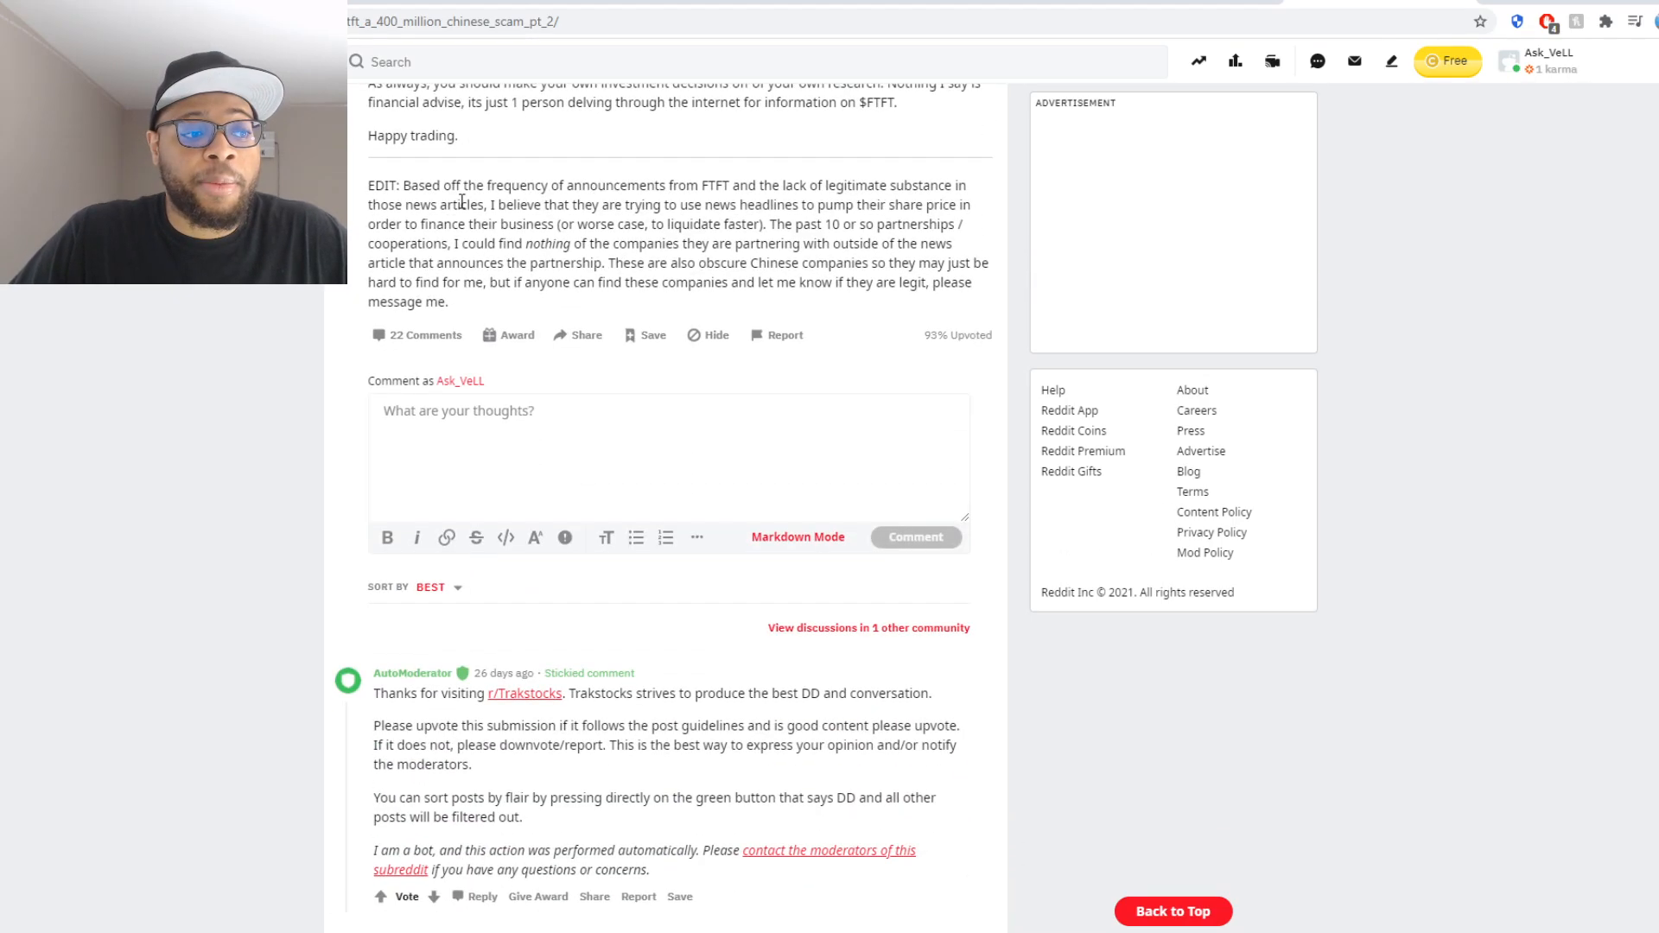
pyautogui.scroll(3)
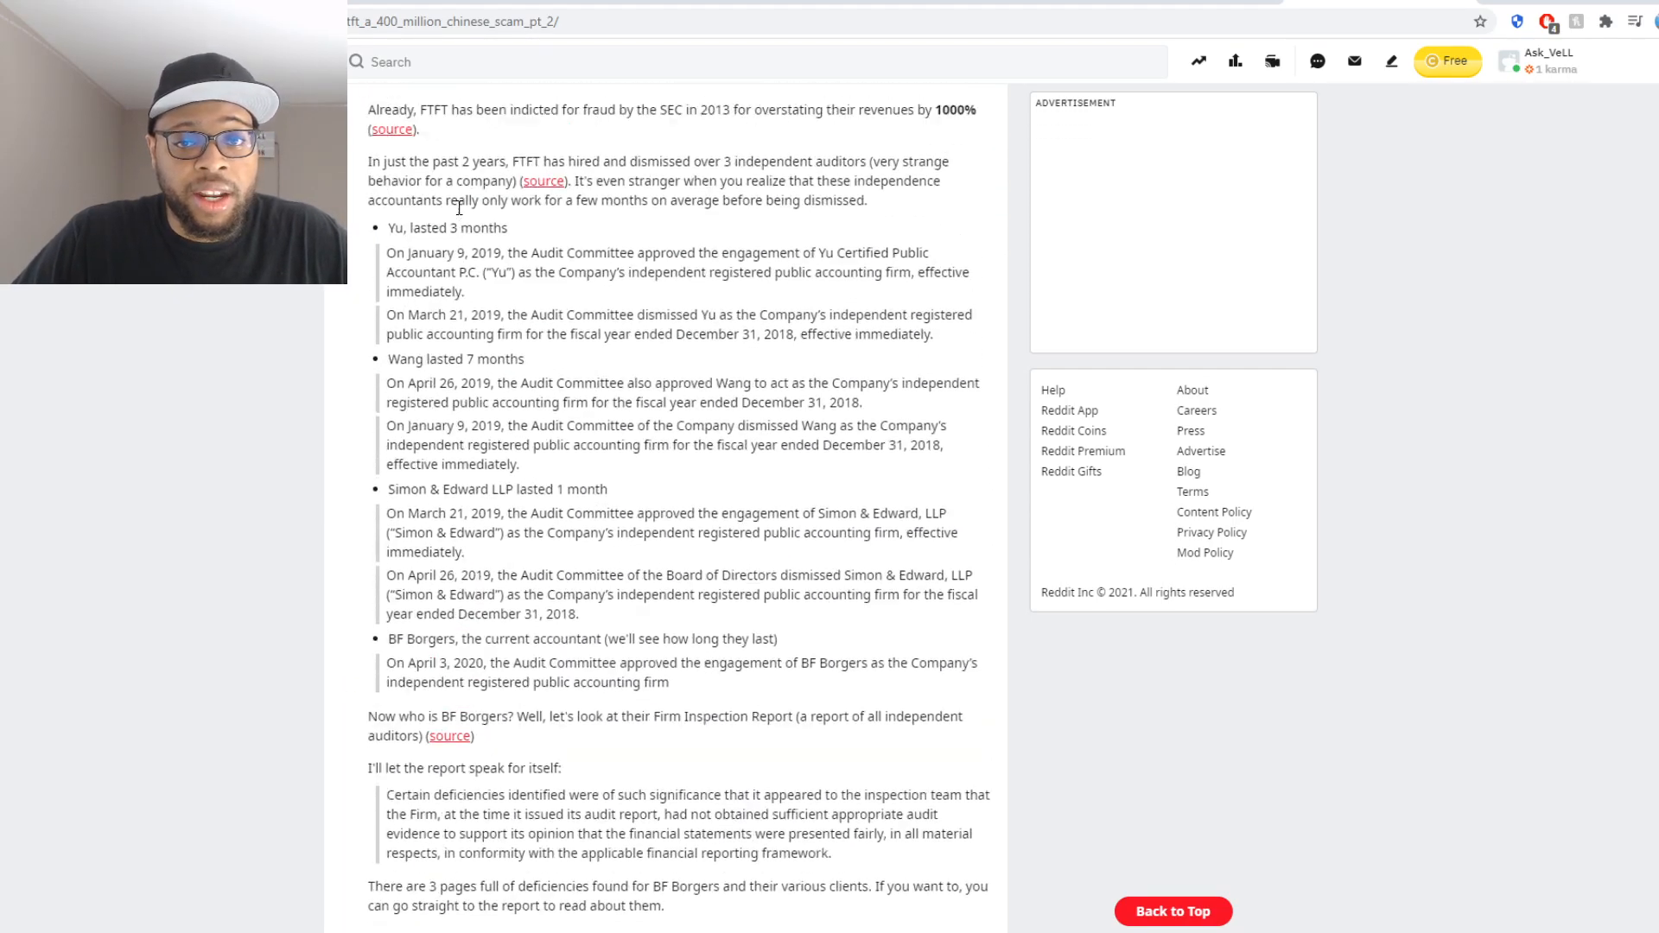
pyautogui.scroll(-3)
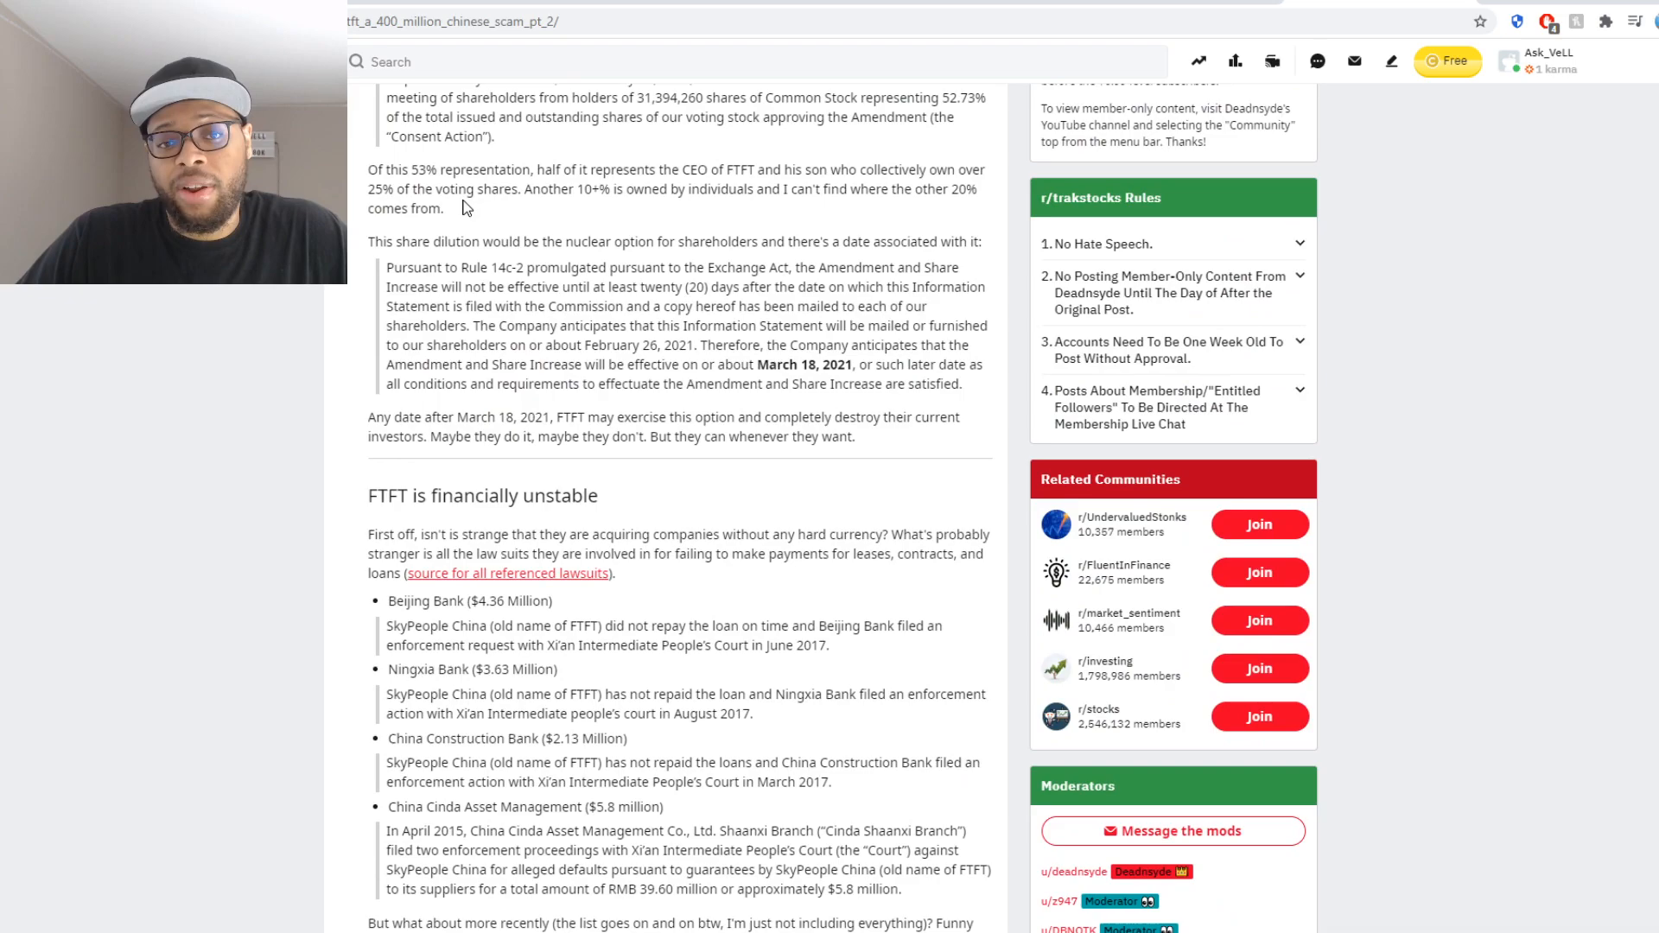
pyautogui.scroll(3)
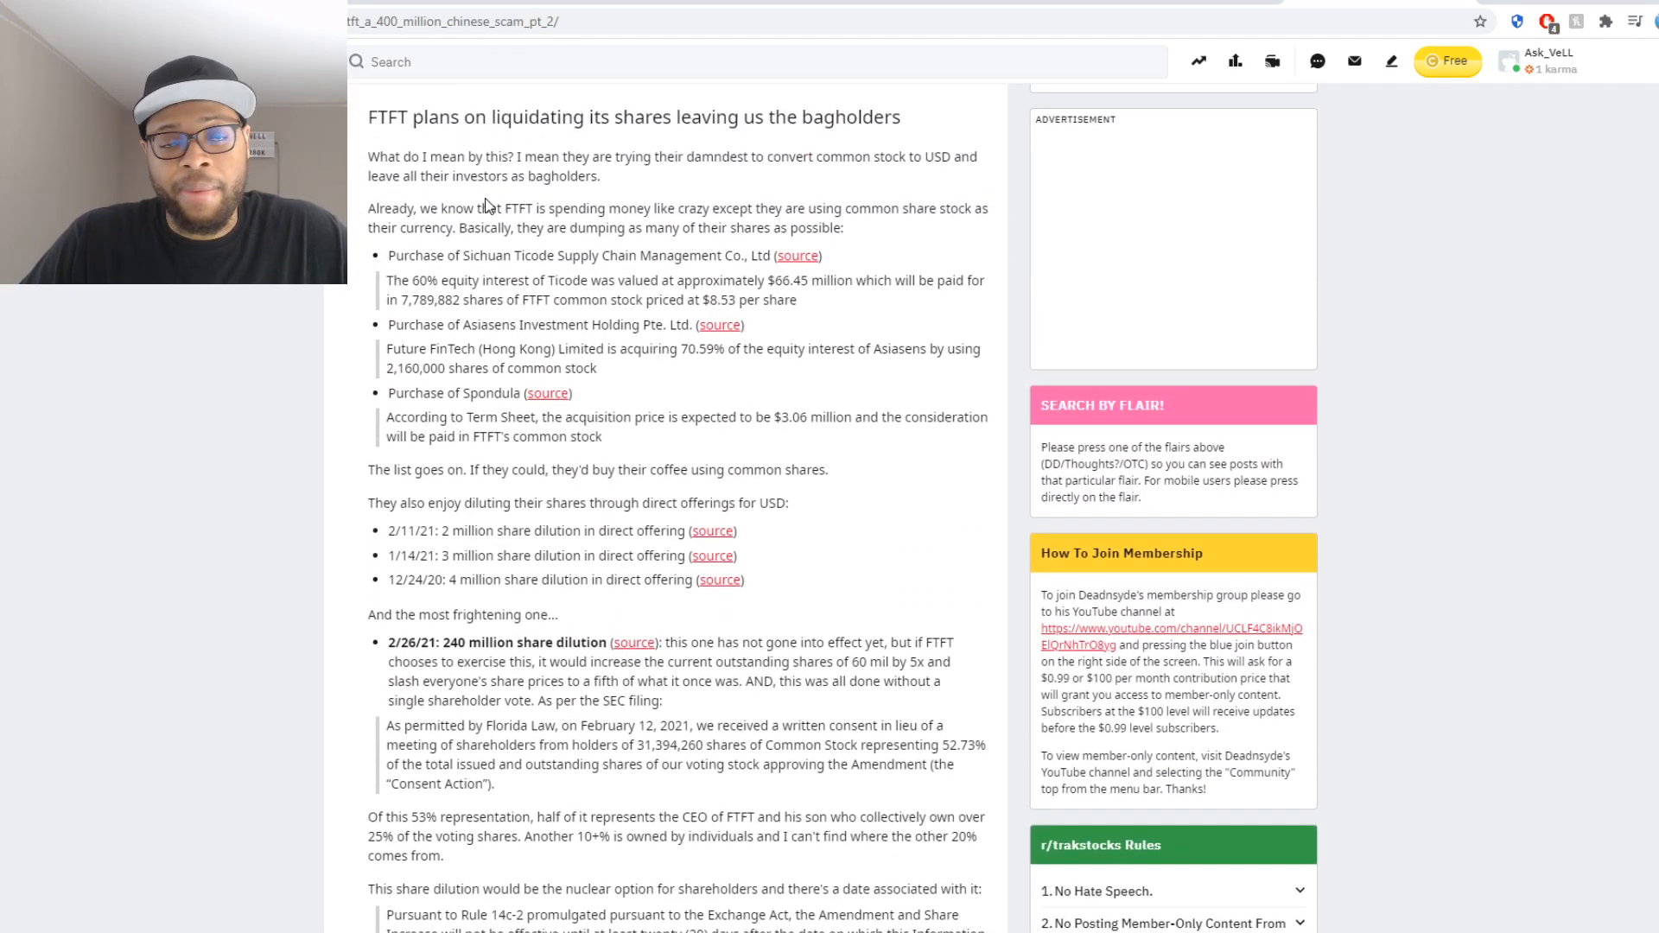
pyautogui.scroll(3)
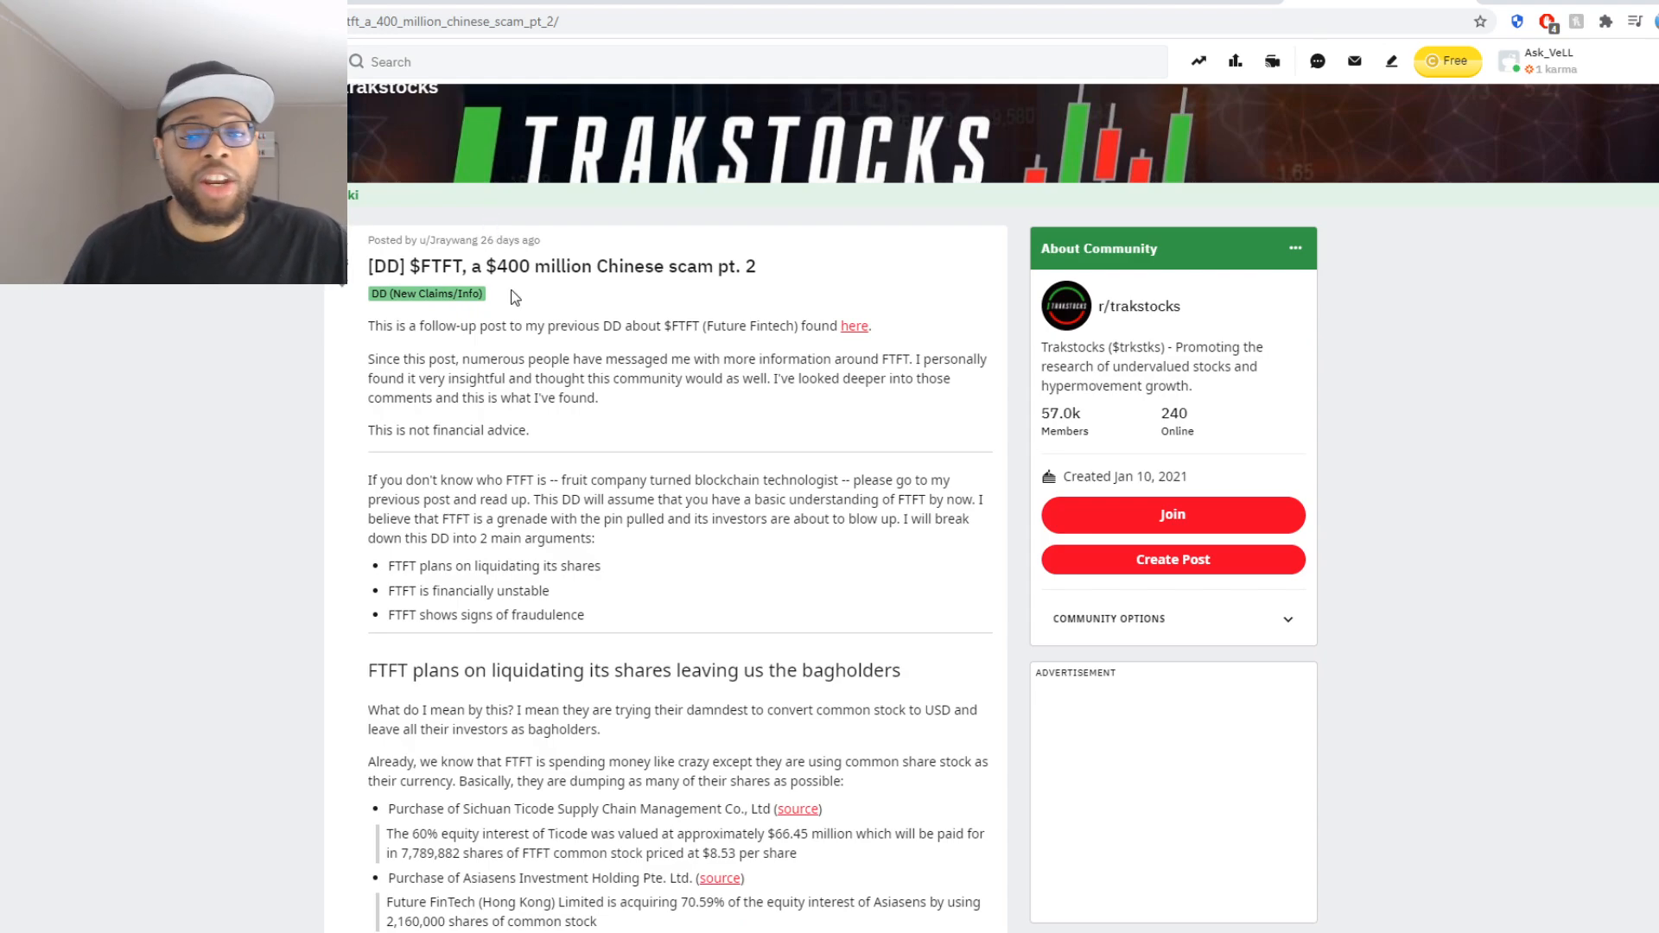
pyautogui.moveTo(551, 240)
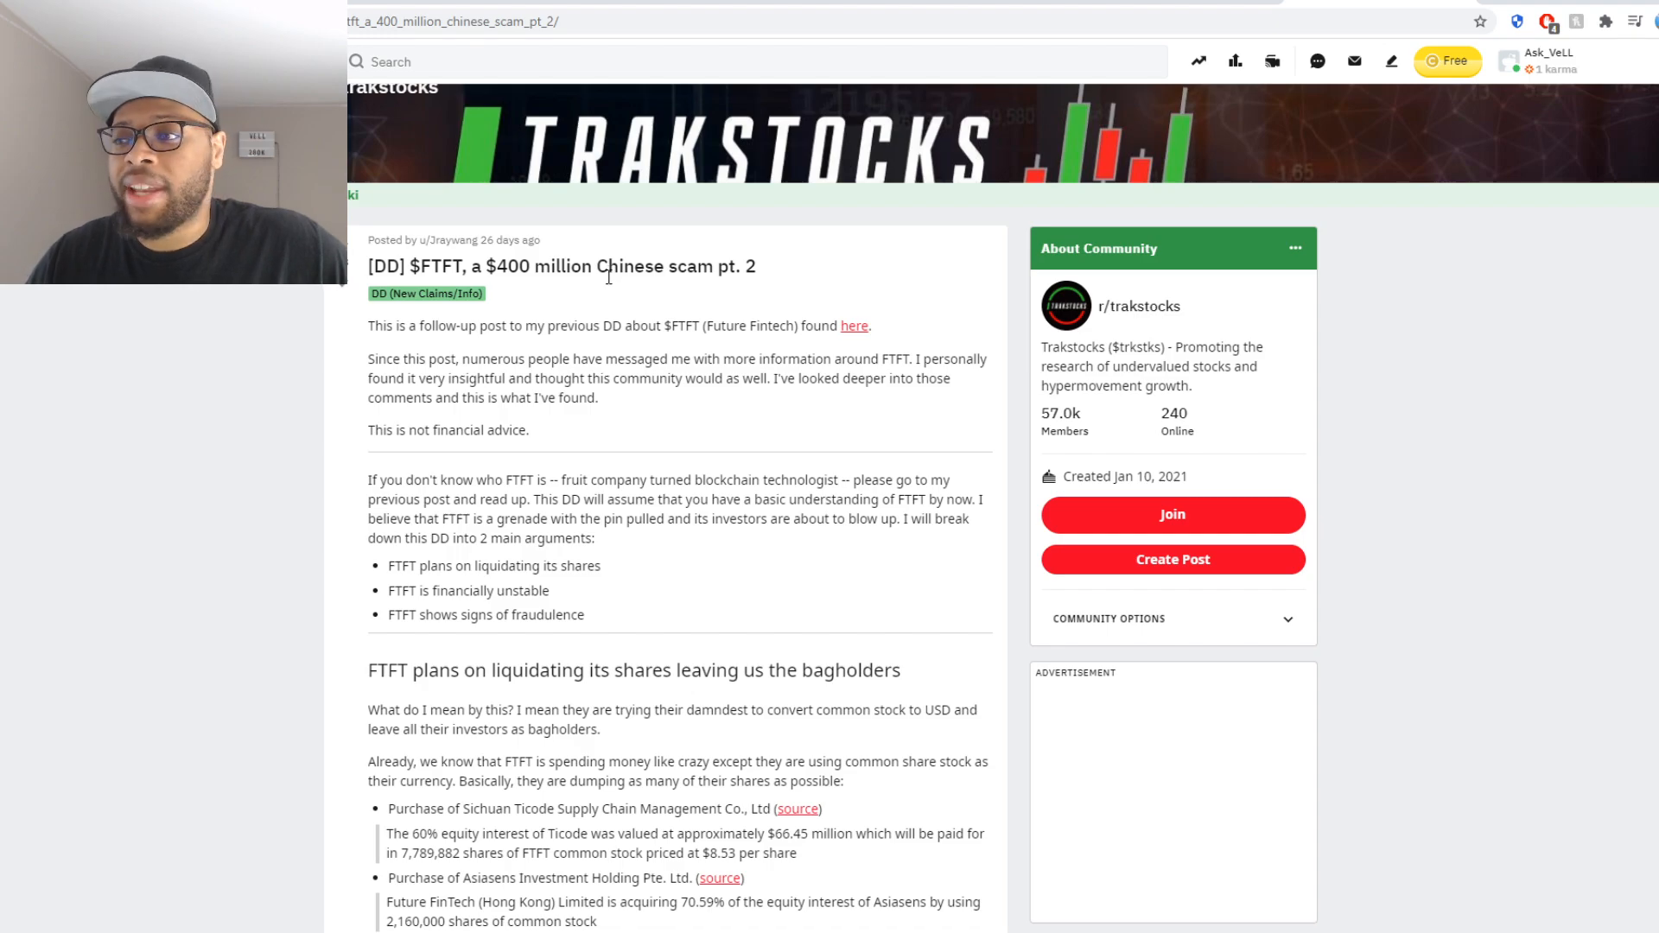
pyautogui.moveTo(599, 319)
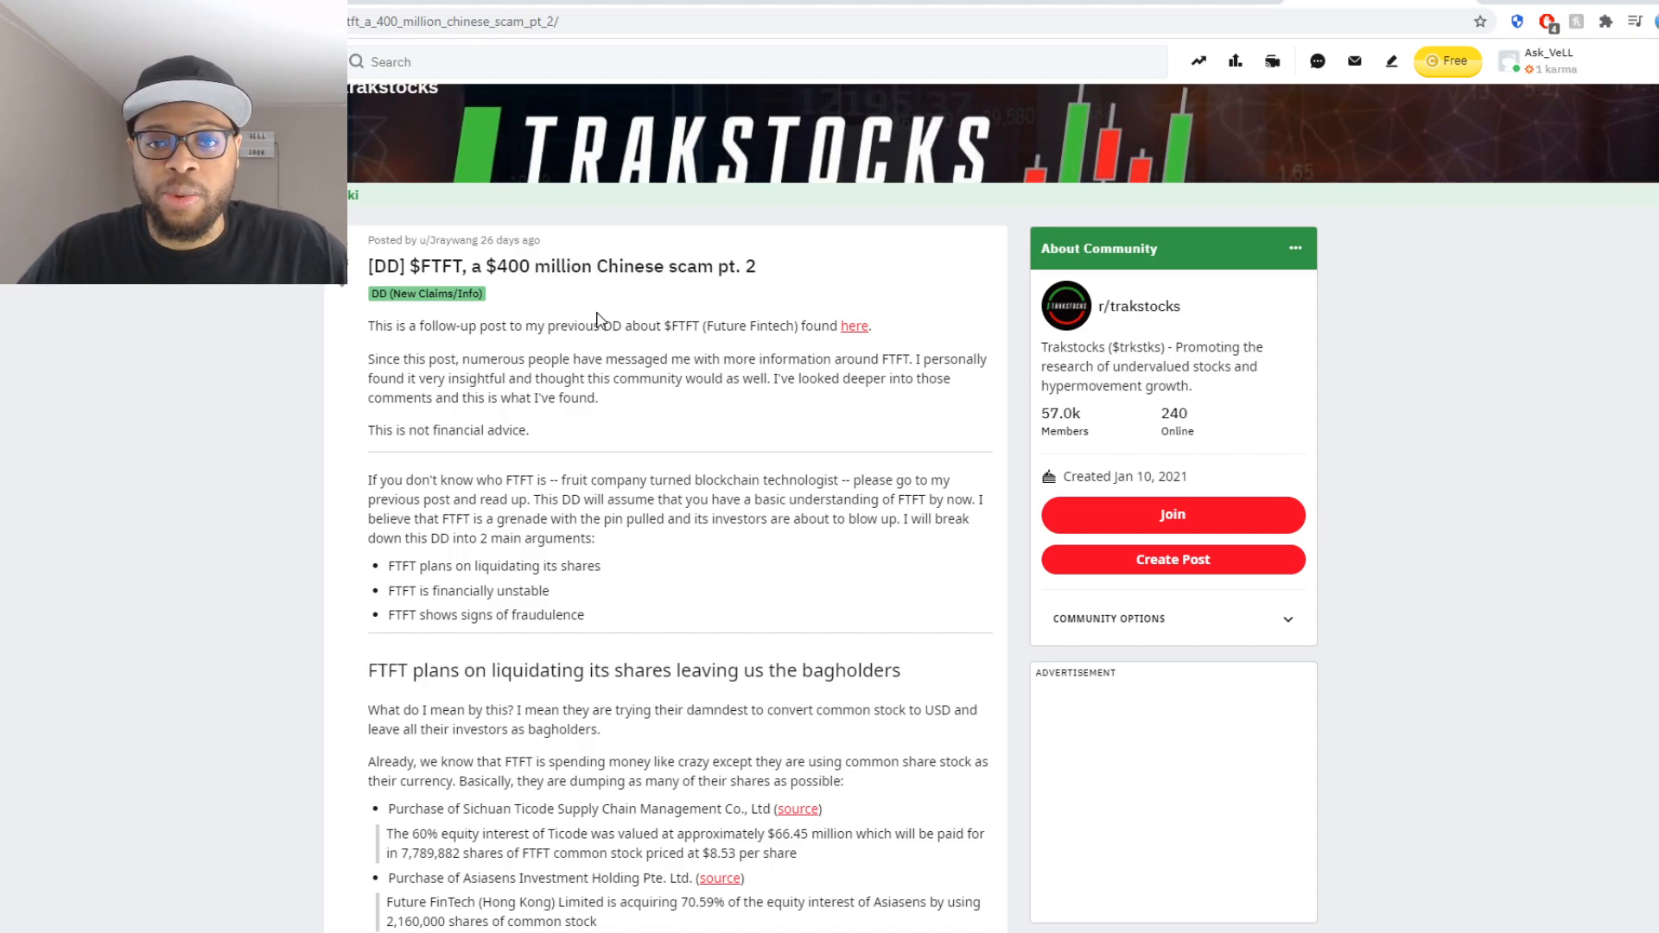
pyautogui.moveTo(1101, 164)
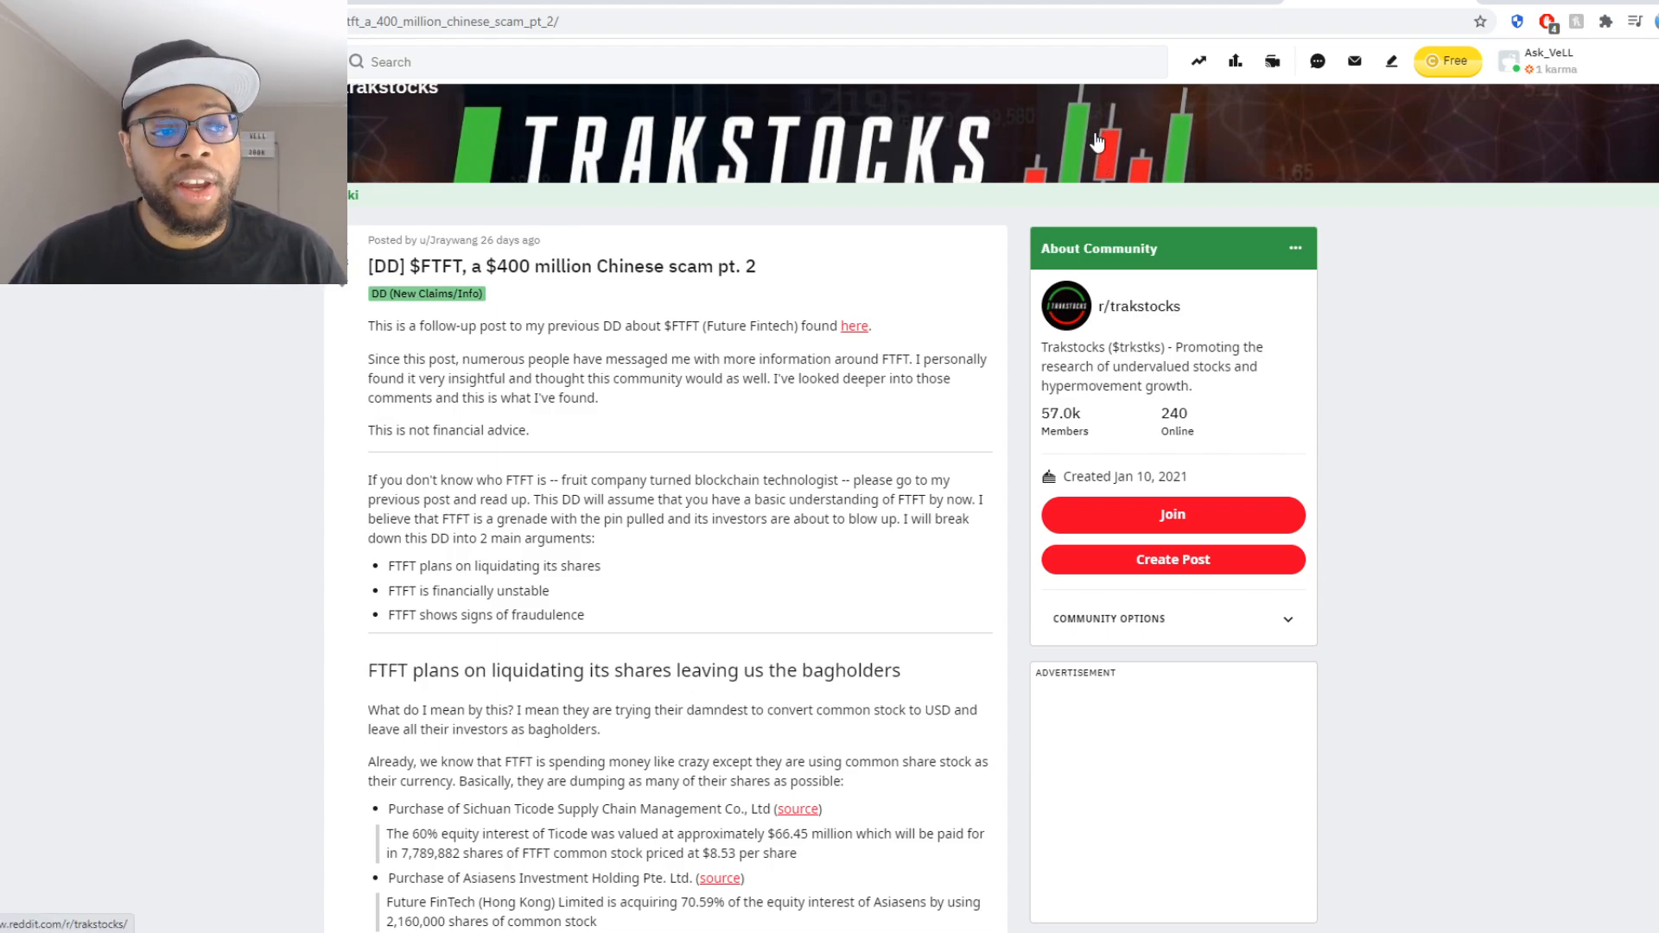
pyautogui.moveTo(1066, 149)
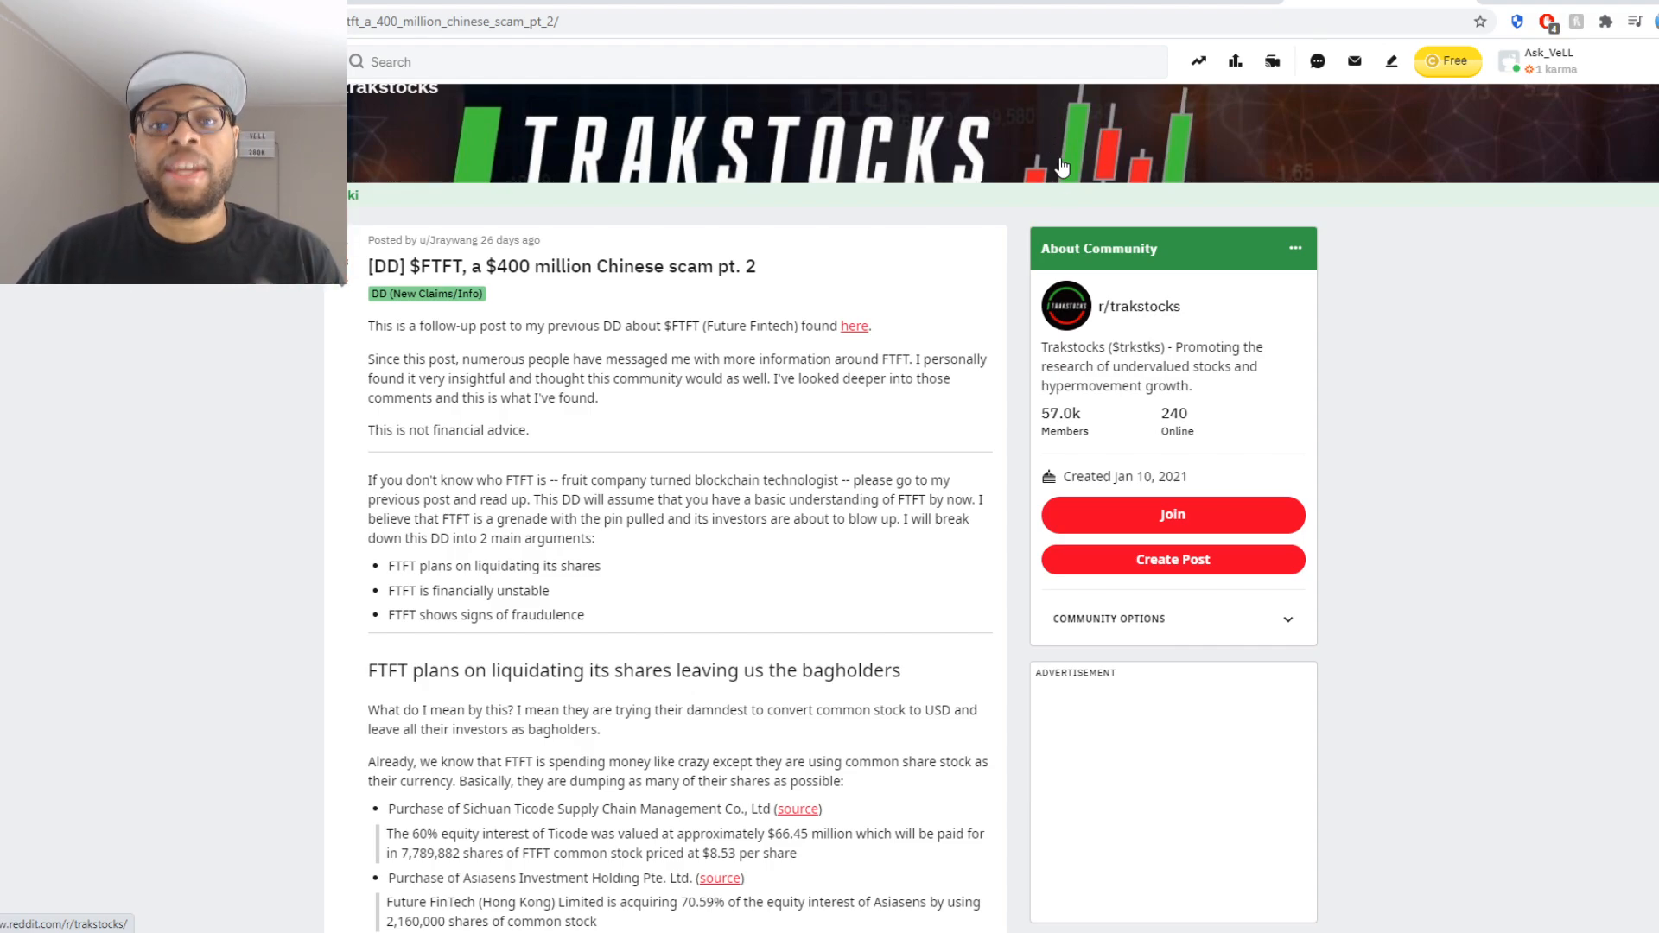
pyautogui.moveTo(1071, 160)
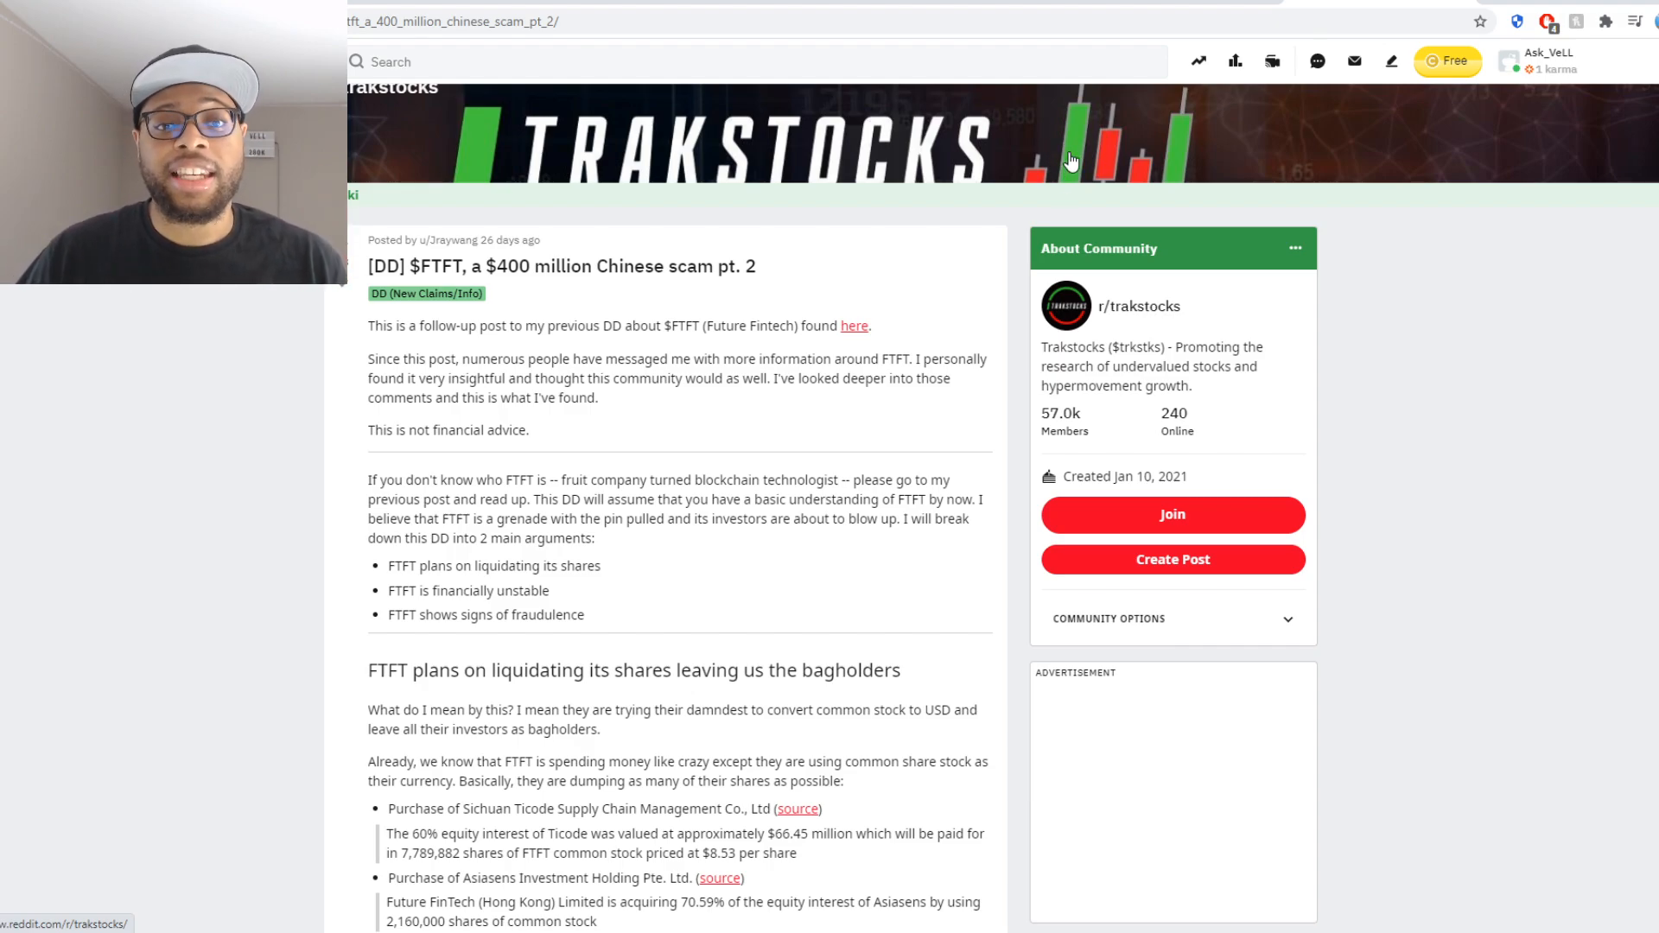
pyautogui.moveTo(770, 242)
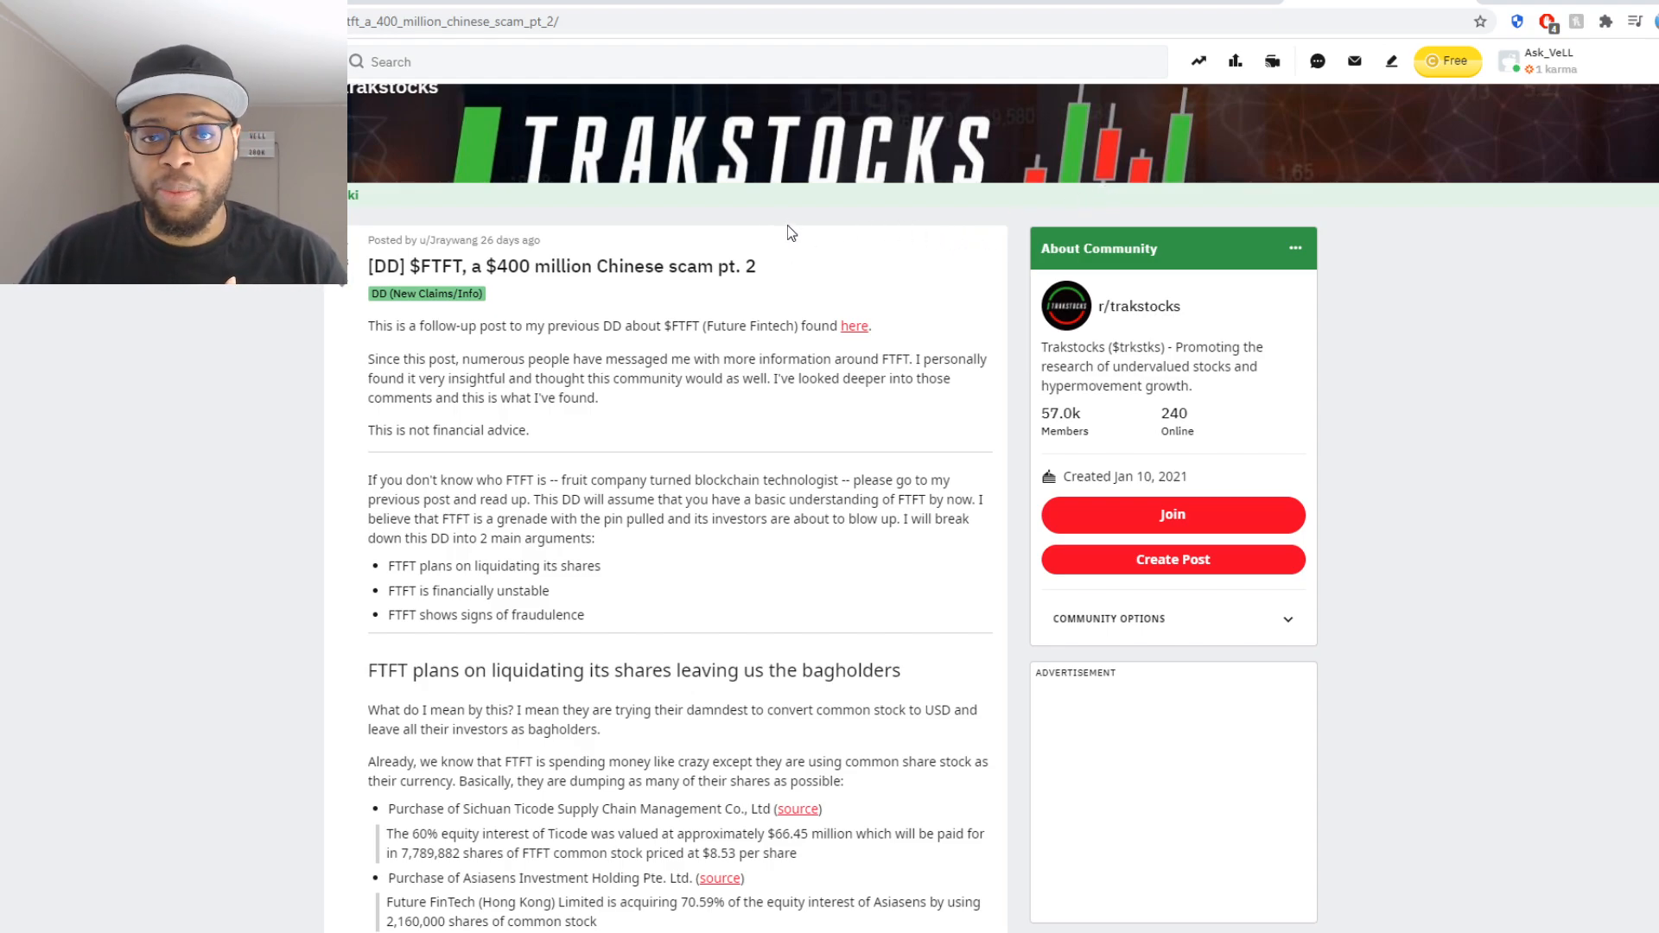
pyautogui.moveTo(841, 224)
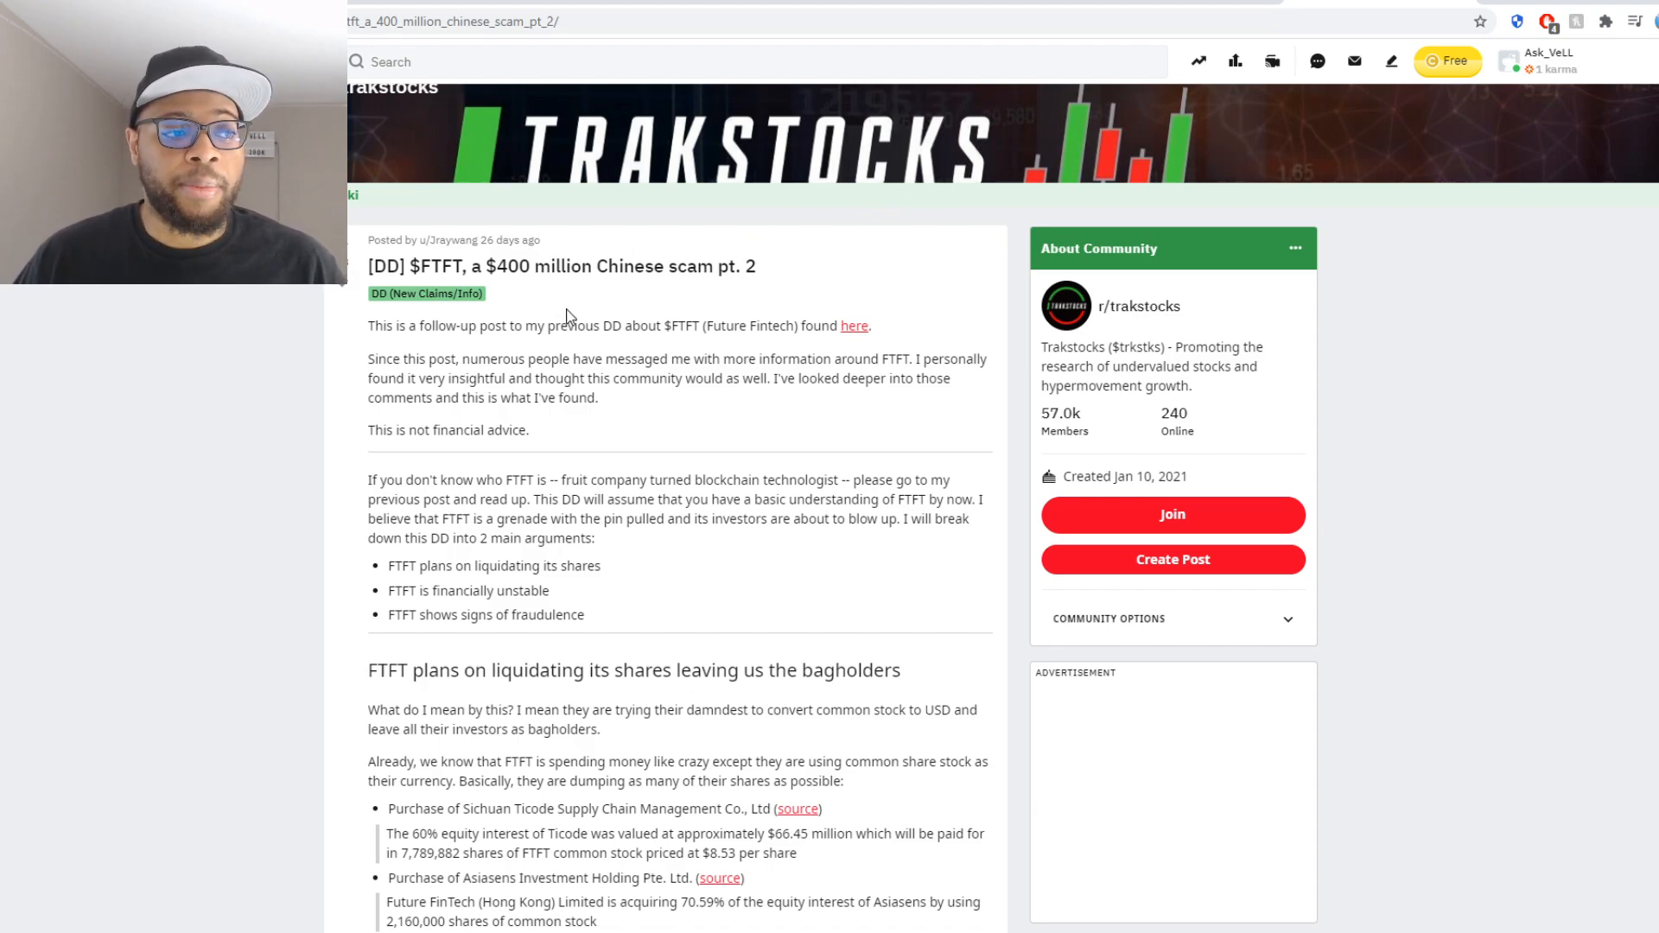
pyautogui.moveTo(534, 326)
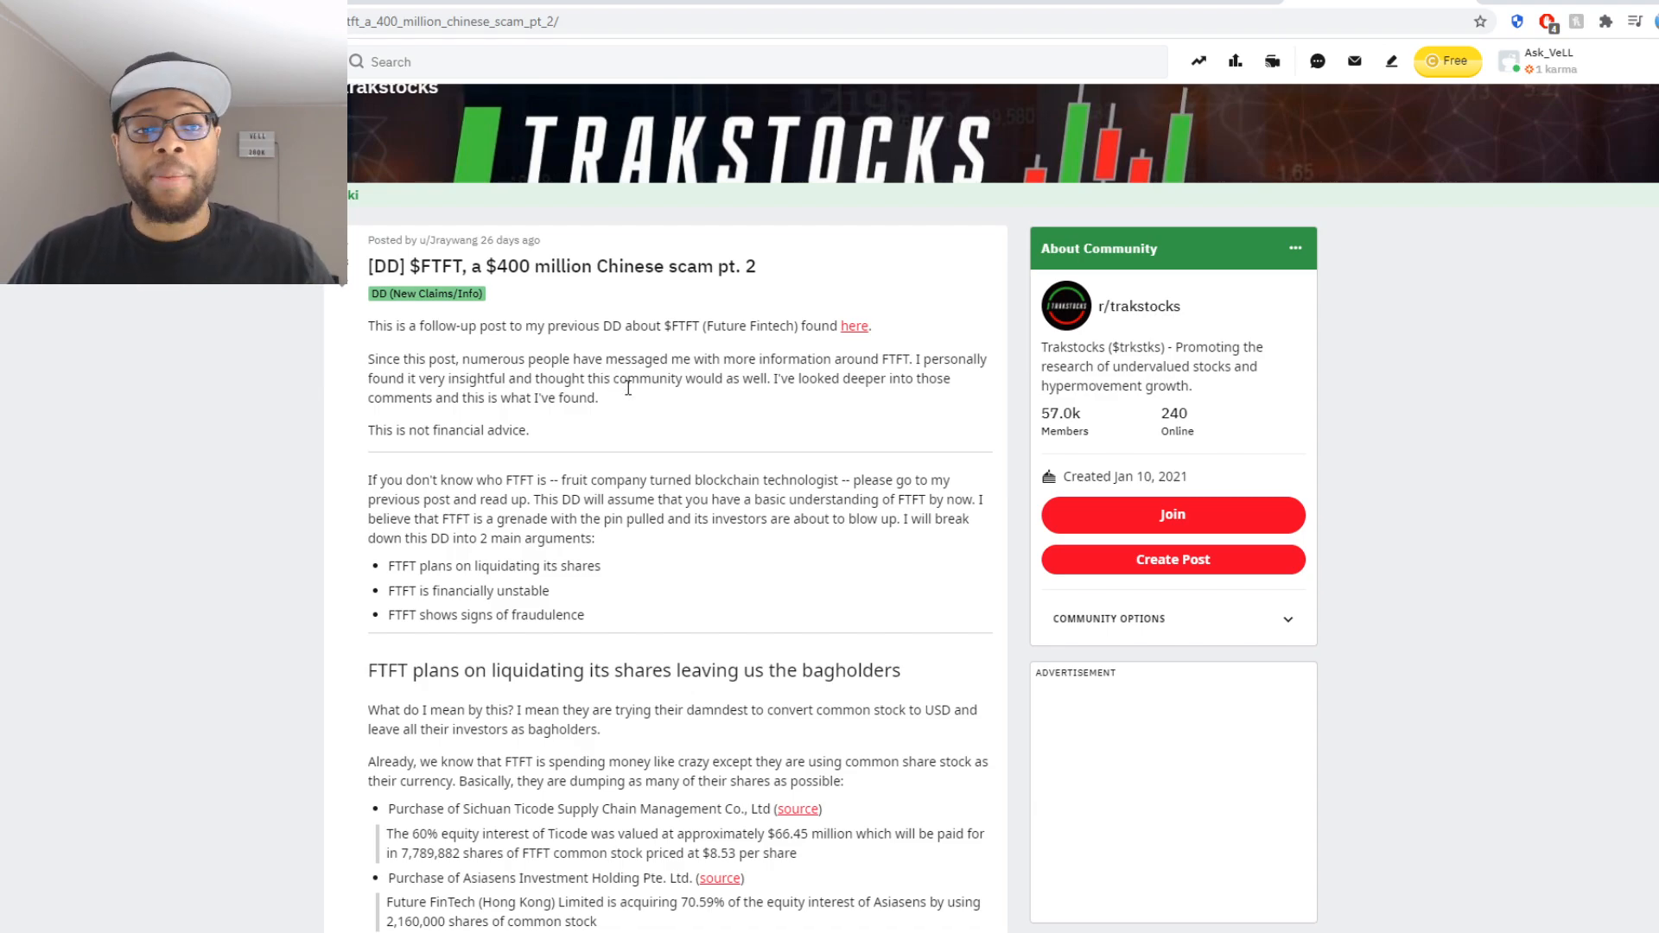
pyautogui.moveTo(626, 411)
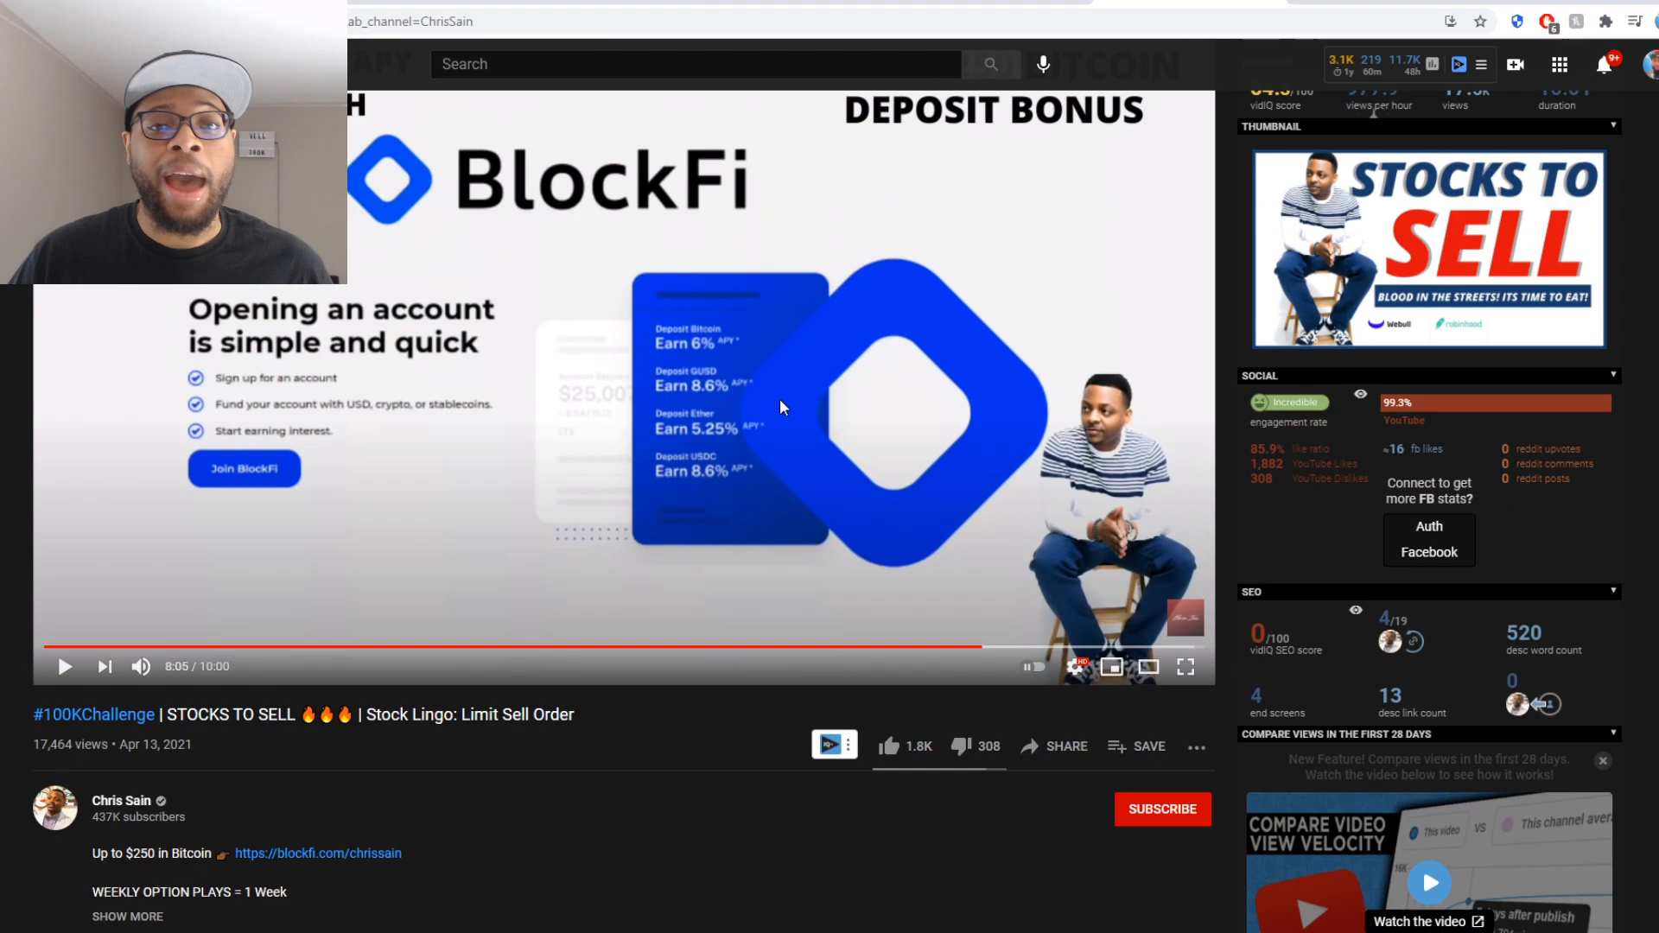
pyautogui.moveTo(356, 520)
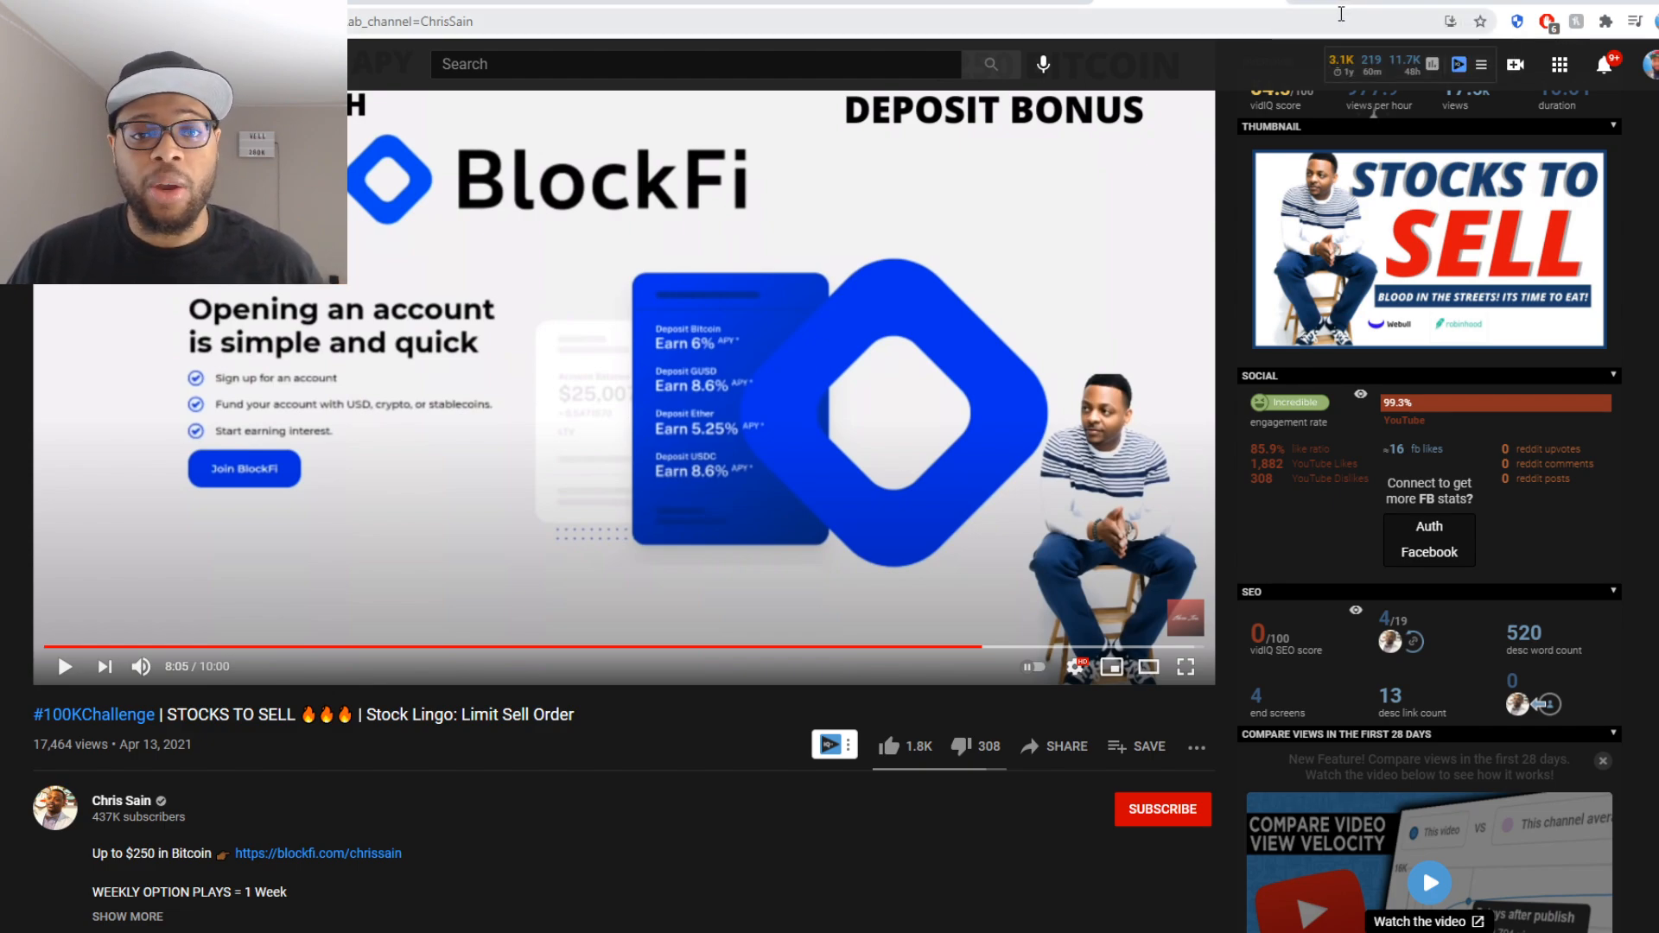
pyautogui.moveTo(1346, 7)
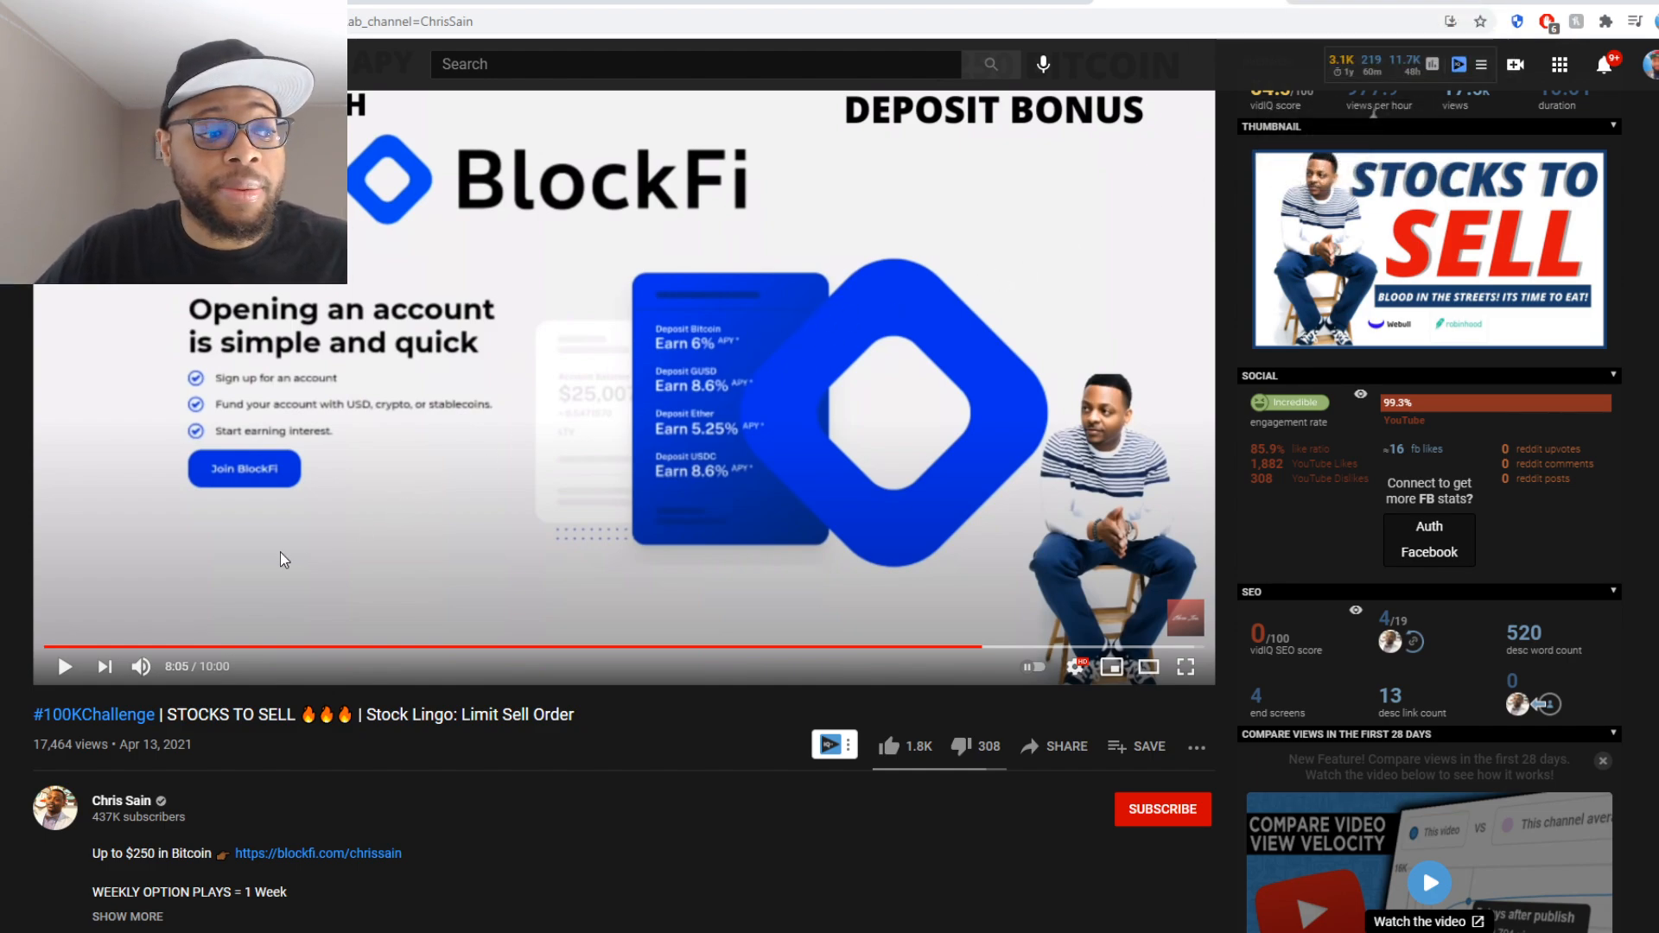
pyautogui.moveTo(97, 640)
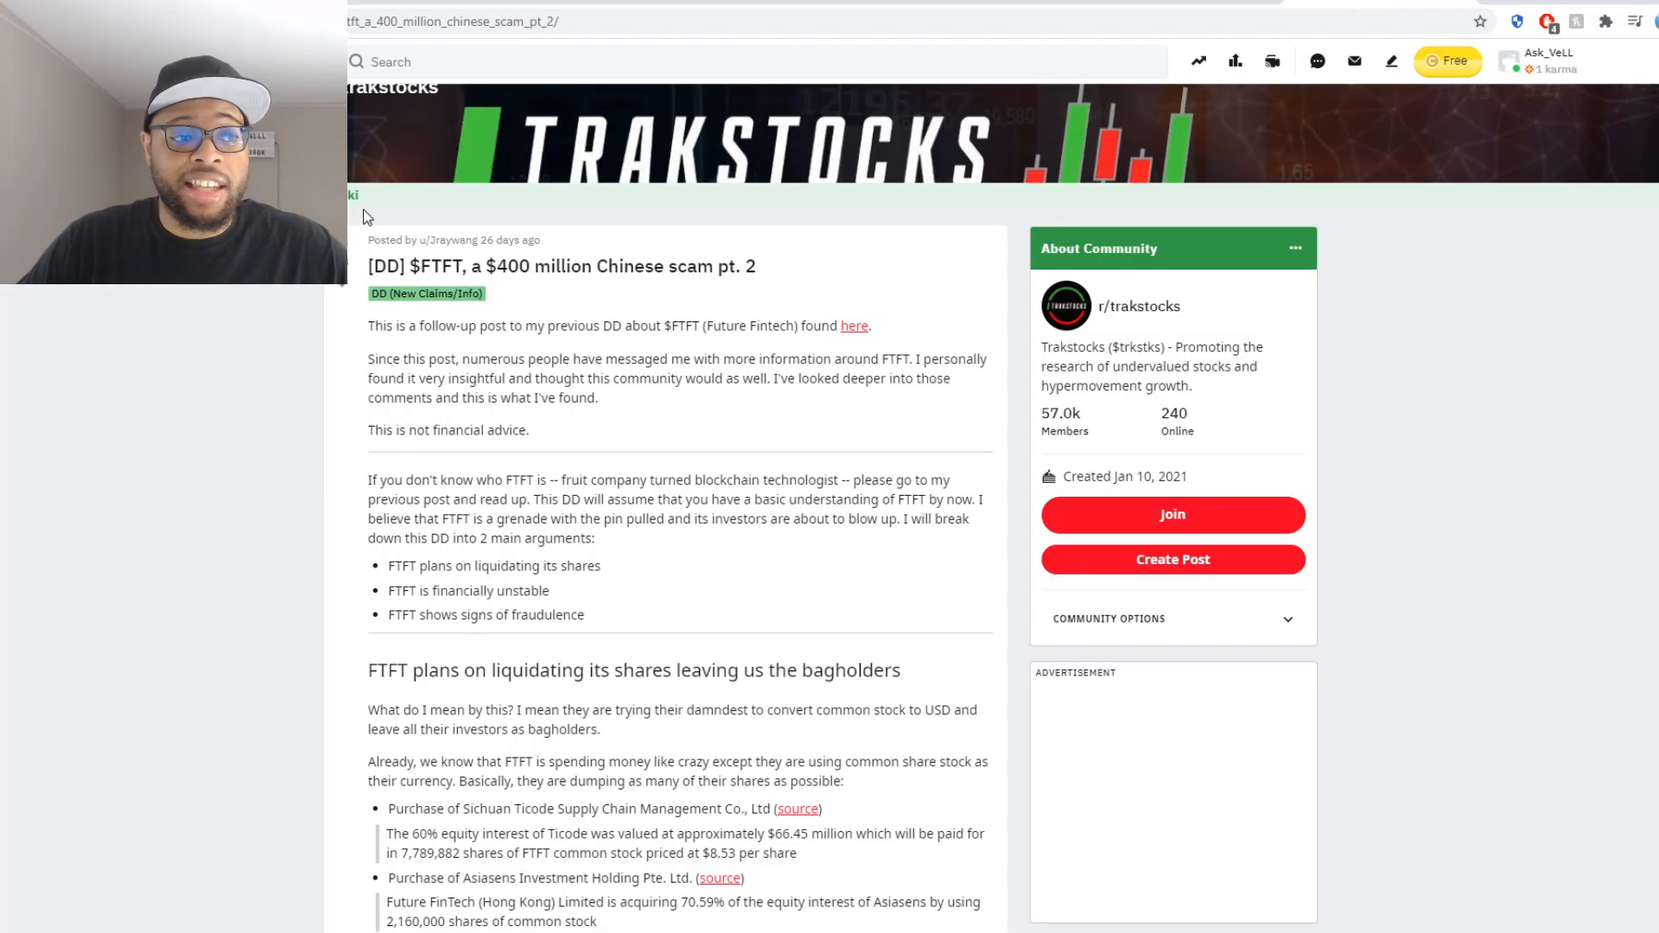
# Scroll the pt. 2 post down to the share-liquidation section listing acquisitions and dilutions
pyautogui.doubleClick(432, 266)
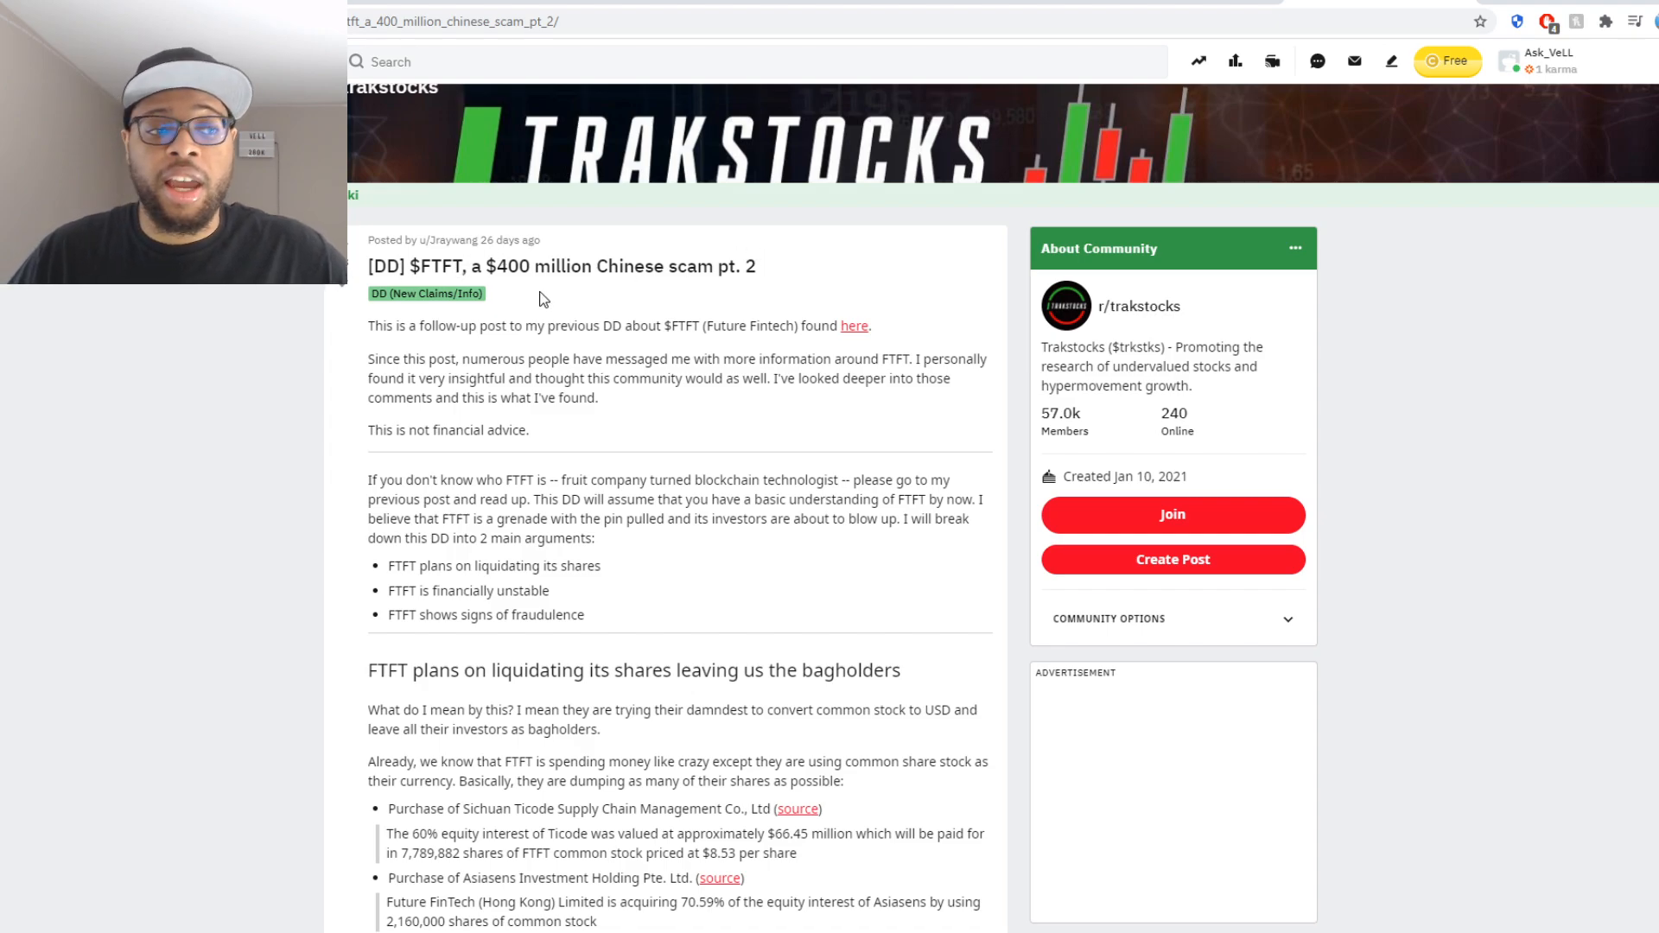
pyautogui.moveTo(502, 250)
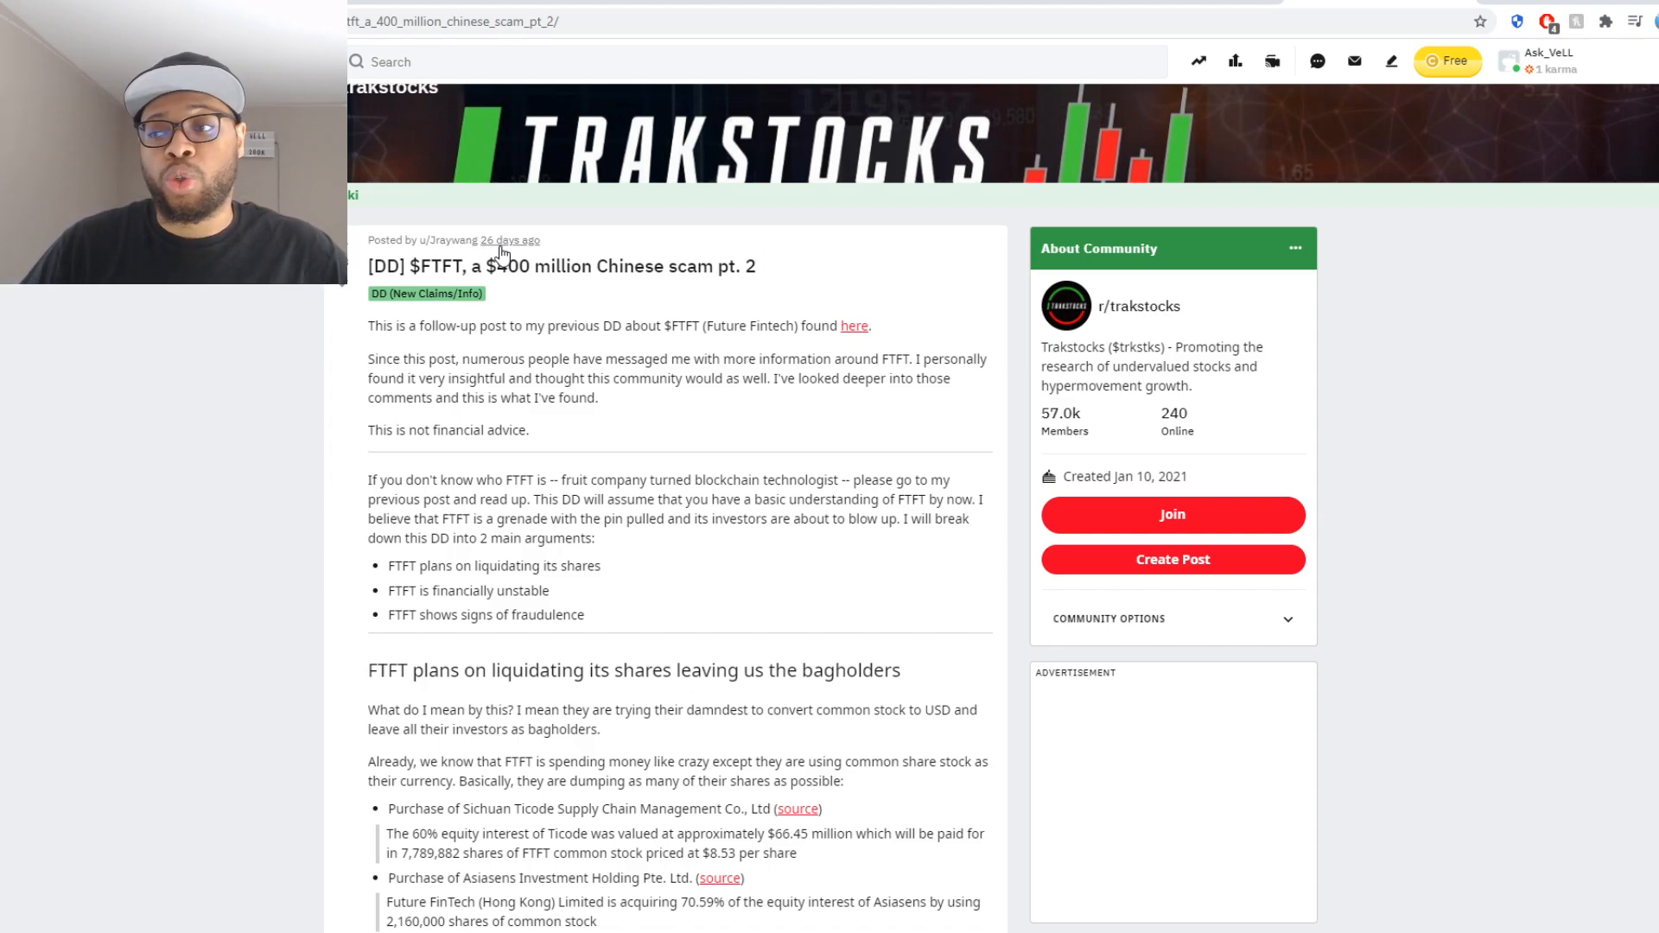
pyautogui.moveTo(543, 343)
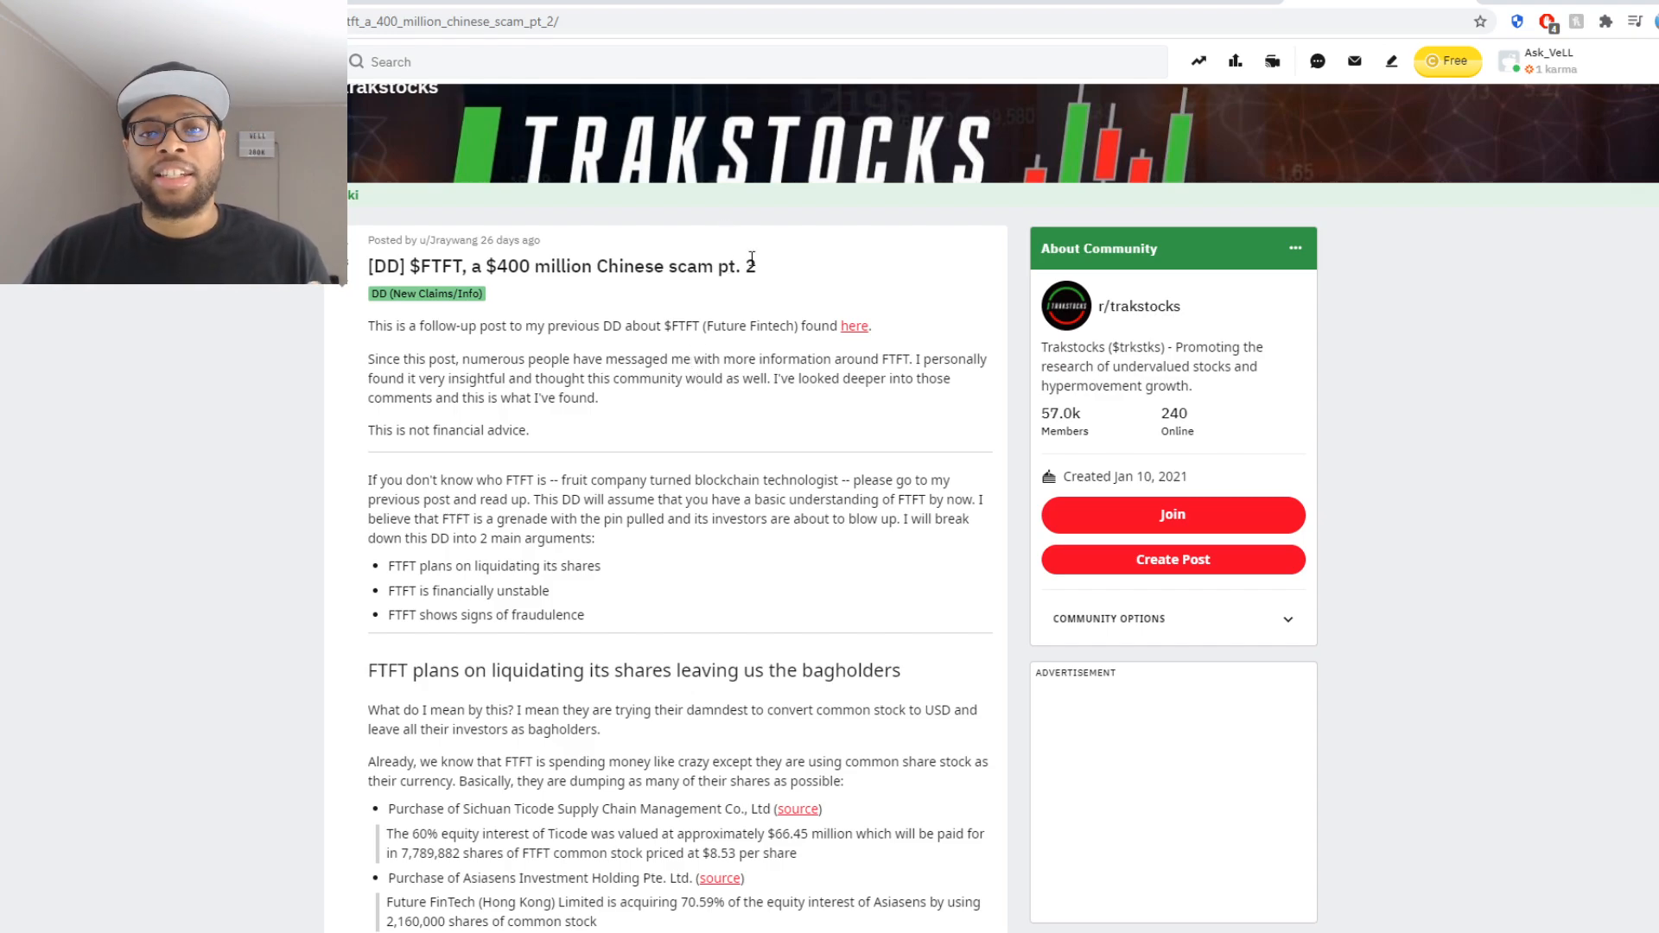
pyautogui.moveTo(766, 237)
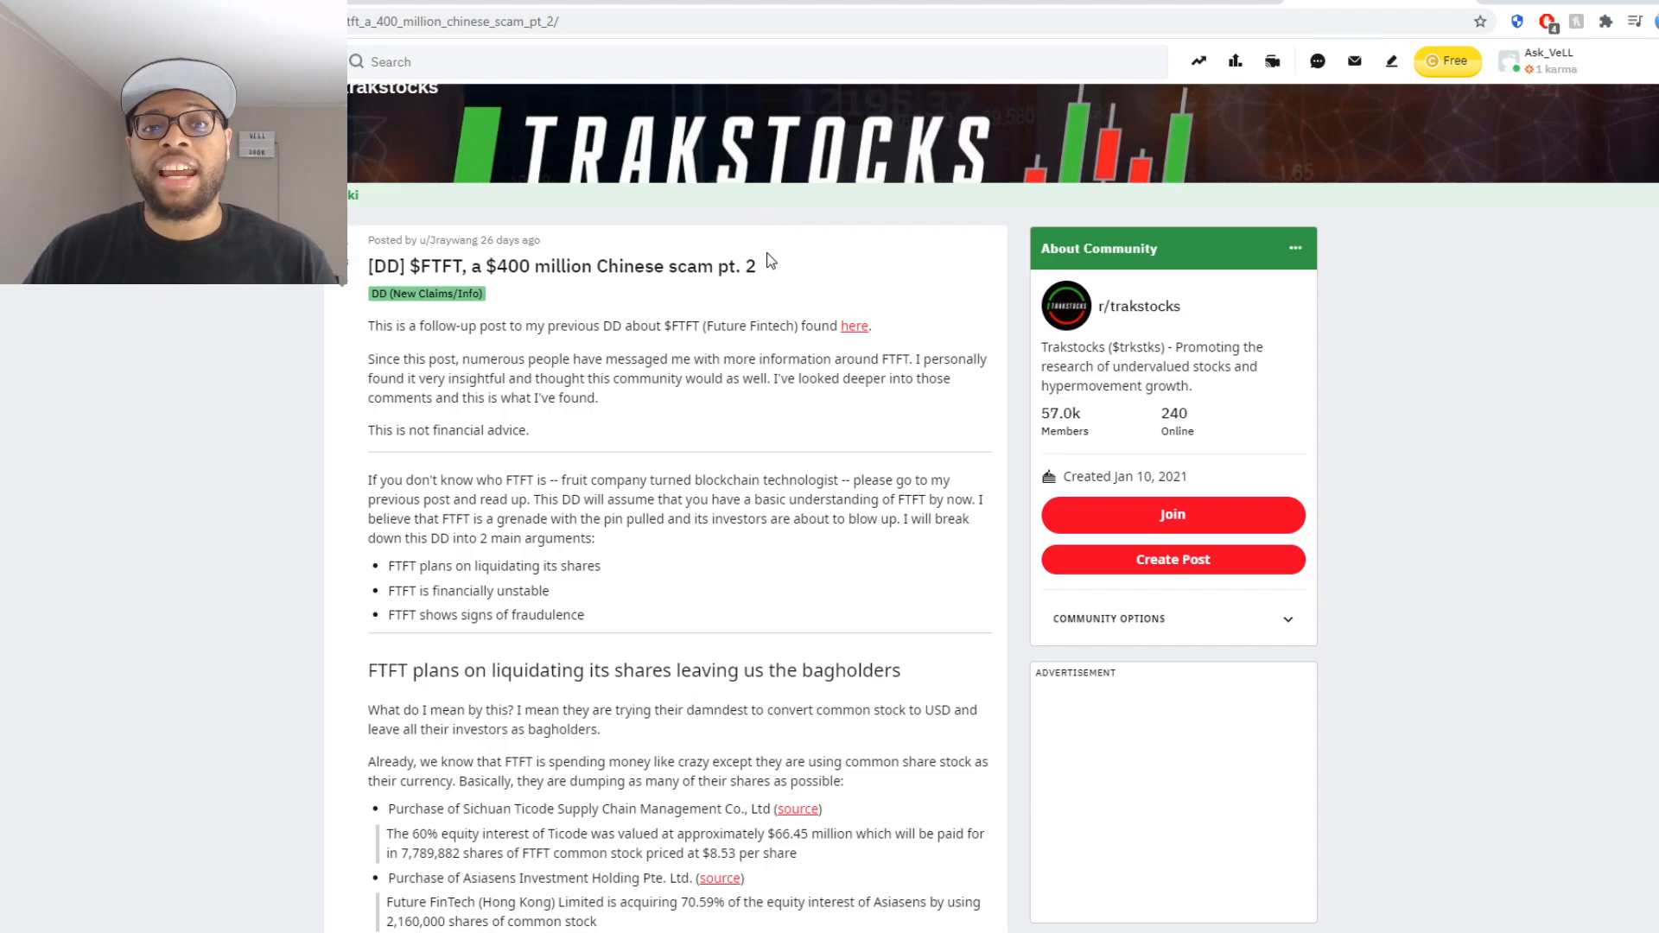
pyautogui.moveTo(715, 312)
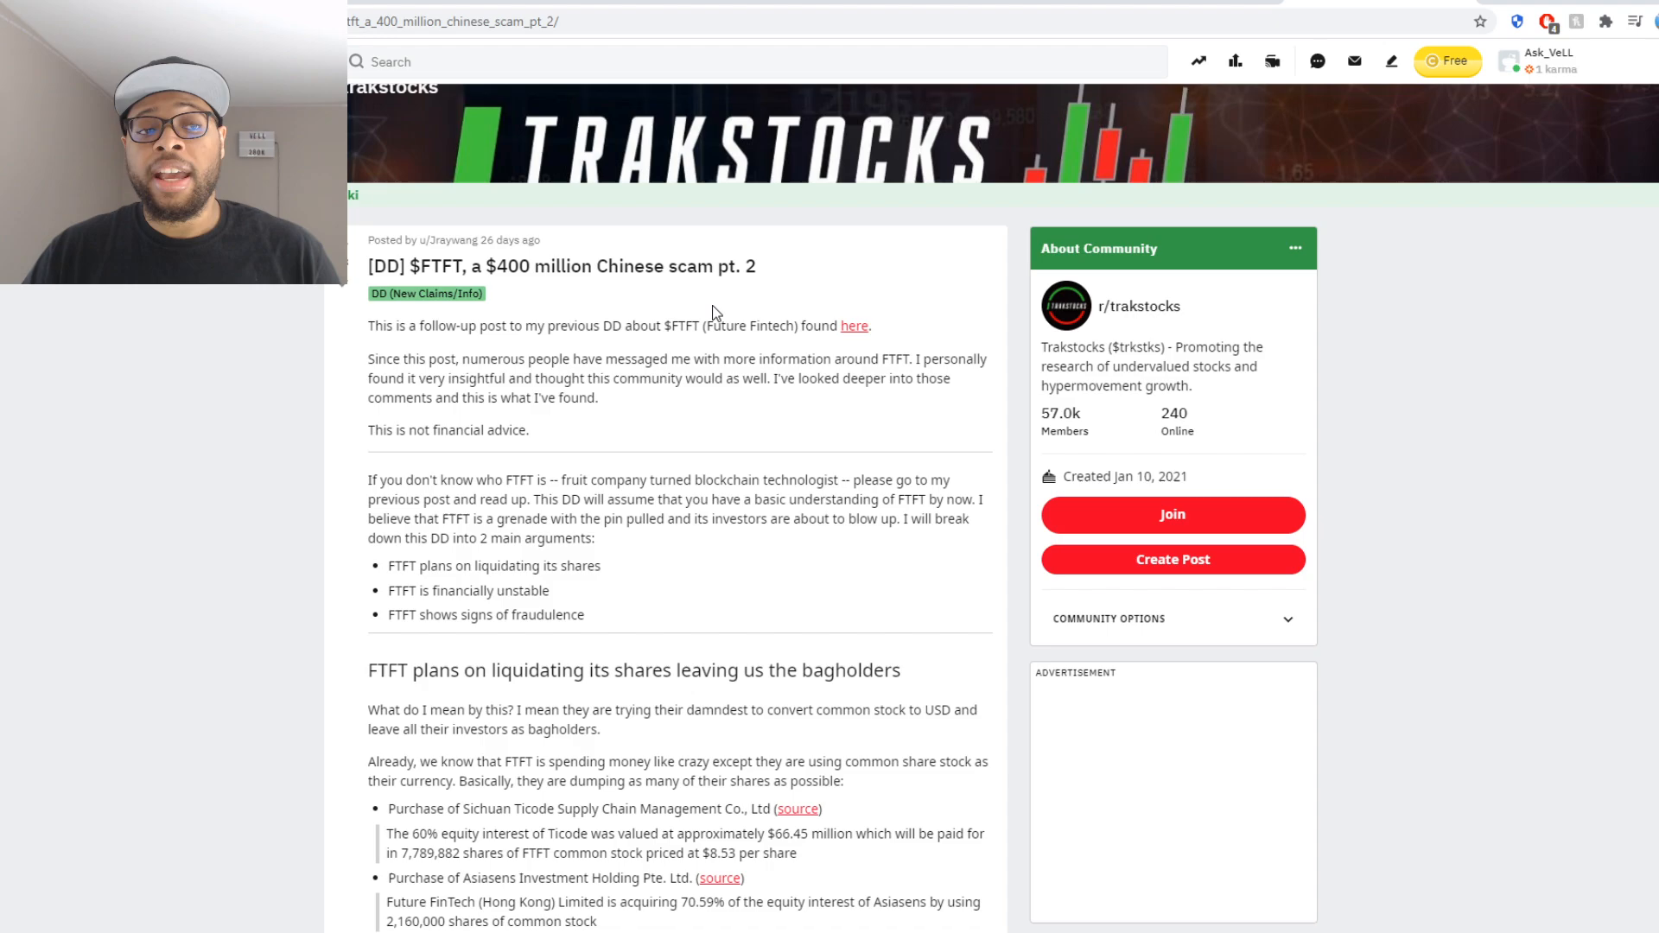
pyautogui.moveTo(589, 228)
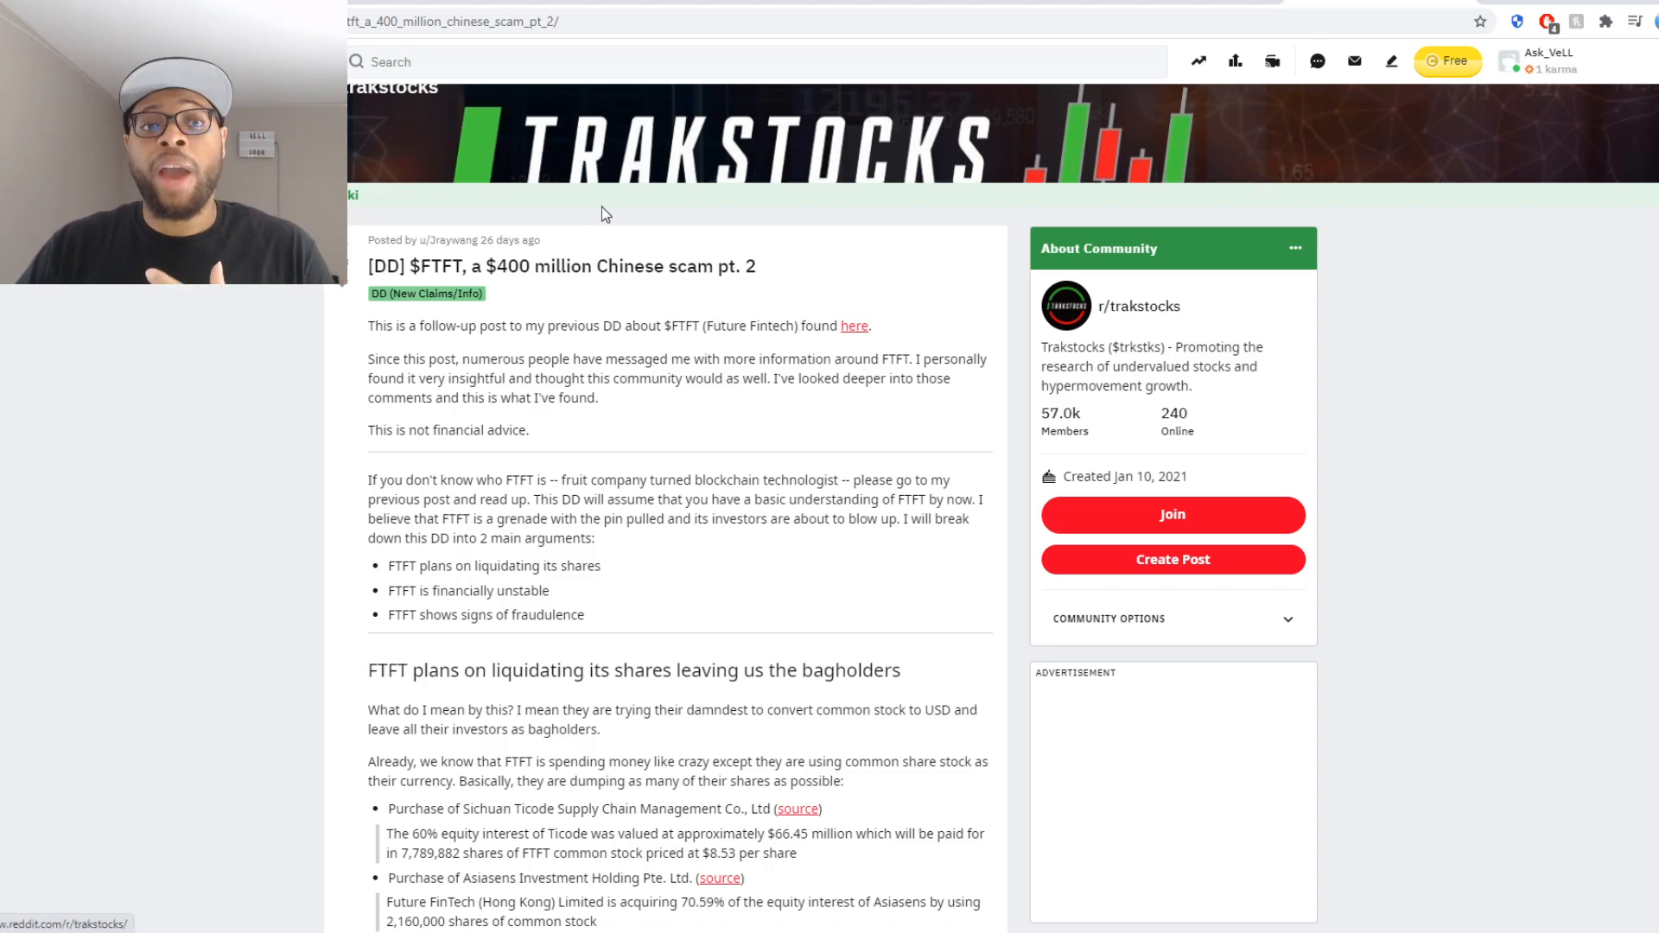
pyautogui.click(545, 59)
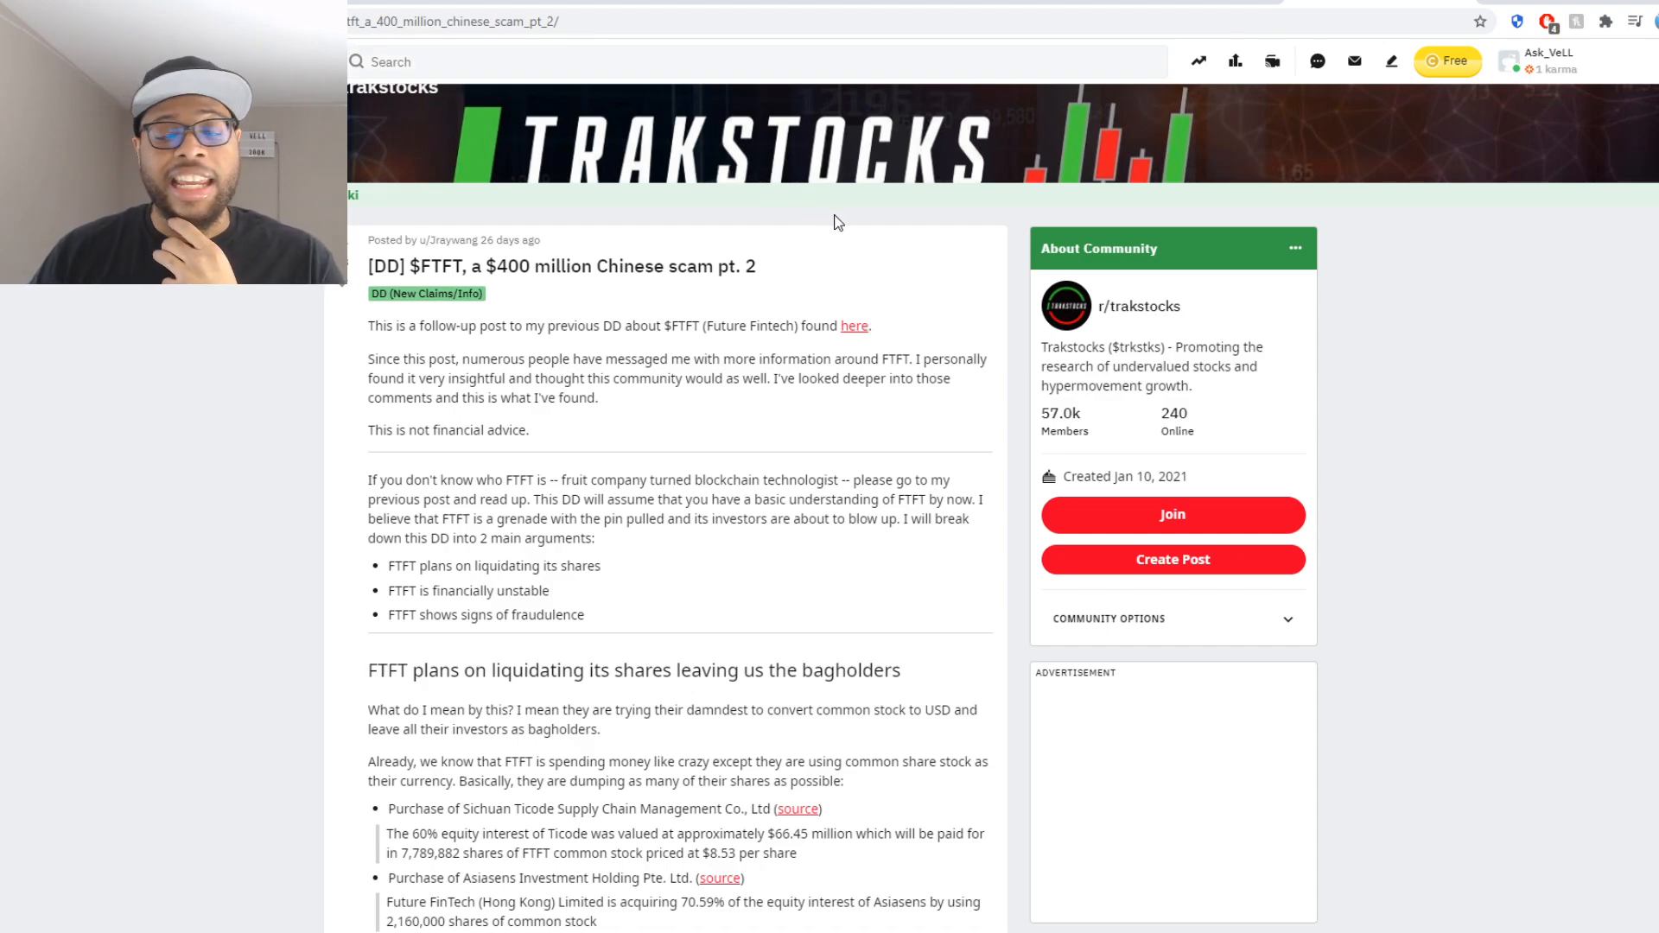
pyautogui.moveTo(1076, 145)
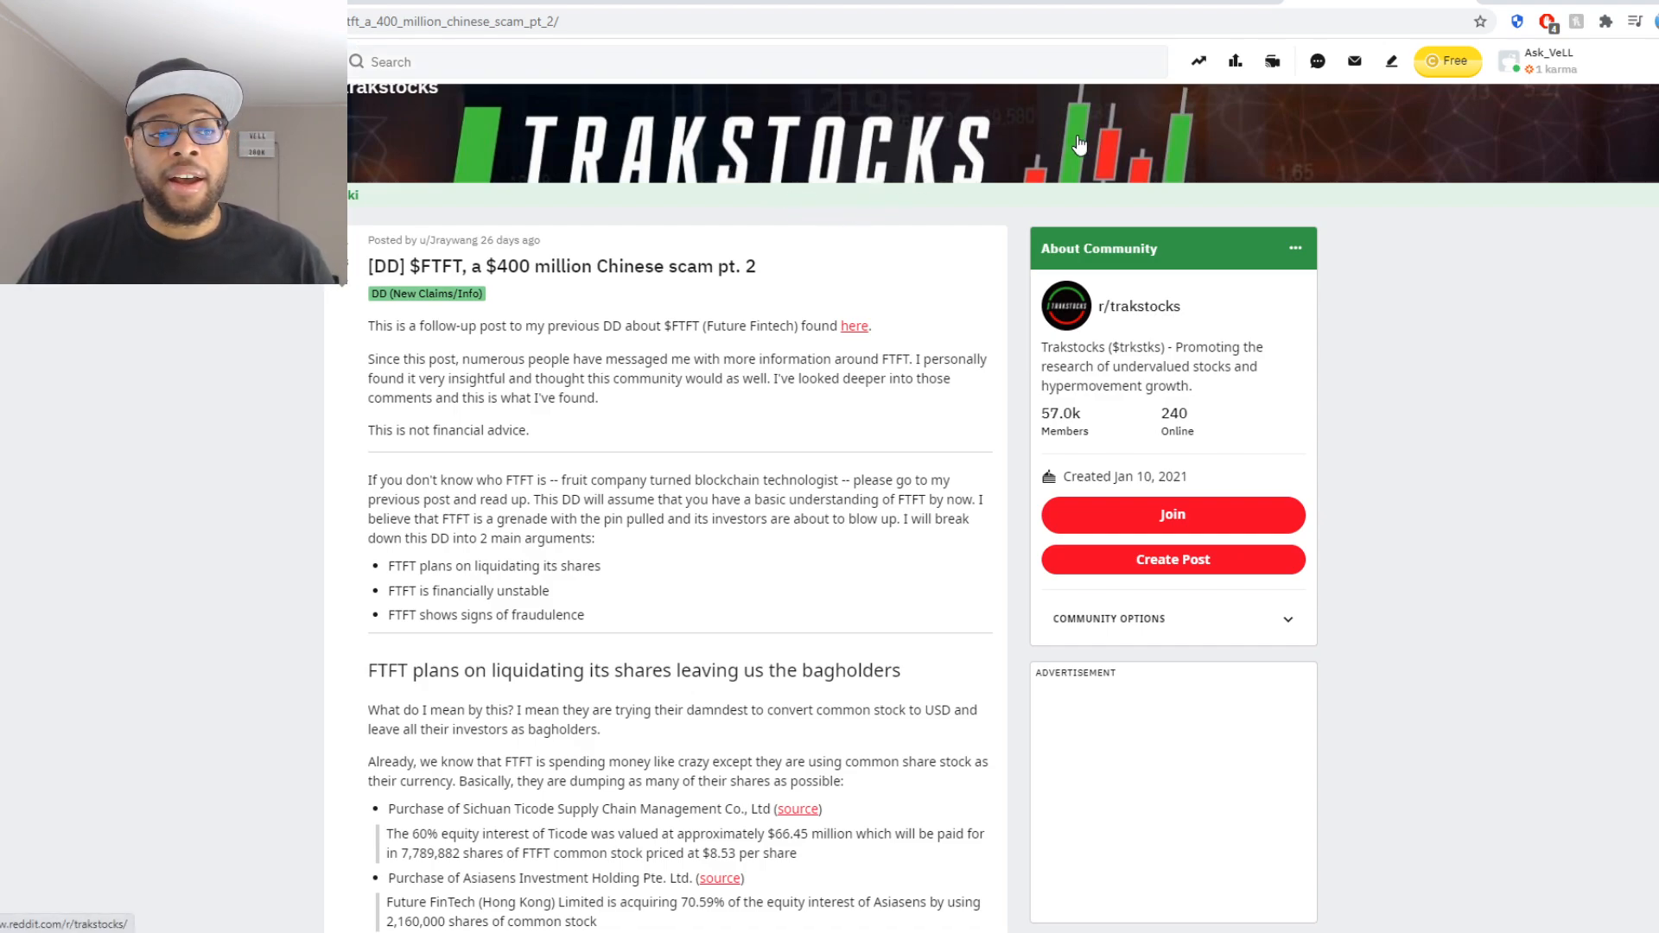
pyautogui.moveTo(884, 359)
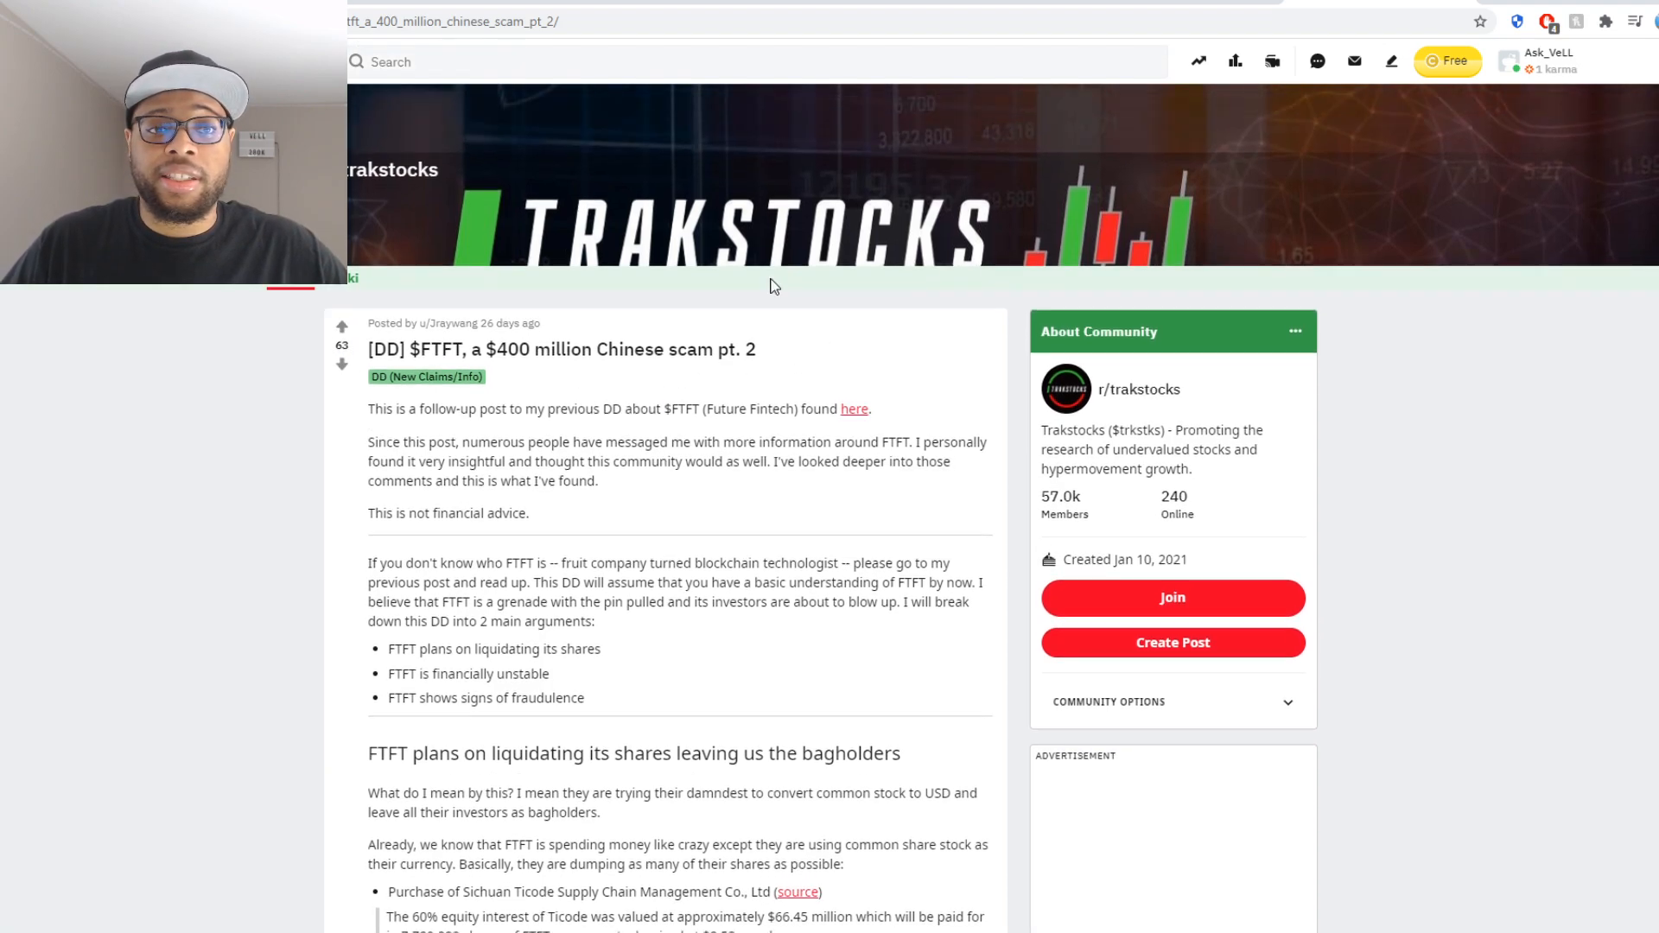
pyautogui.scroll(-3)
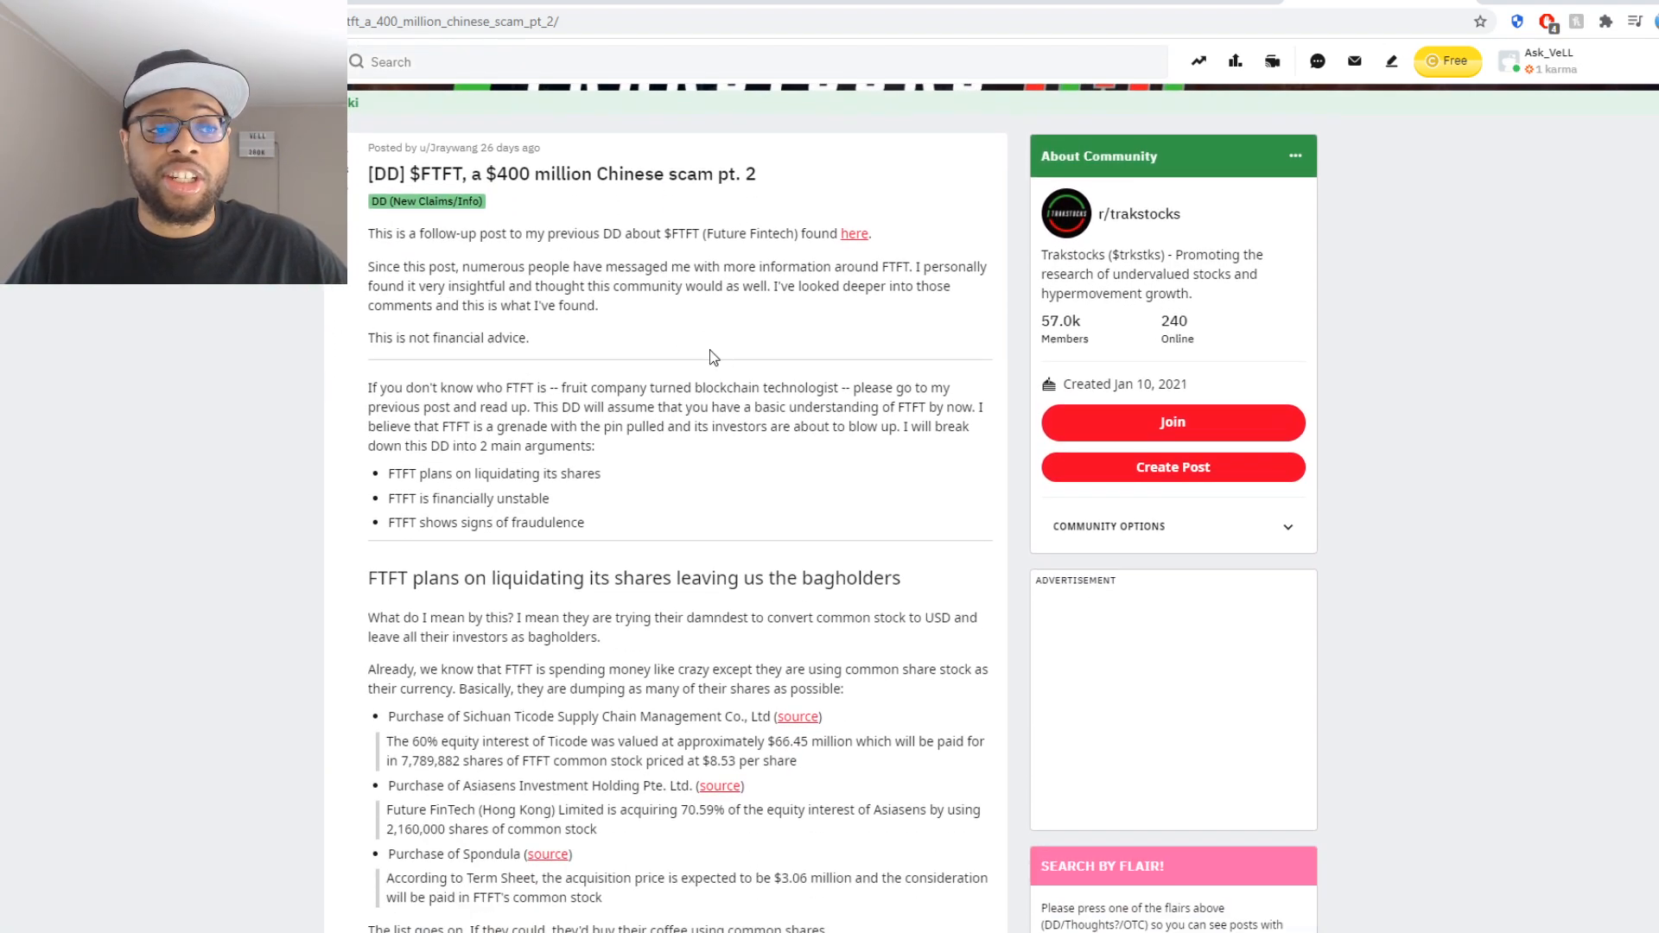
pyautogui.scroll(-3)
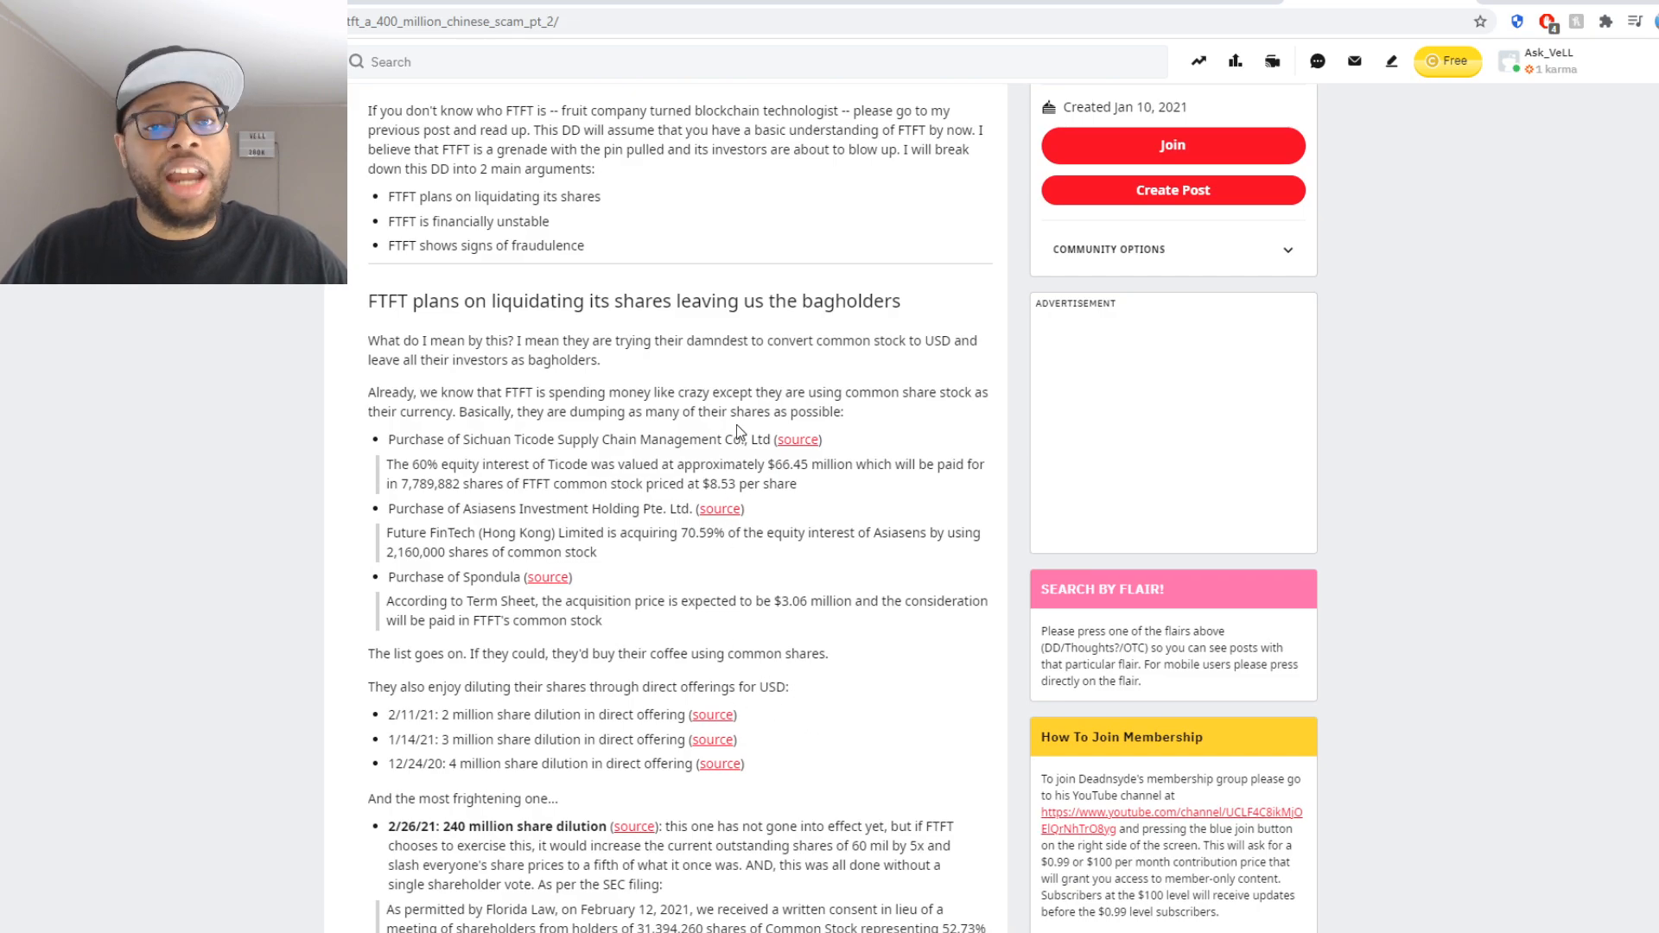